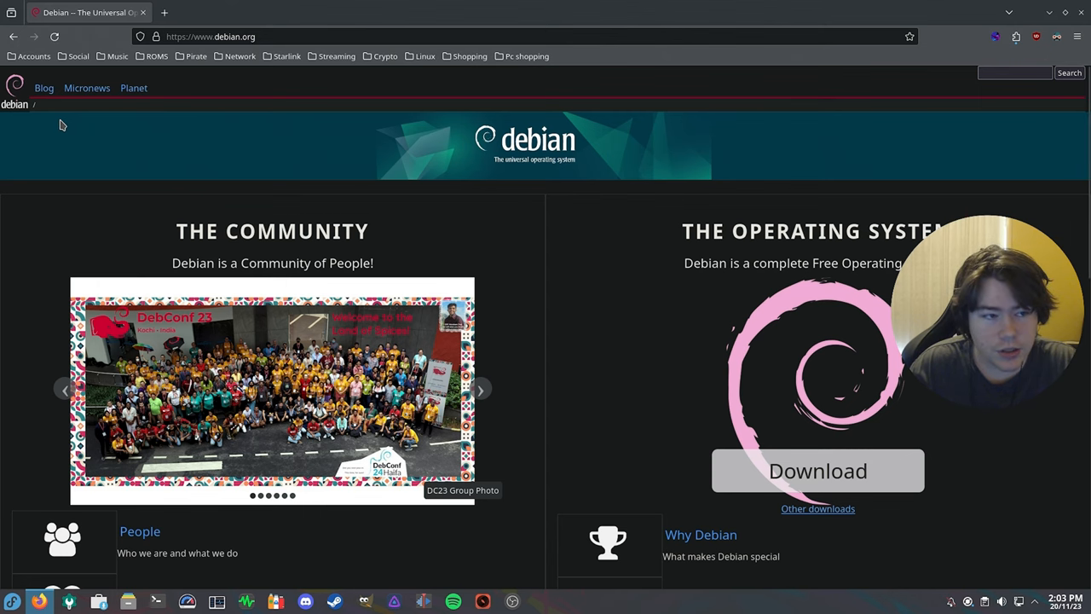
pyautogui.moveTo(92, 105)
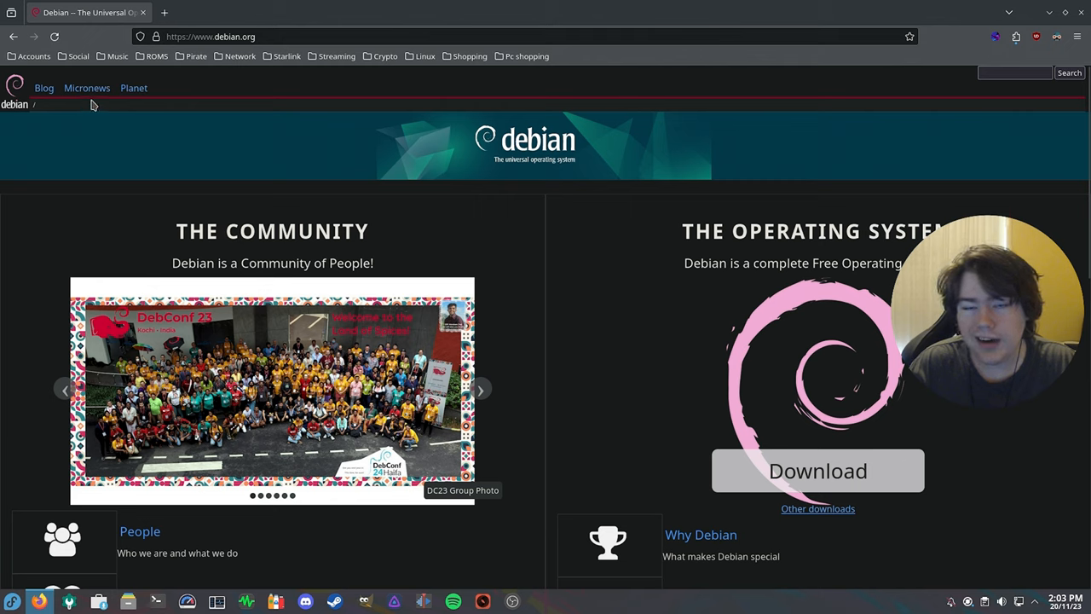
pyautogui.moveTo(817, 471)
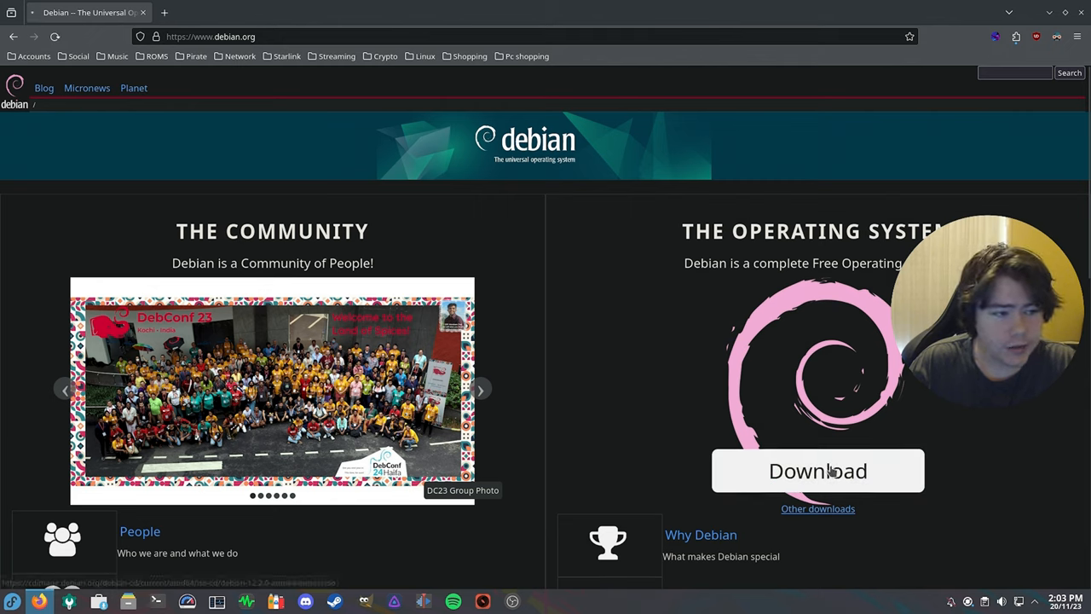
# Download debian-12.2.0-amd64-netinst.iso from debian.org and save it to Downloads.
pyautogui.click(817, 471)
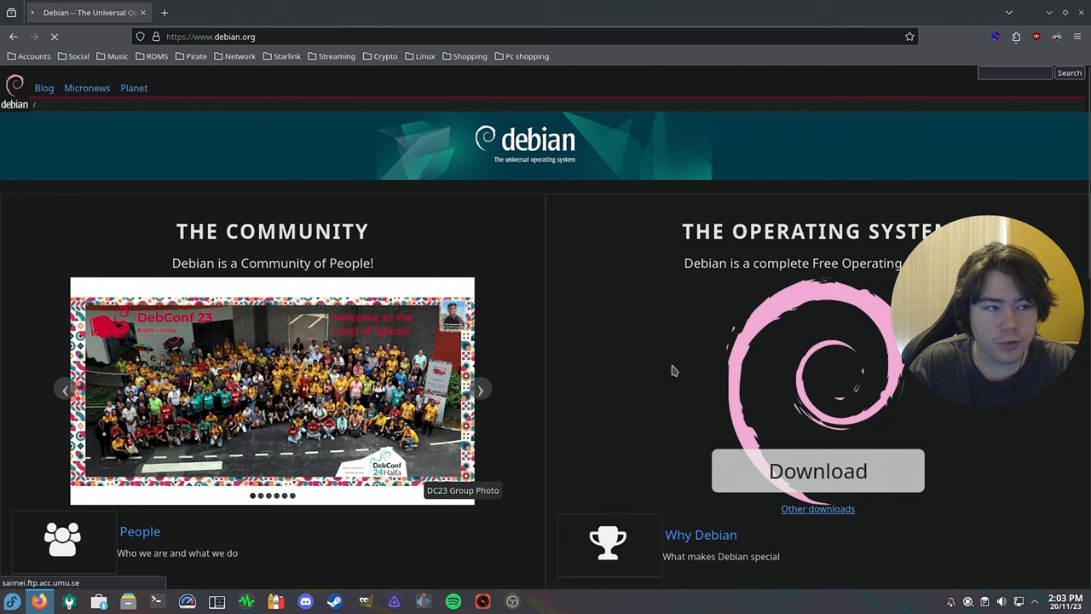
pyautogui.click(816, 470)
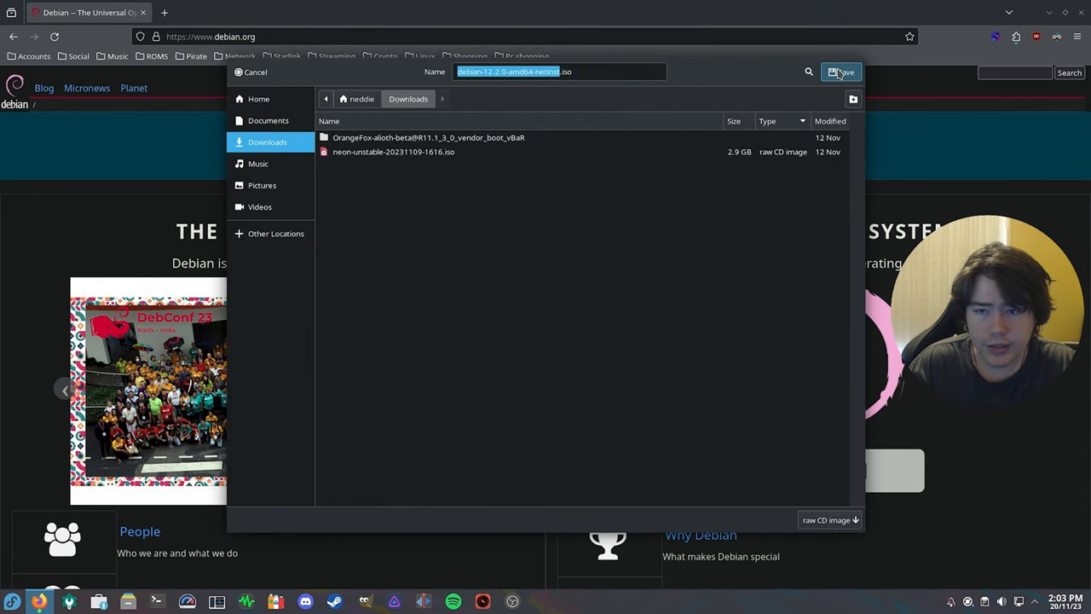
pyautogui.click(842, 72)
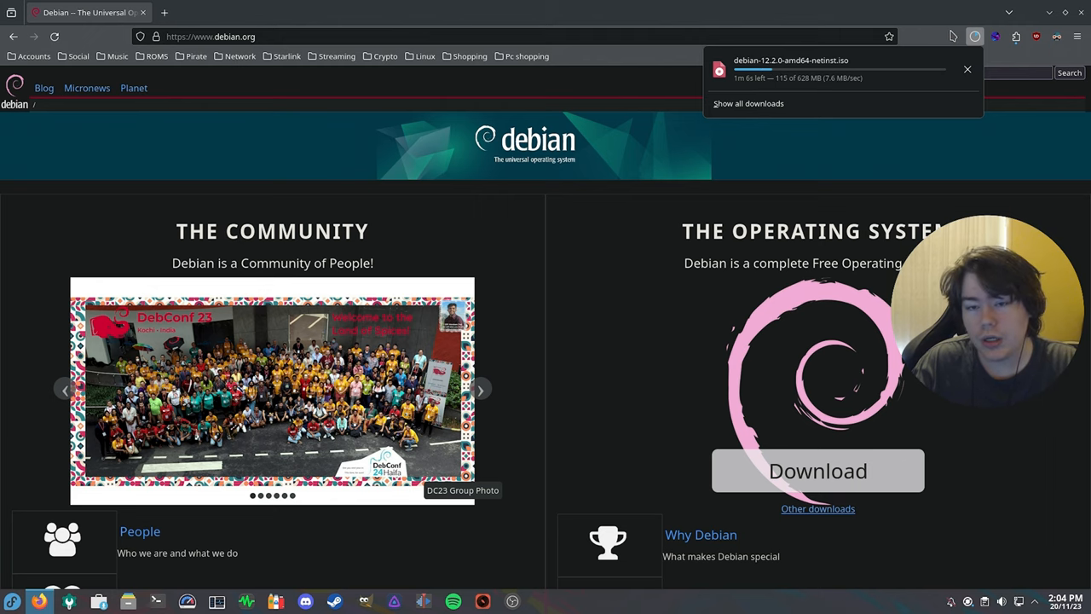
# Close the balenaEtcher and Rufus tabs, leaving the Debian site open.
pyautogui.click(216, 12)
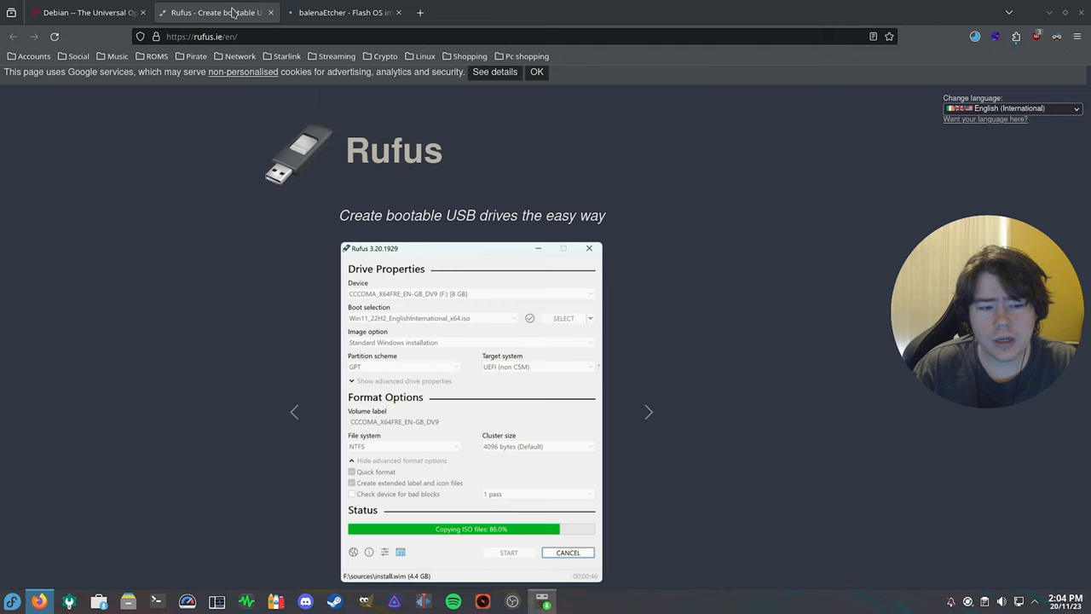
pyautogui.moveTo(346, 12)
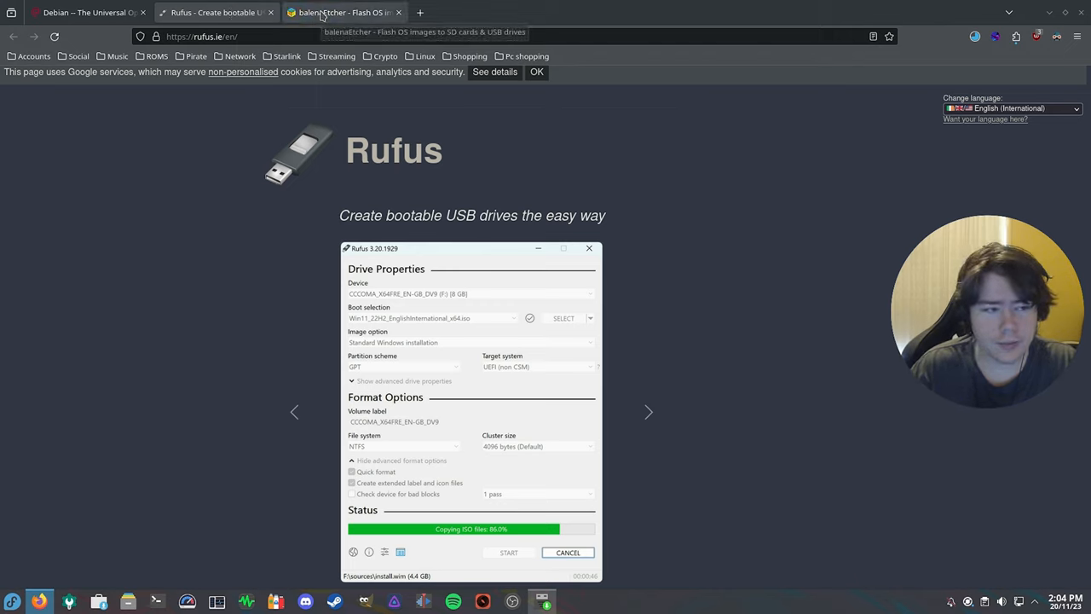
pyautogui.moveTo(341, 12)
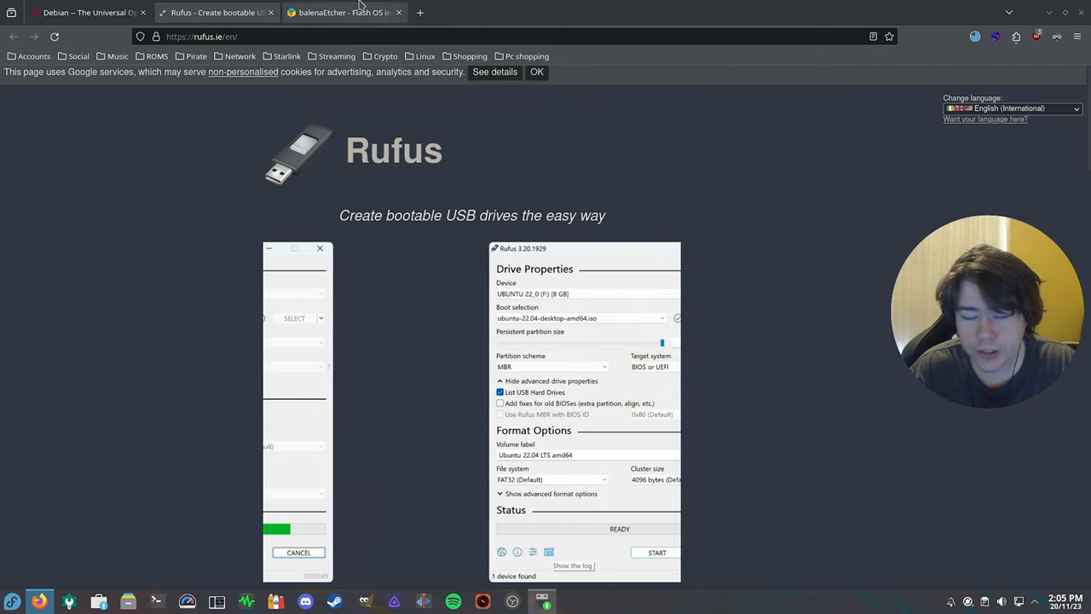
pyautogui.click(341, 12)
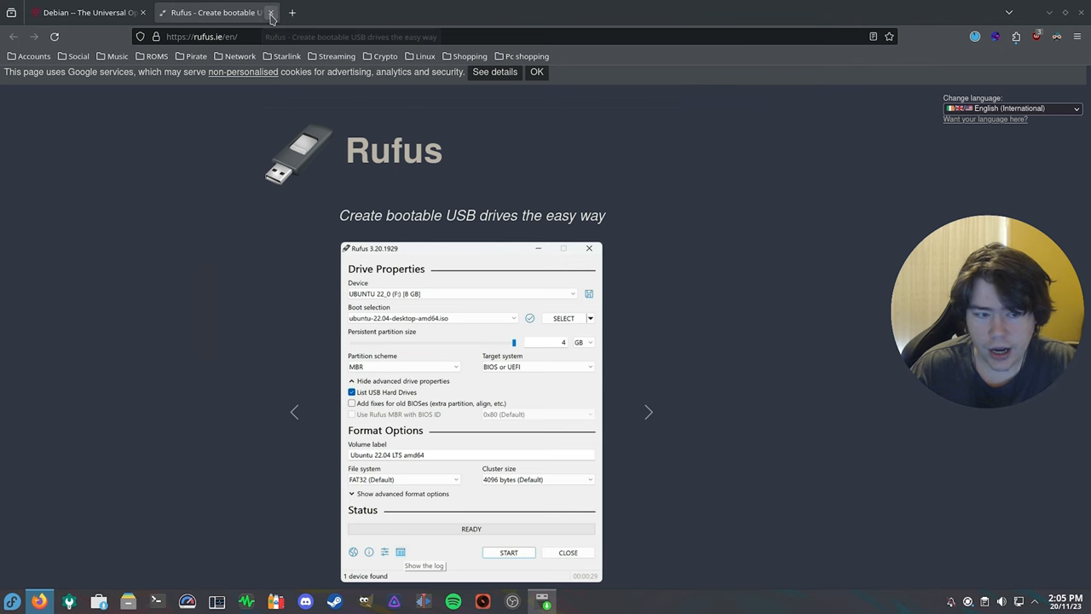
pyautogui.click(271, 12)
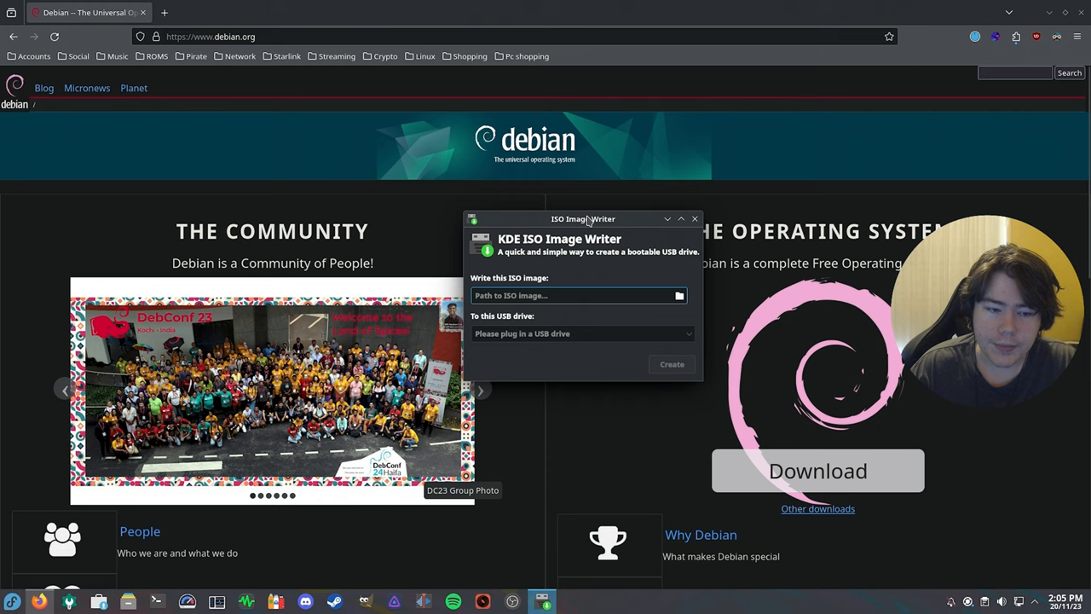
pyautogui.moveTo(550, 205)
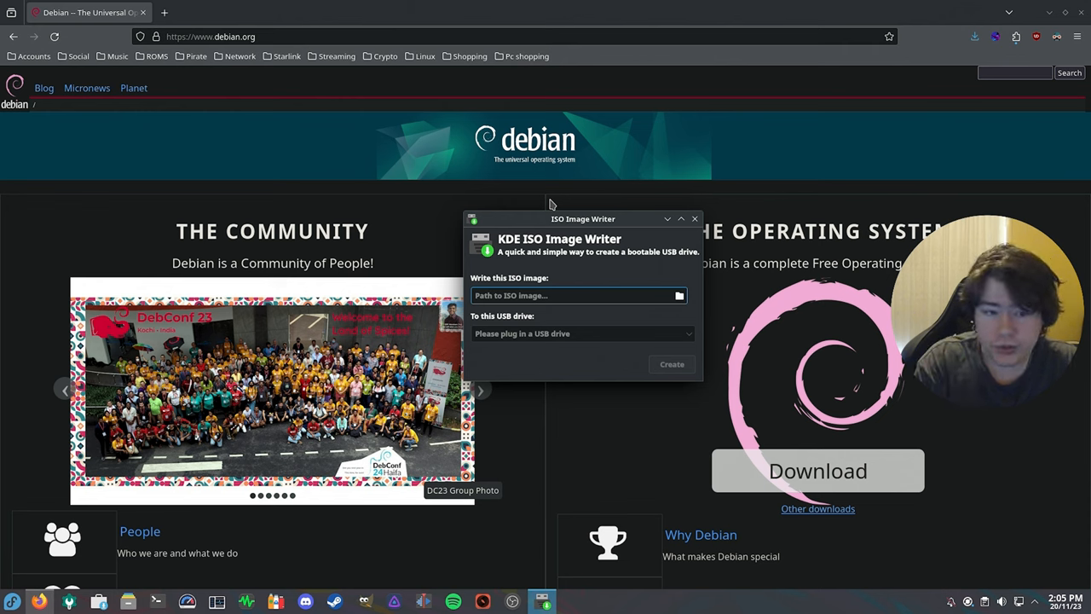
# Flash debian-12.2.0-amd64-netinst.iso onto the USB drive, confirming overwrite and authorising with the password.
pyautogui.click(679, 295)
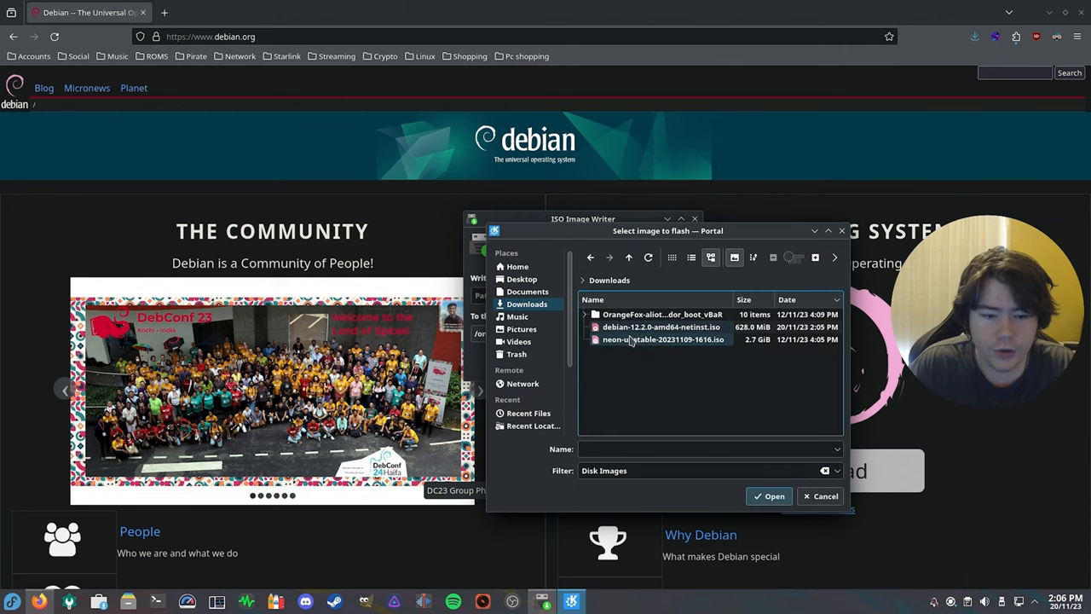
pyautogui.click(768, 496)
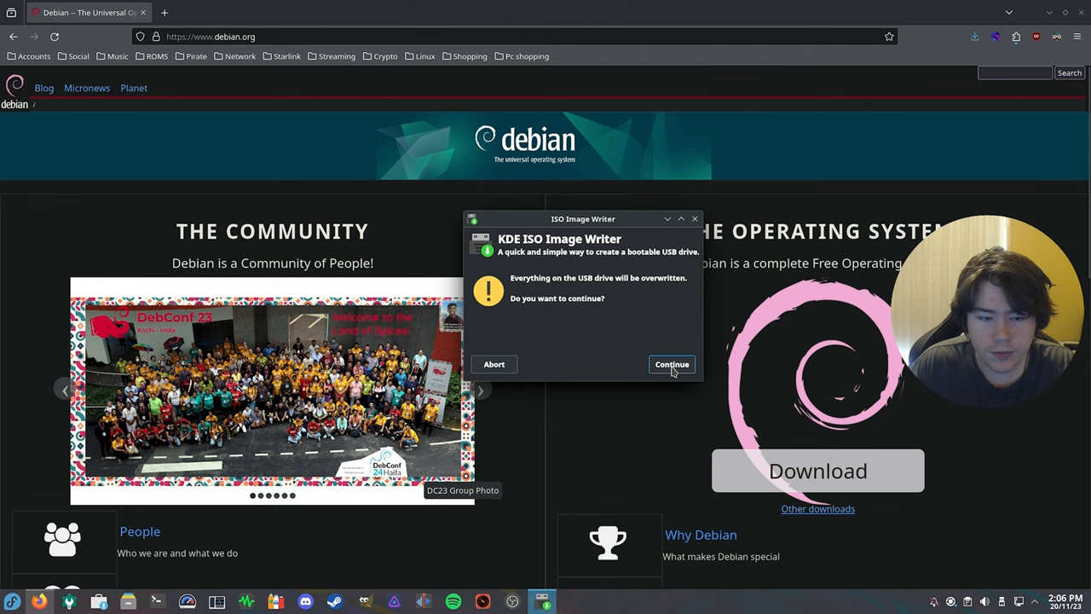
pyautogui.click(671, 364)
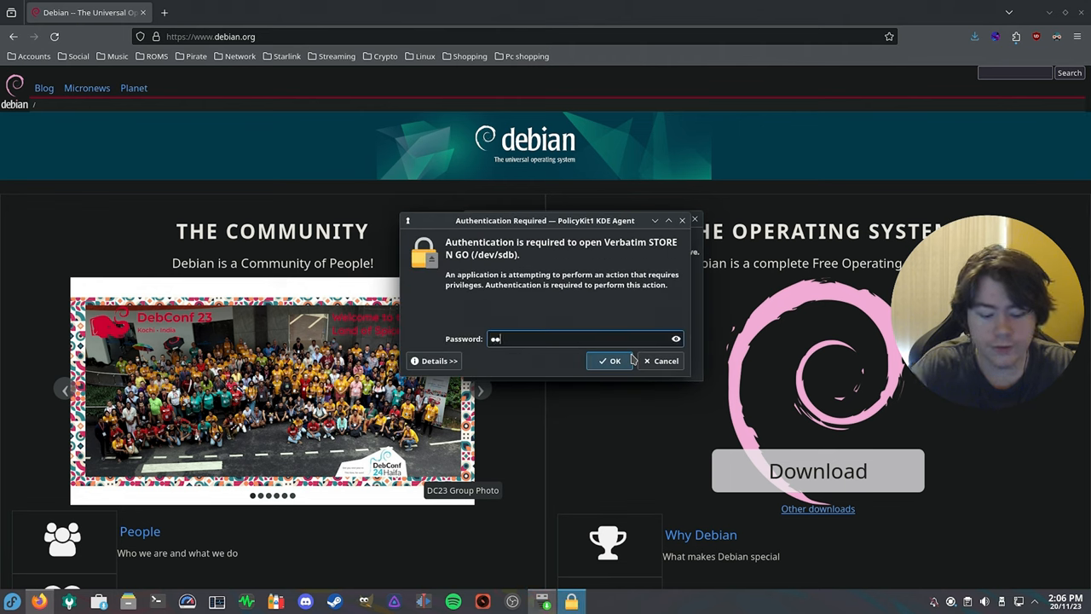
pyautogui.click(611, 361)
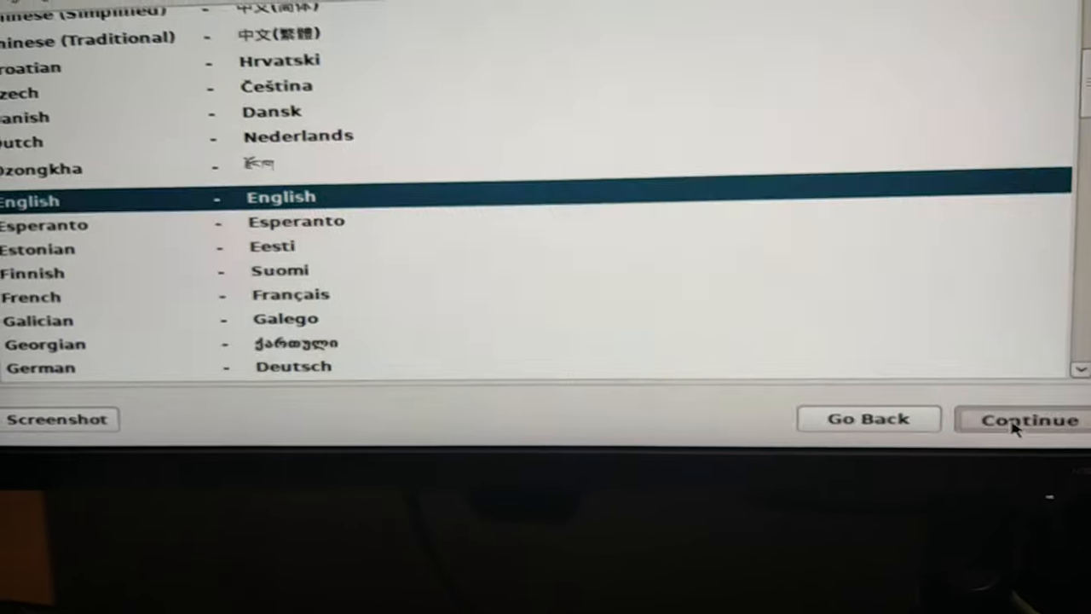
# Choose English as installer language, Australia as location, and the American English keymap.
pyautogui.click(1027, 418)
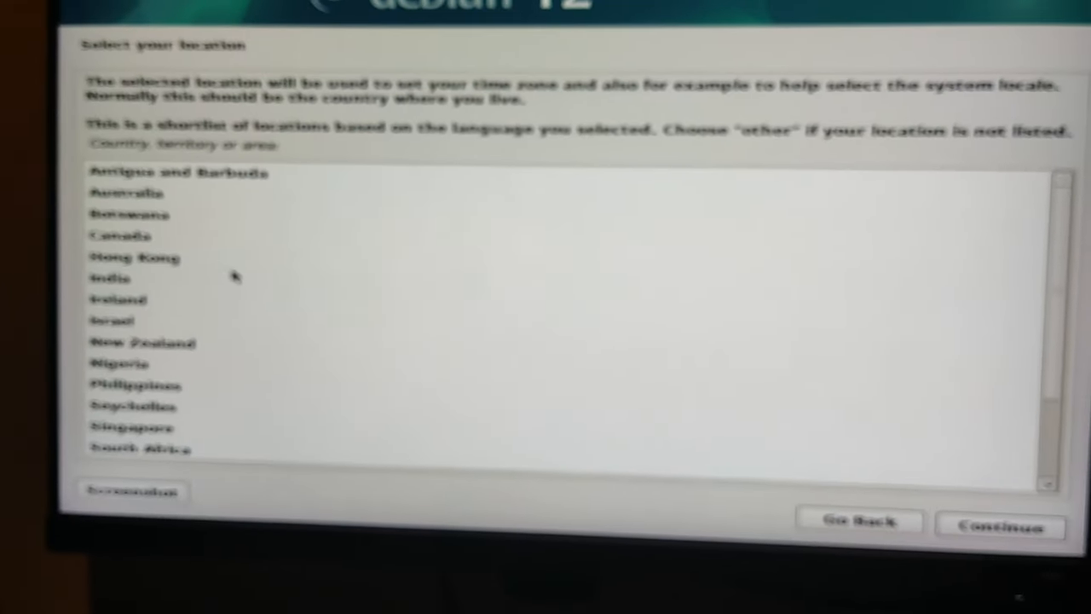
pyautogui.click(142, 184)
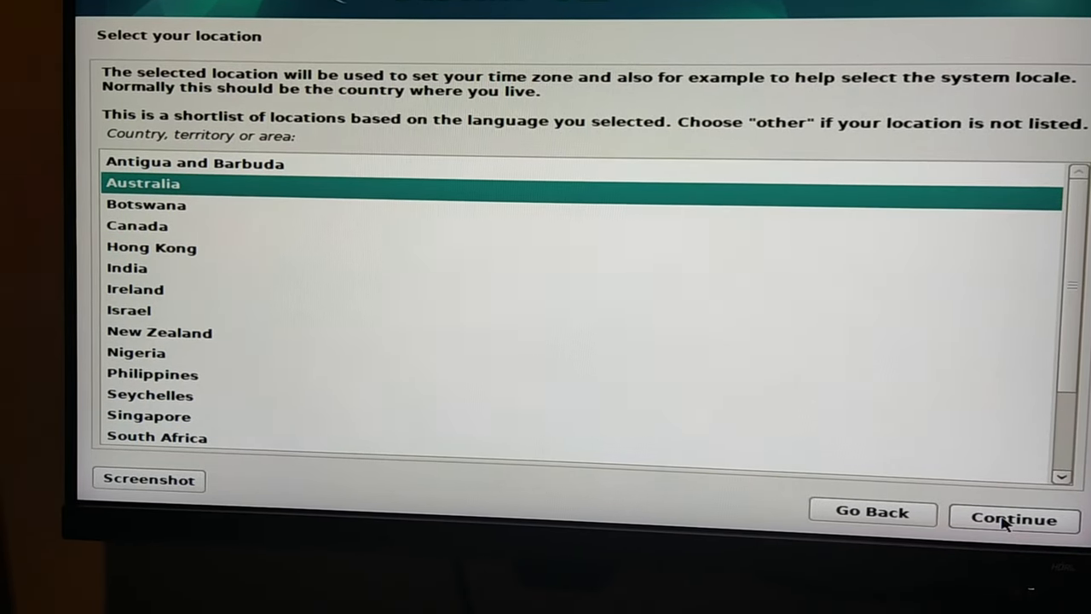
pyautogui.click(1013, 518)
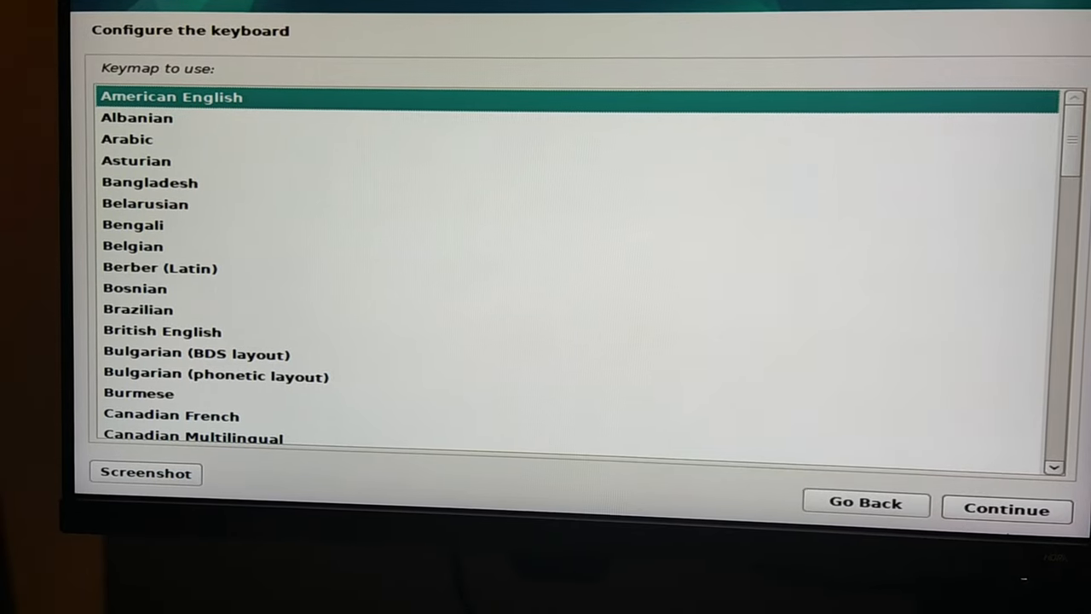
pyautogui.click(1006, 509)
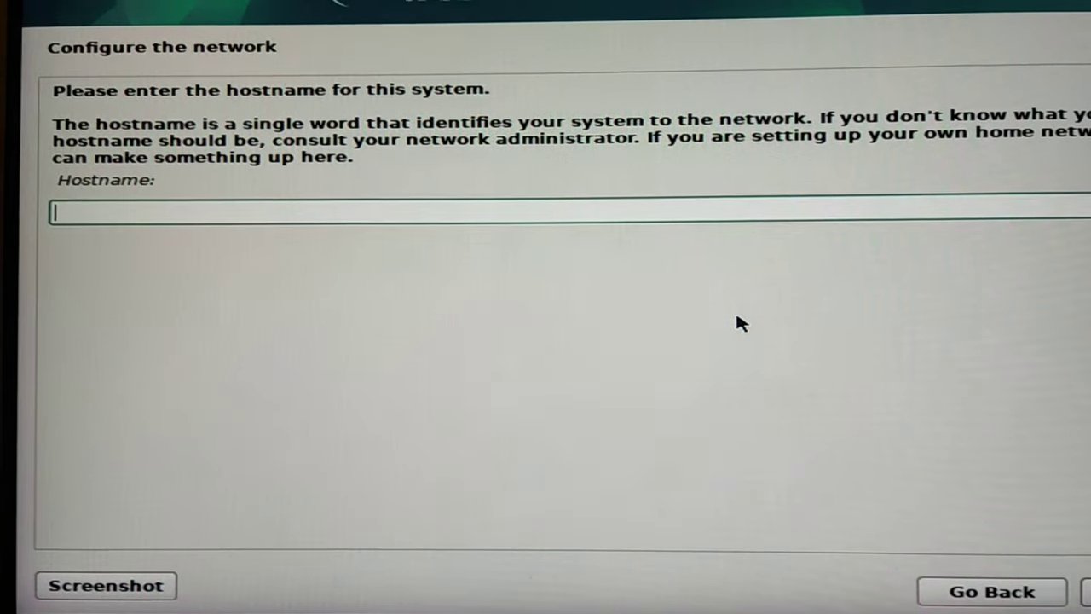
# Set hostname 'debian', the root password, and a user account with the suggested username and password.
pyautogui.write('debi')
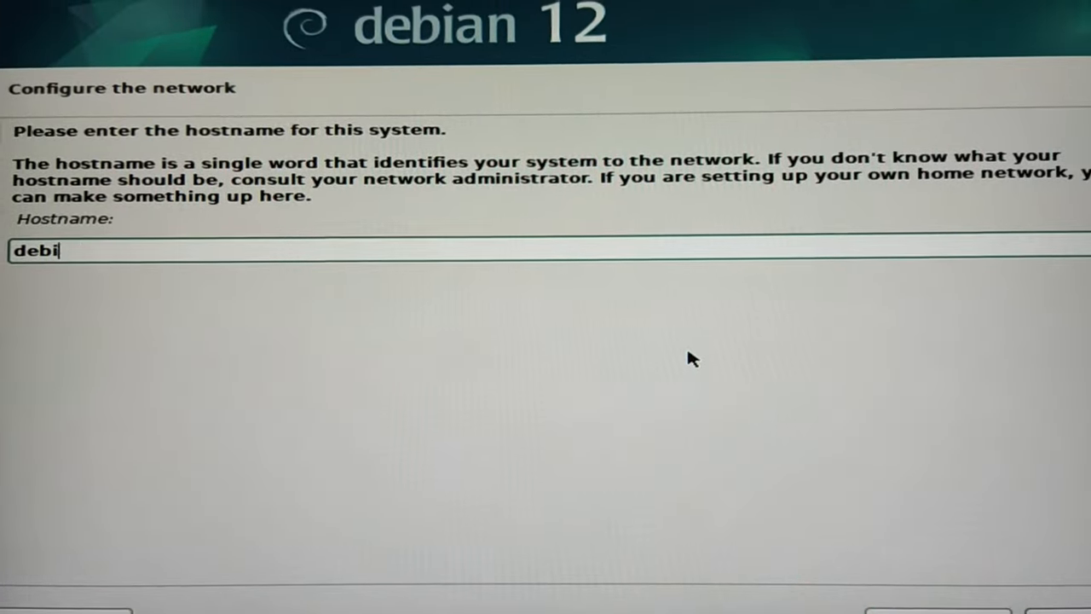
pyautogui.write('an')
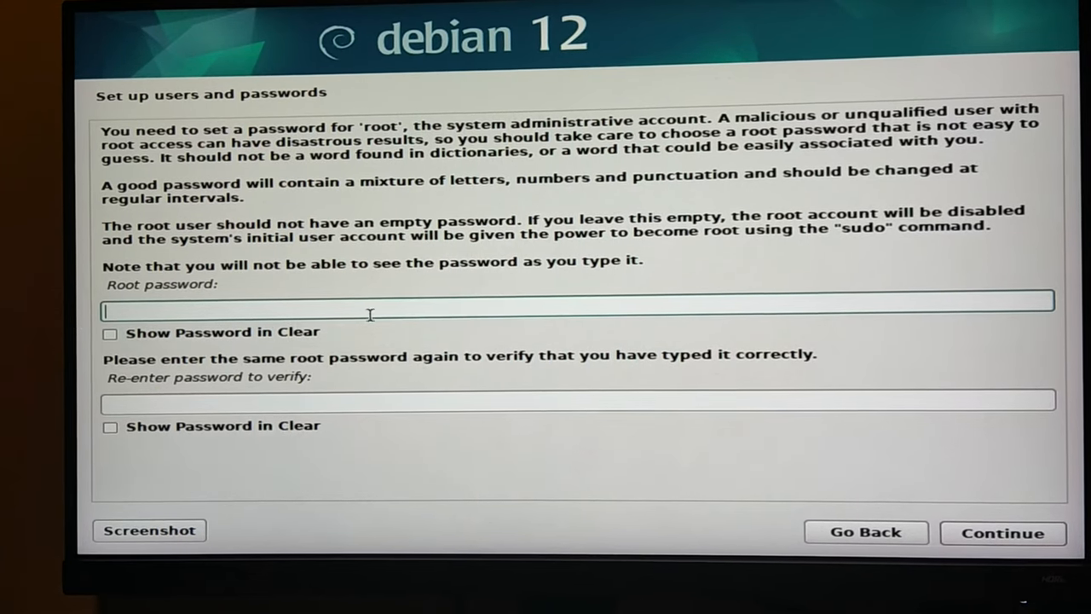
pyautogui.click(1001, 533)
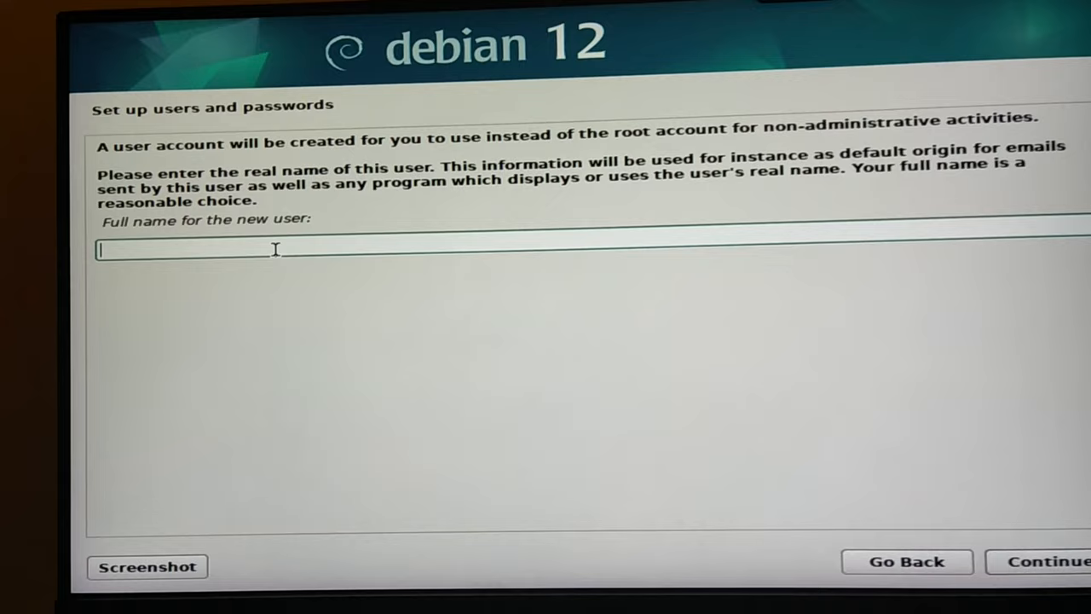
pyautogui.write('neddi')
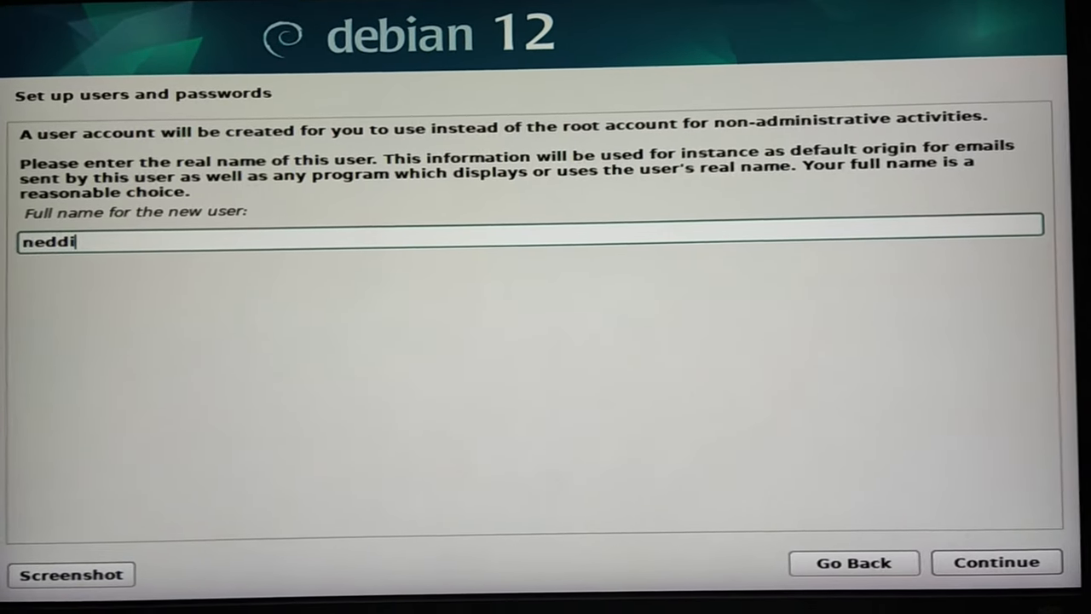
pyautogui.write('e')
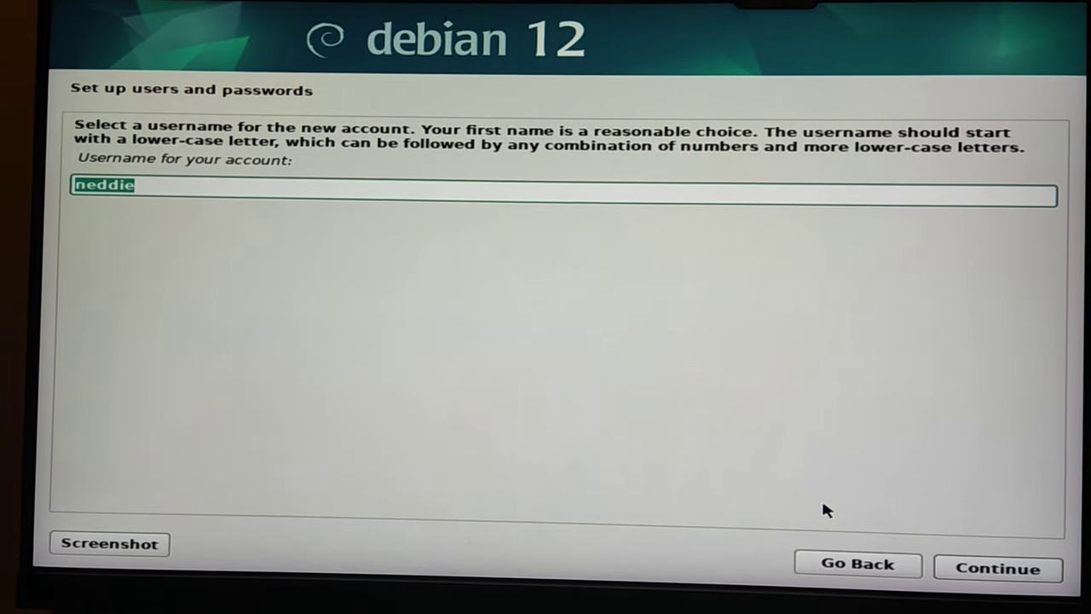
pyautogui.click(997, 568)
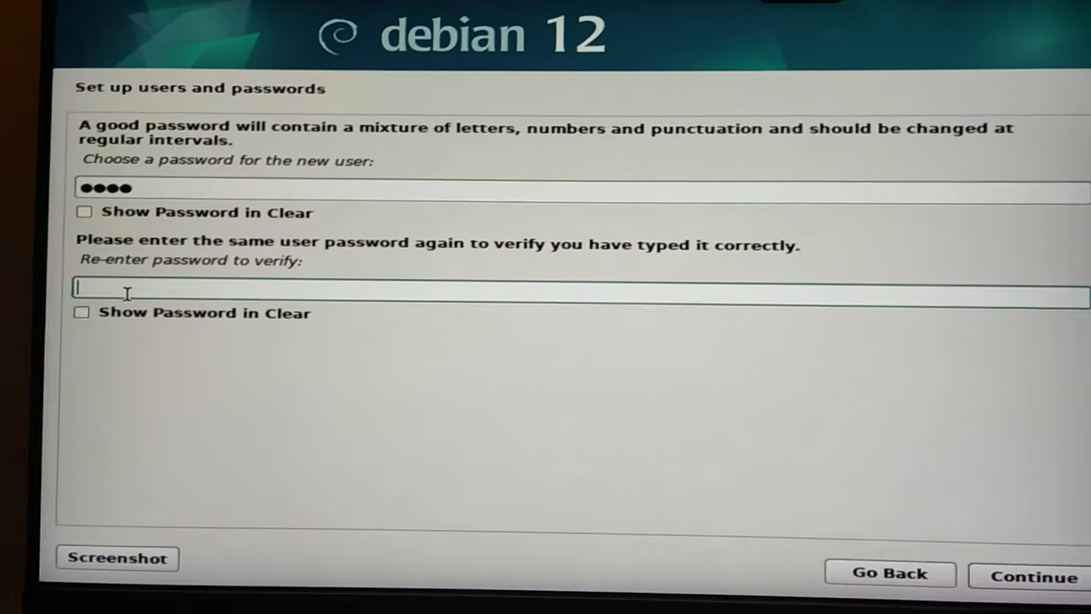
pyautogui.click(1032, 576)
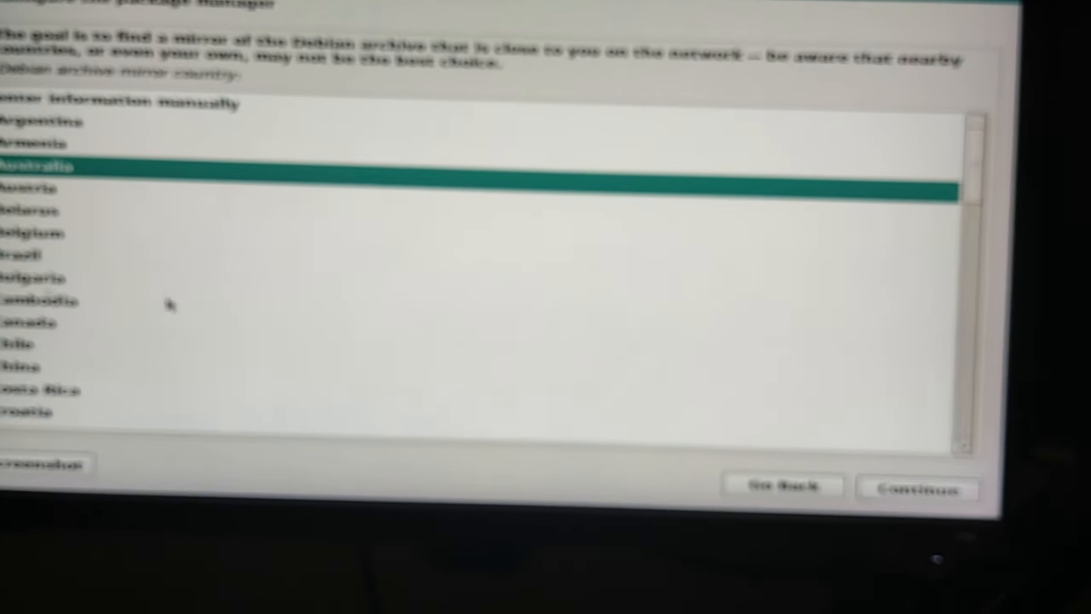
# Pick an Australian mirror, skip the proxy, decline popularity-contest, and select KDE Plasma with standard utilities.
pyautogui.click(914, 486)
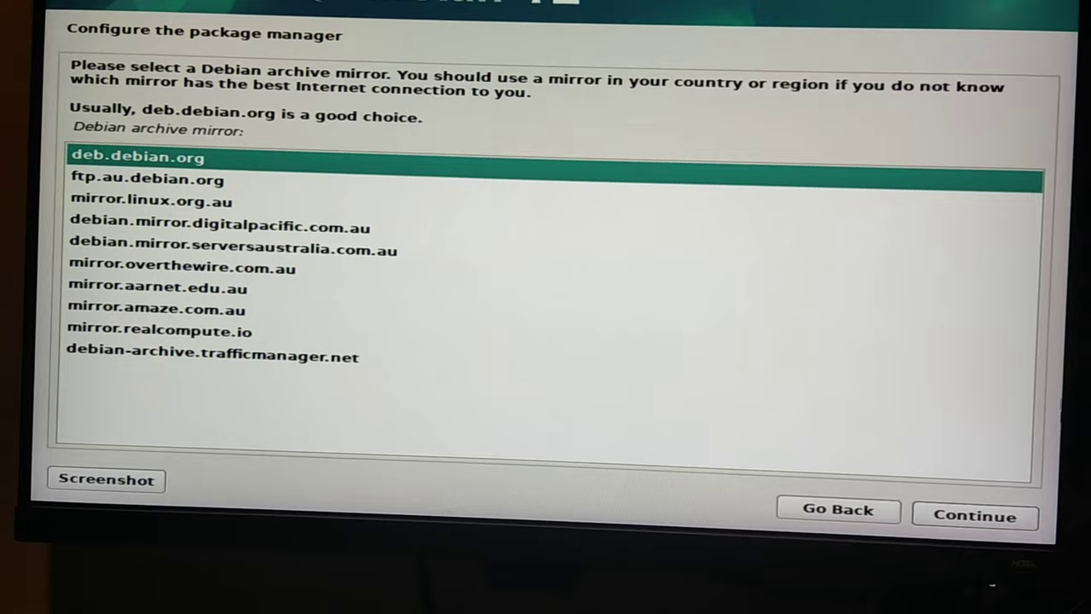
pyautogui.click(975, 515)
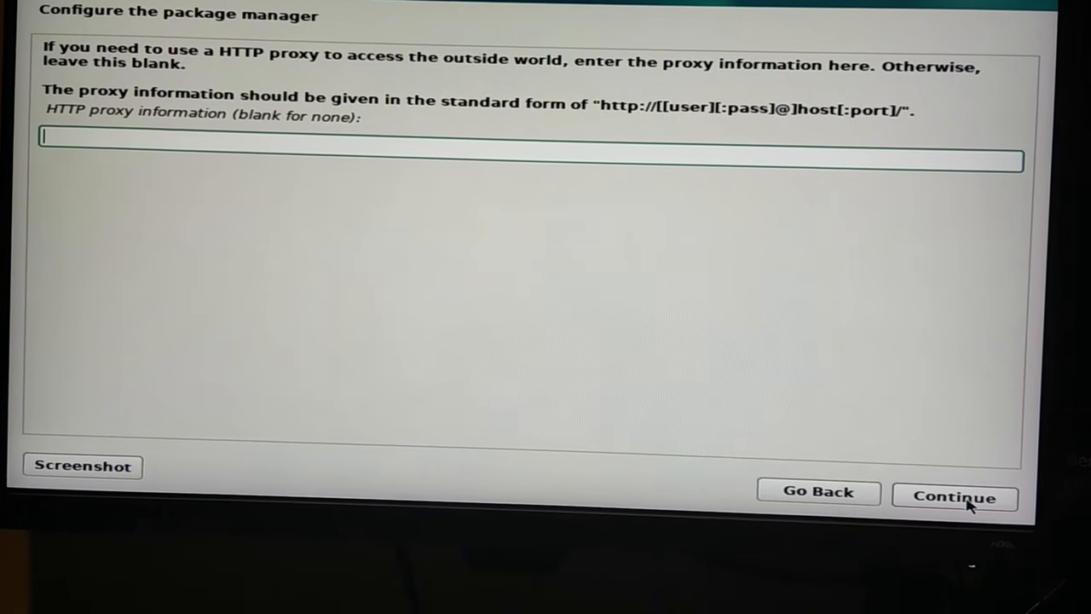
pyautogui.click(953, 497)
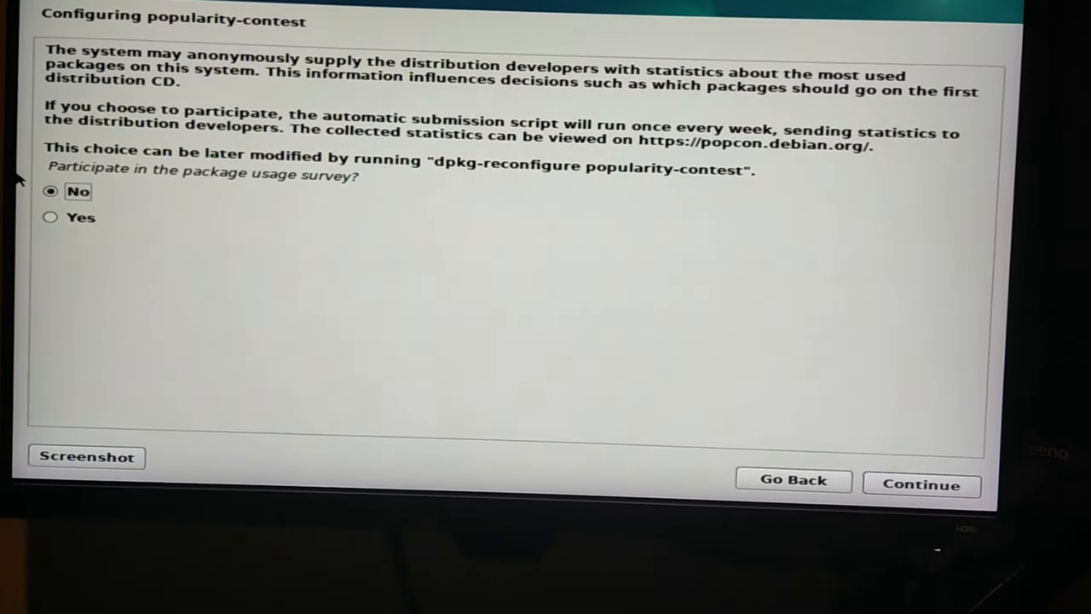
pyautogui.click(920, 484)
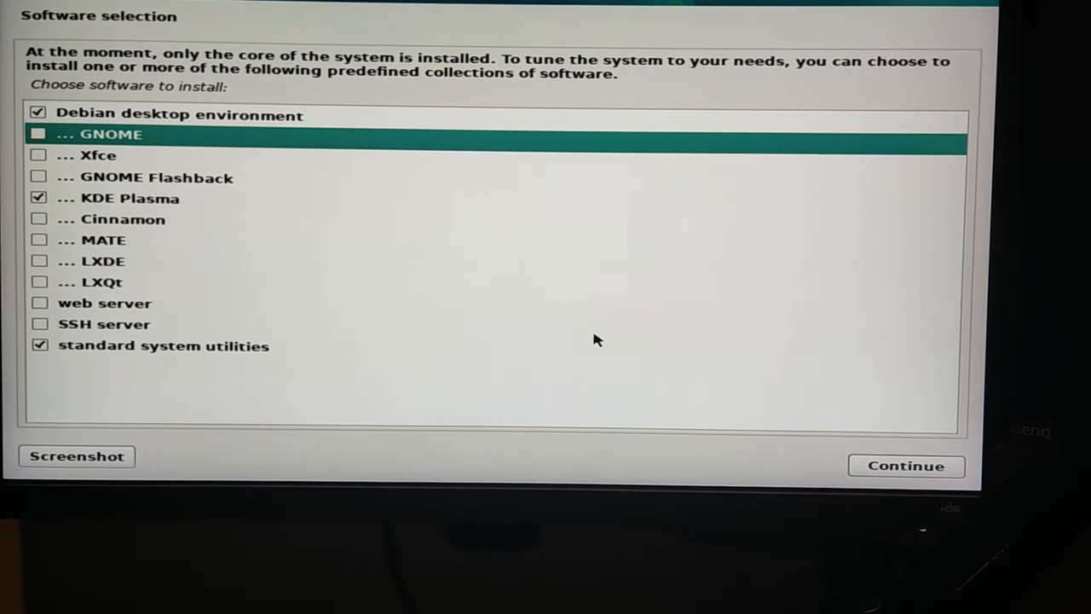
pyautogui.click(905, 465)
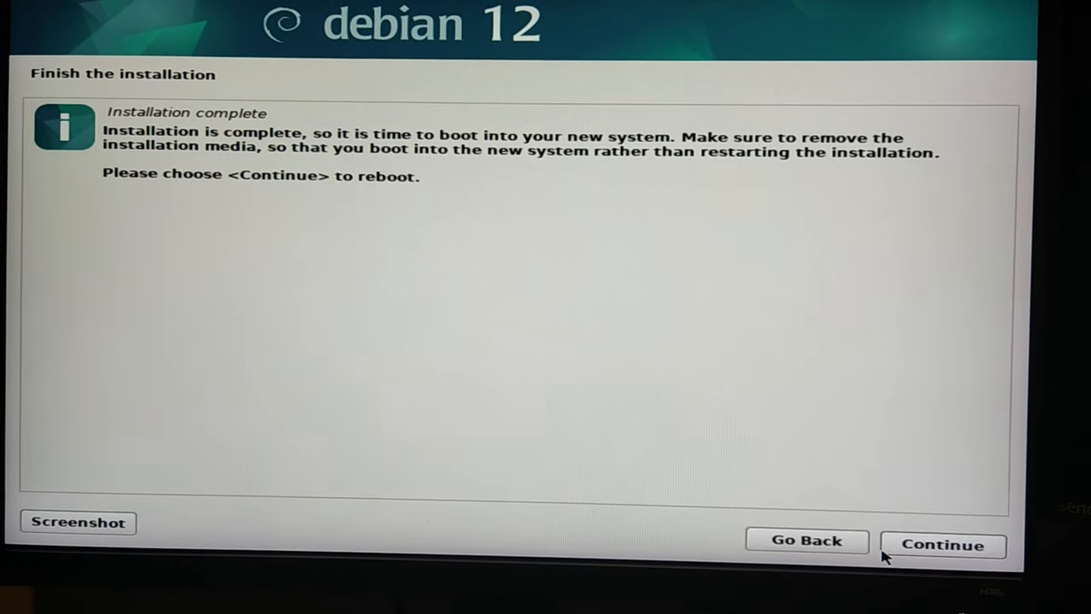
# Continue from the Installation complete screen to reboot into Debian's KDE Plasma desktop.
pyautogui.click(942, 545)
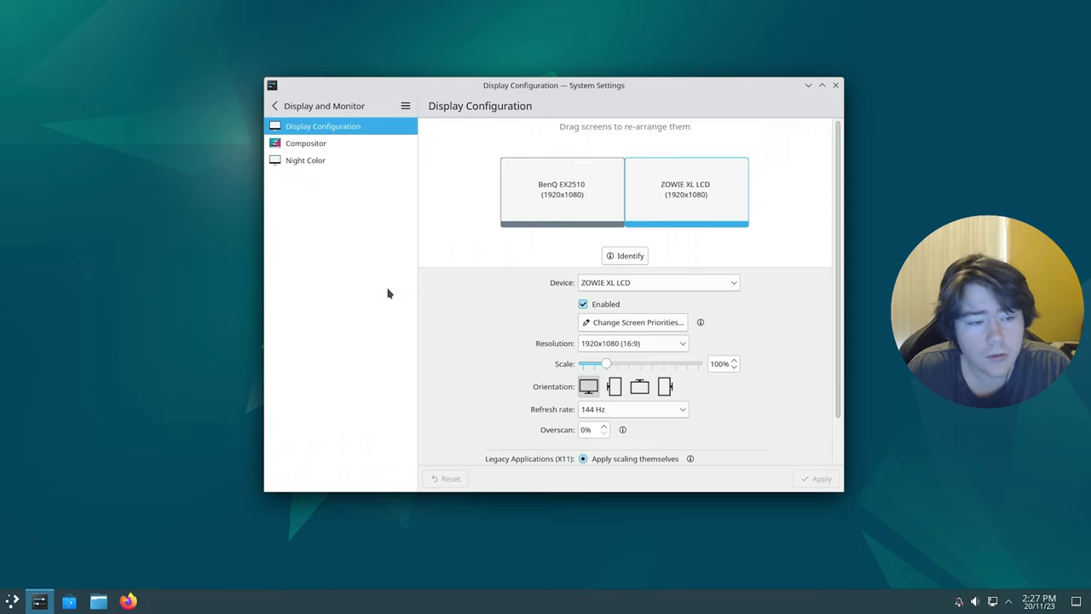
pyautogui.moveTo(452, 169)
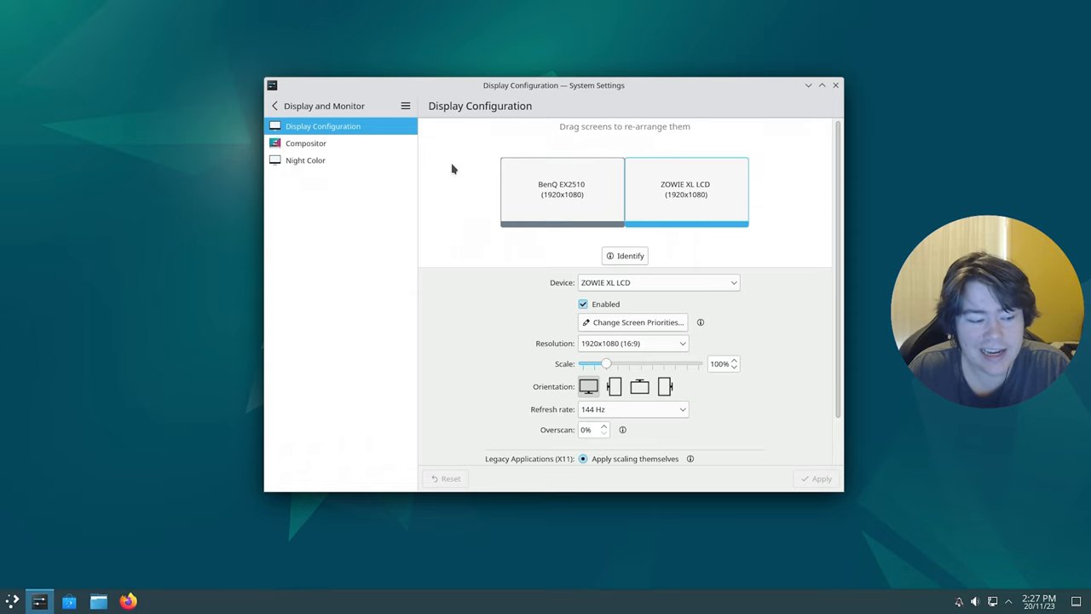
pyautogui.moveTo(340, 194)
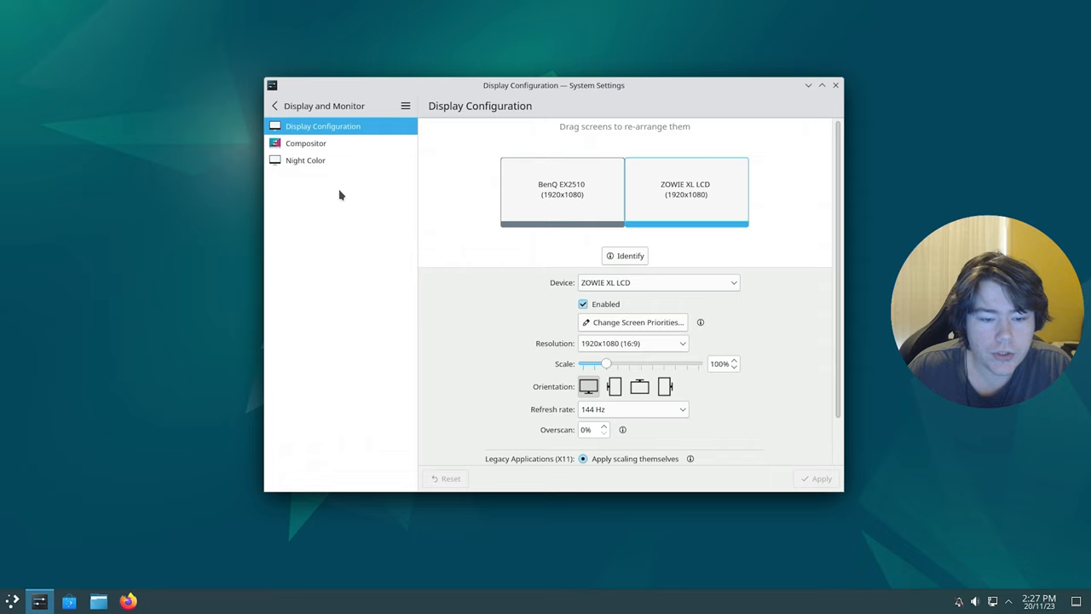
pyautogui.moveTo(625, 256)
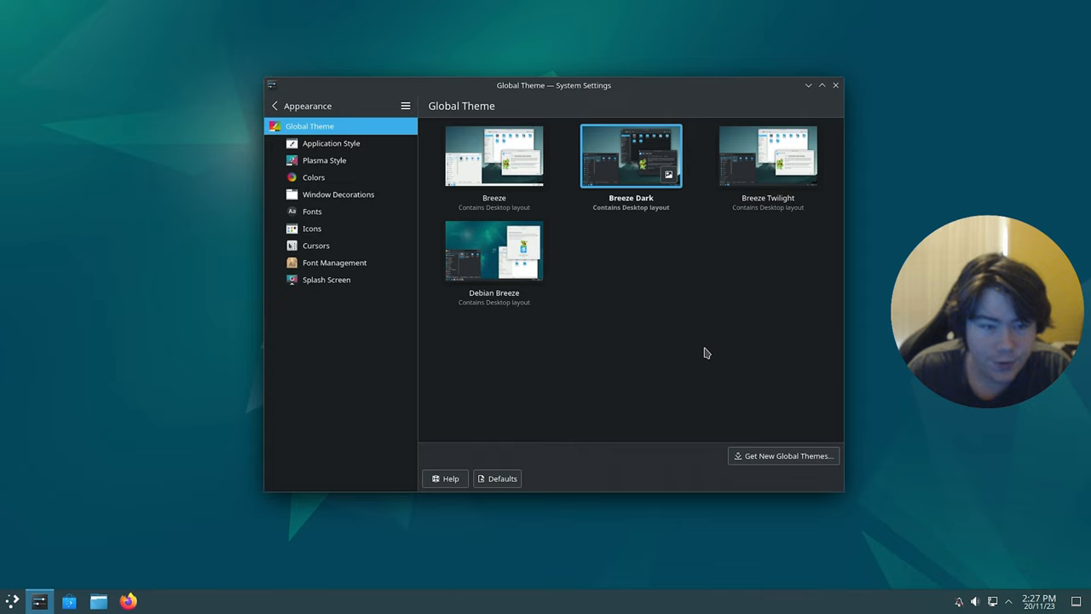
# Look at the mouse settings, then disable the KDE wallet subsystem and authenticate to apply.
pyautogui.click(275, 105)
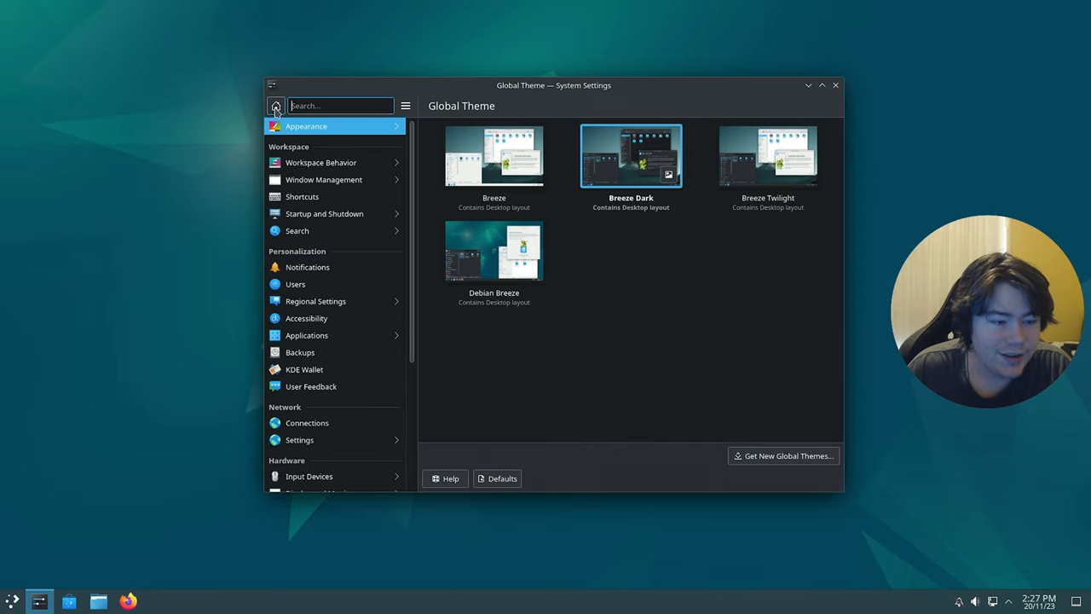
pyautogui.click(308, 475)
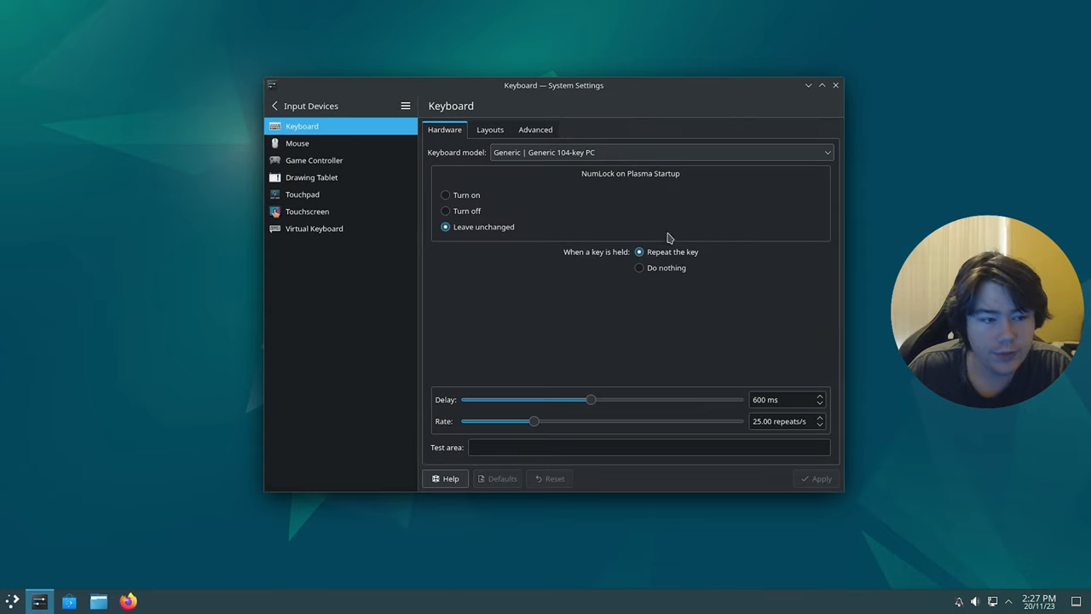
pyautogui.click(297, 143)
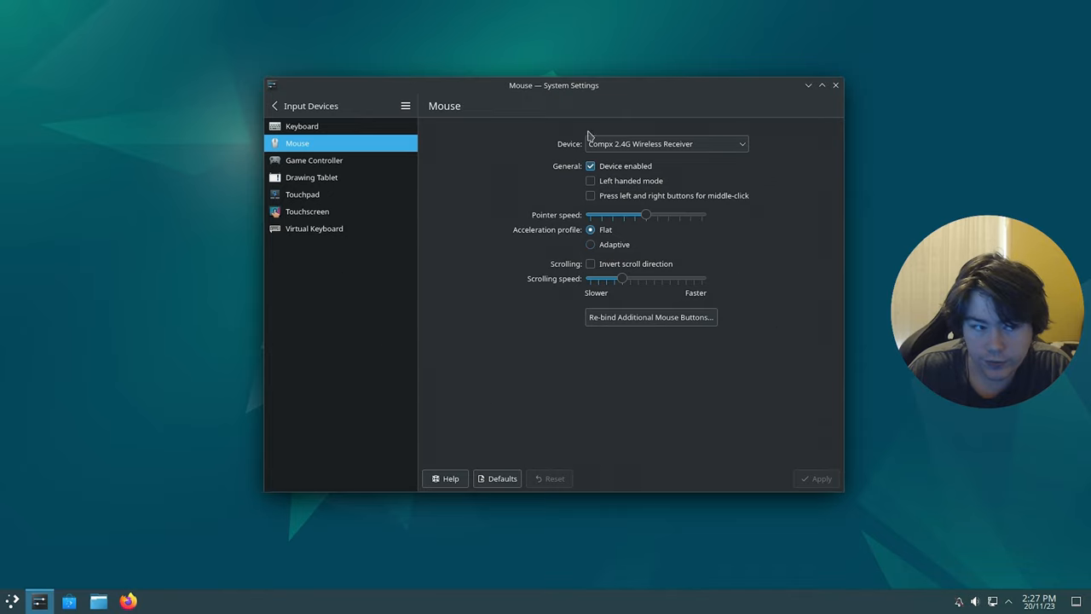
pyautogui.click(275, 106)
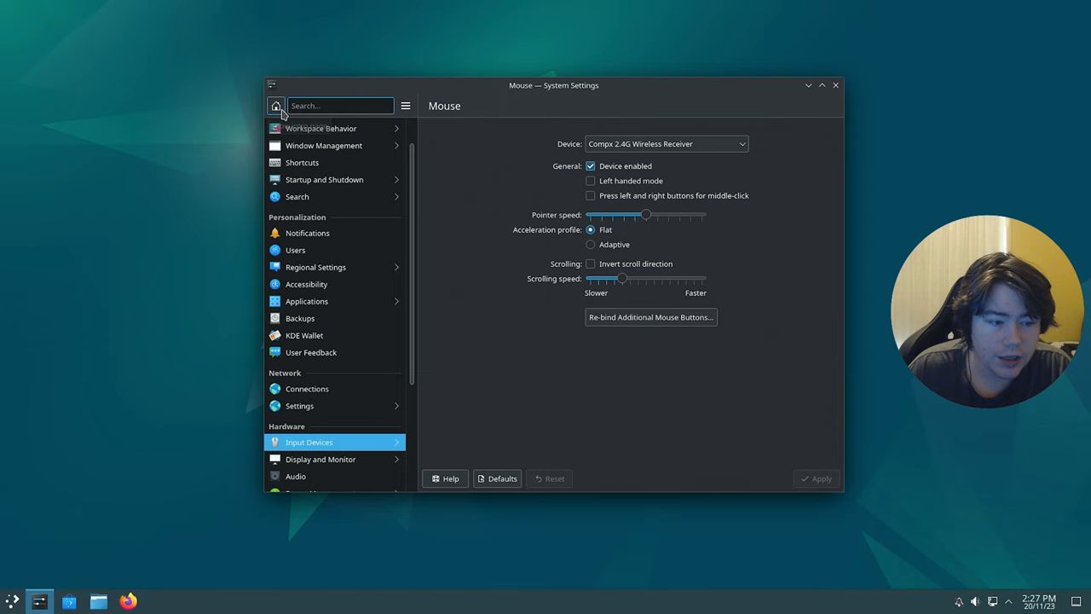
pyautogui.click(304, 335)
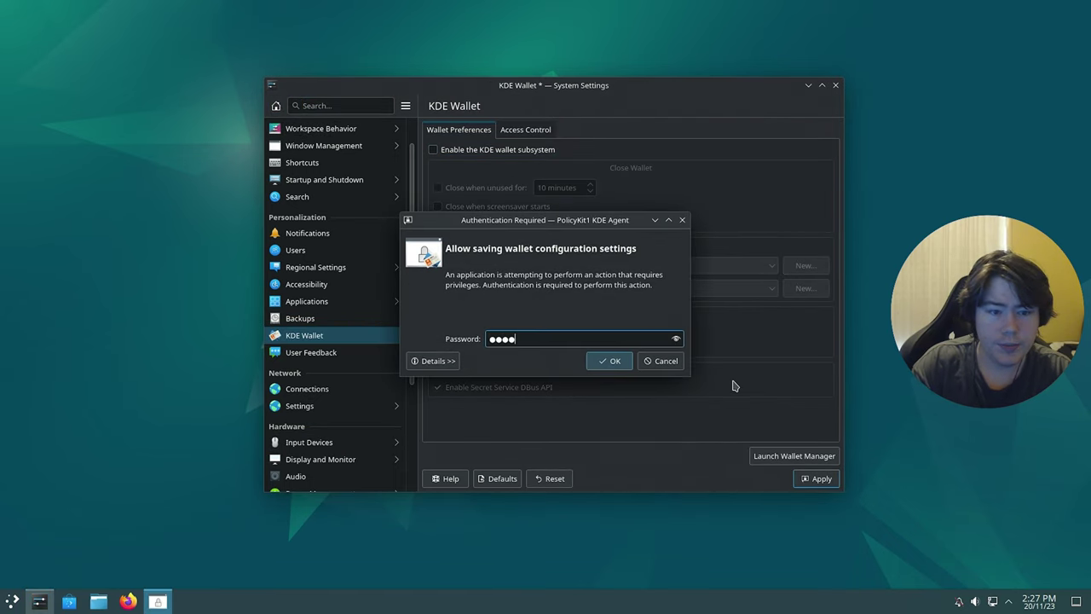
pyautogui.click(609, 360)
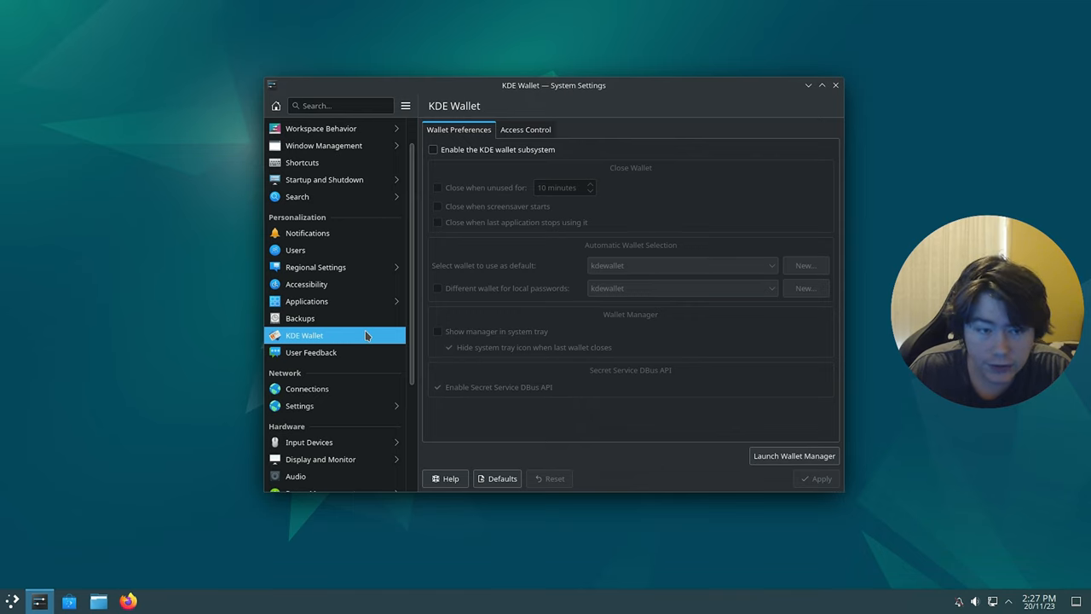
# Set the Line Out audio profile to Analog Stereo Output.
pyautogui.scroll(3)
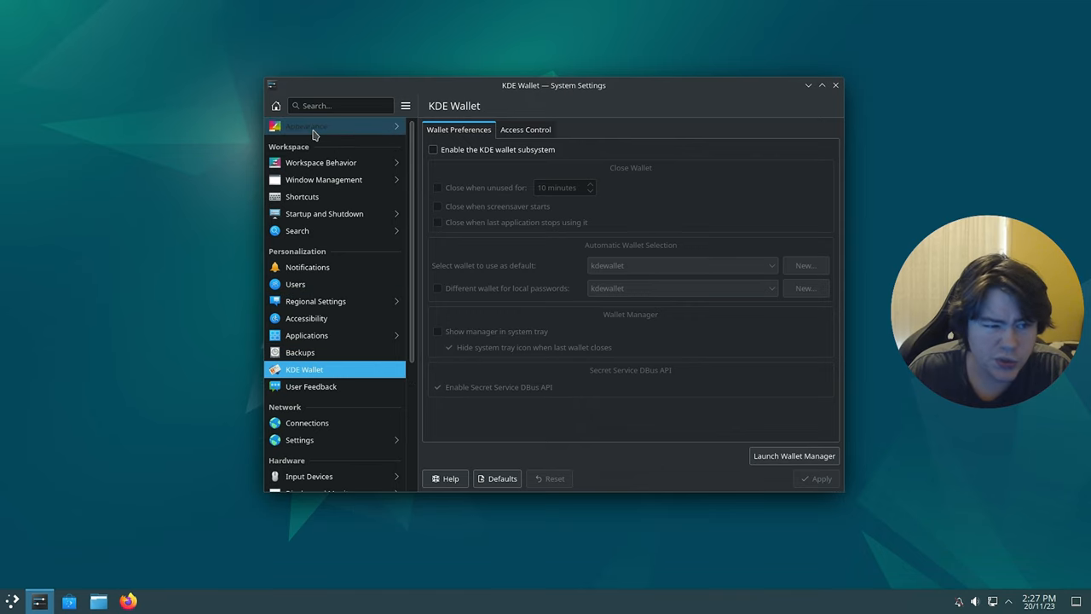
pyautogui.click(296, 339)
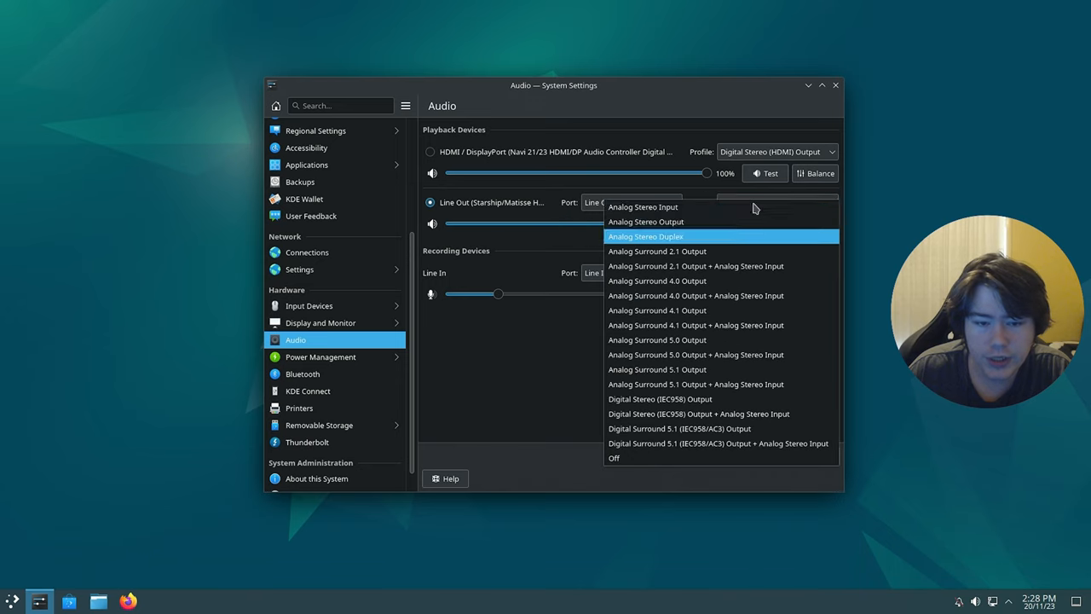
pyautogui.moveTo(688, 222)
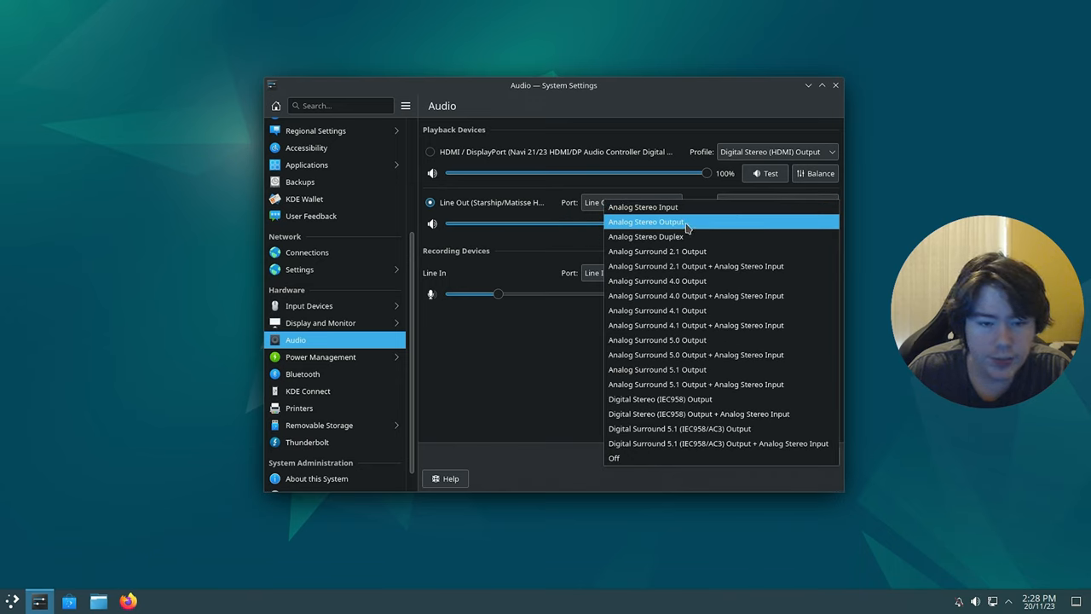
pyautogui.click(646, 222)
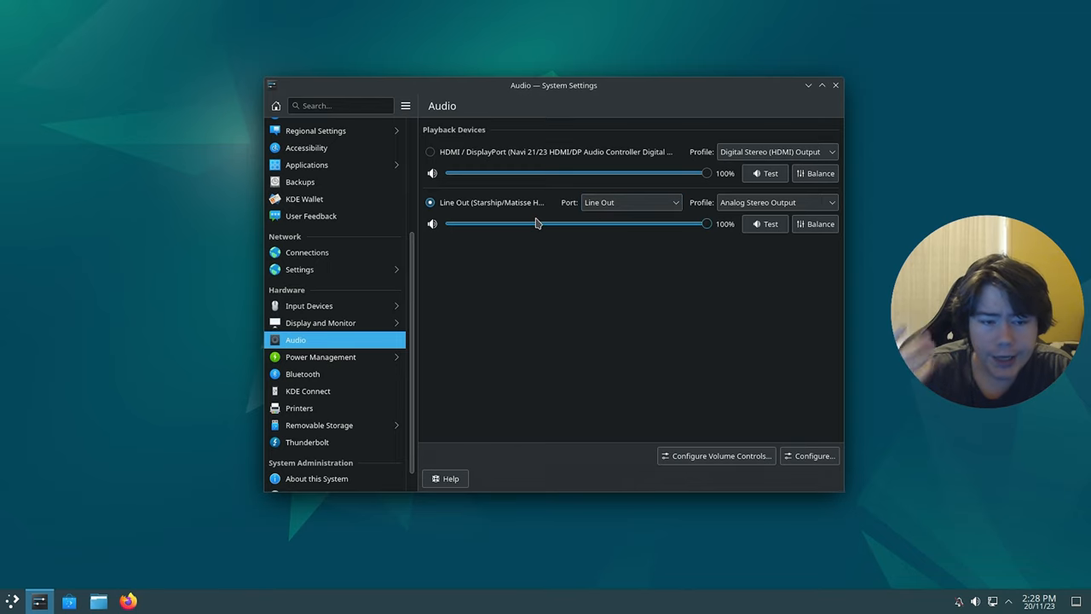
pyautogui.moveTo(456, 62)
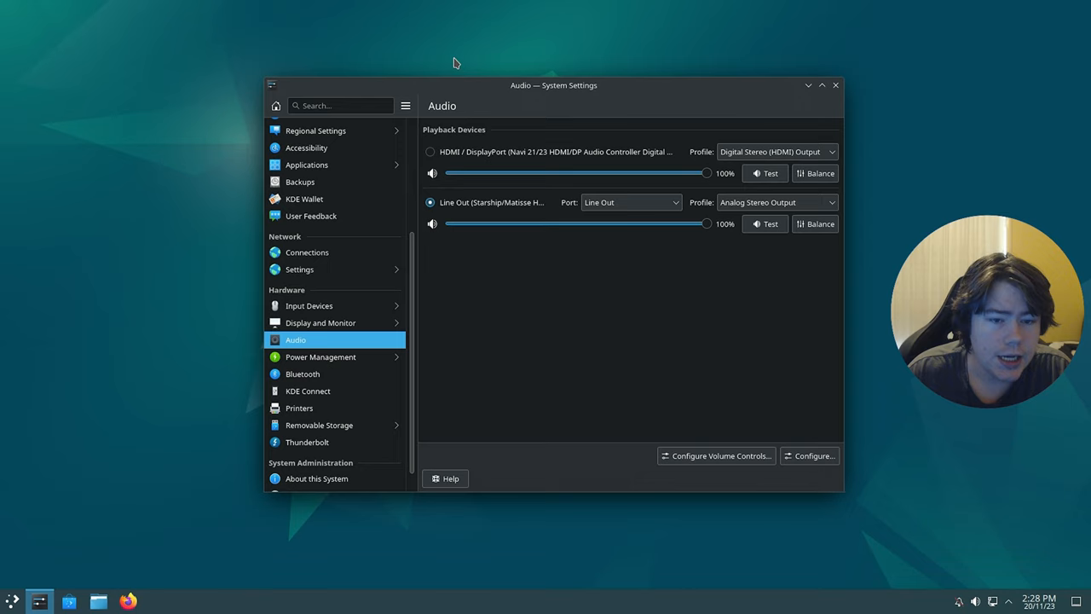
pyautogui.moveTo(656, 281)
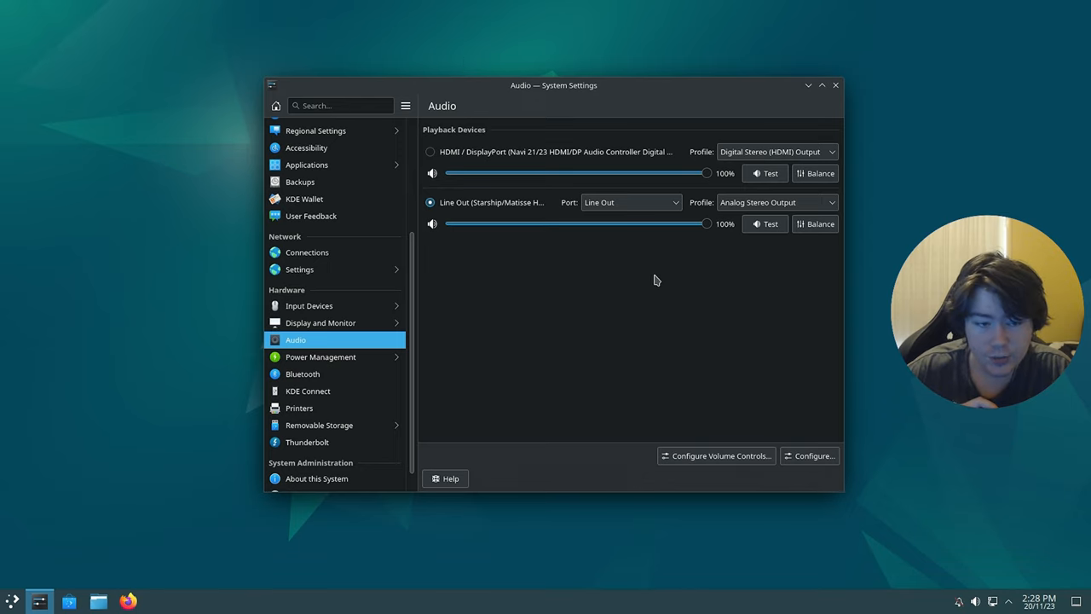
pyautogui.moveTo(472, 307)
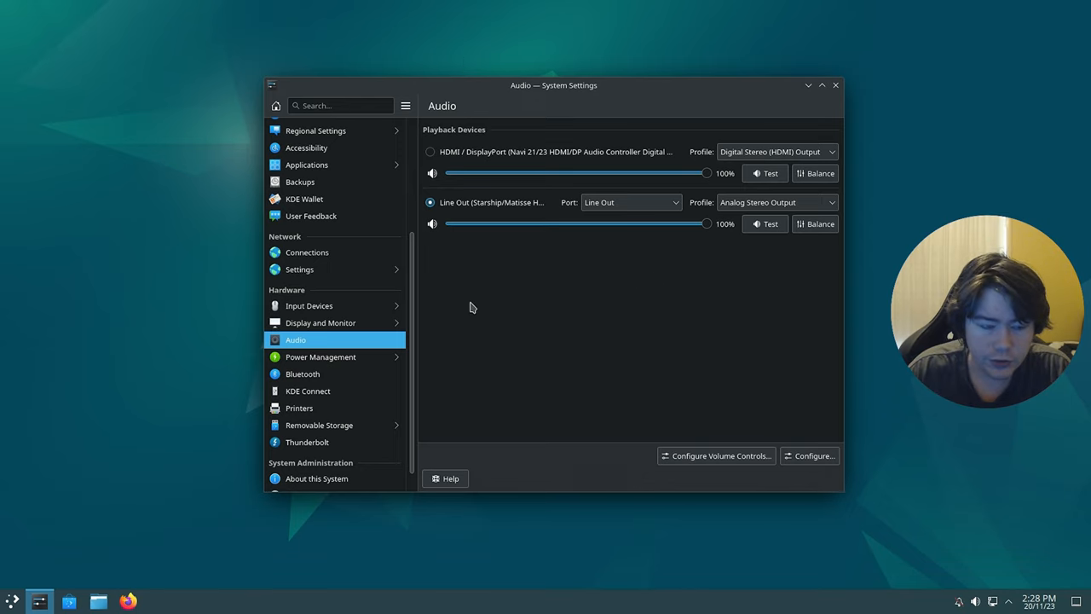
# Turn off screen energy saving and make the power button shut down the computer.
pyautogui.click(321, 356)
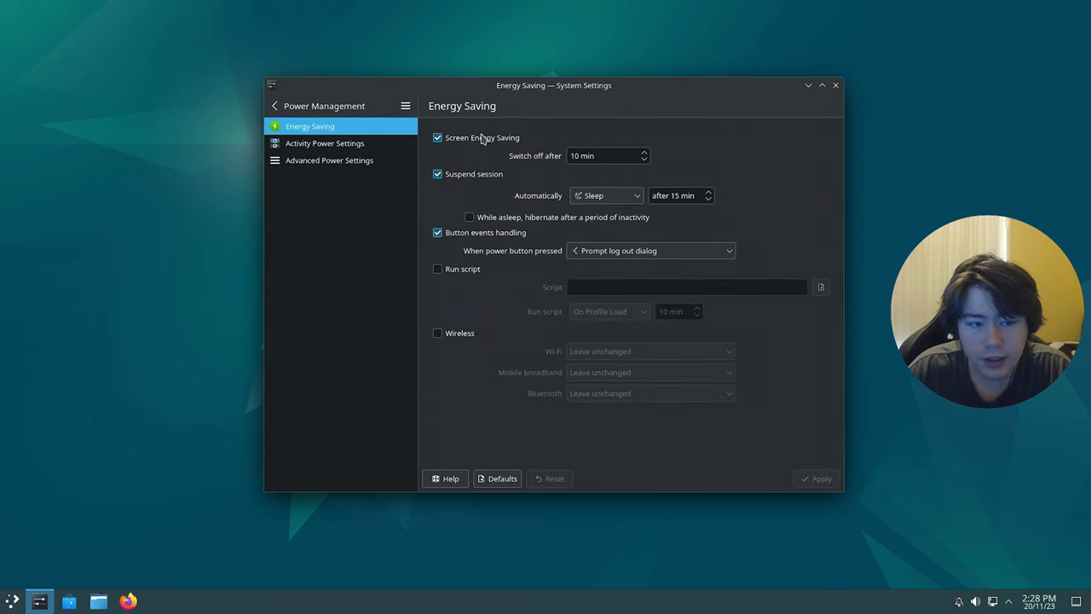
pyautogui.click(437, 137)
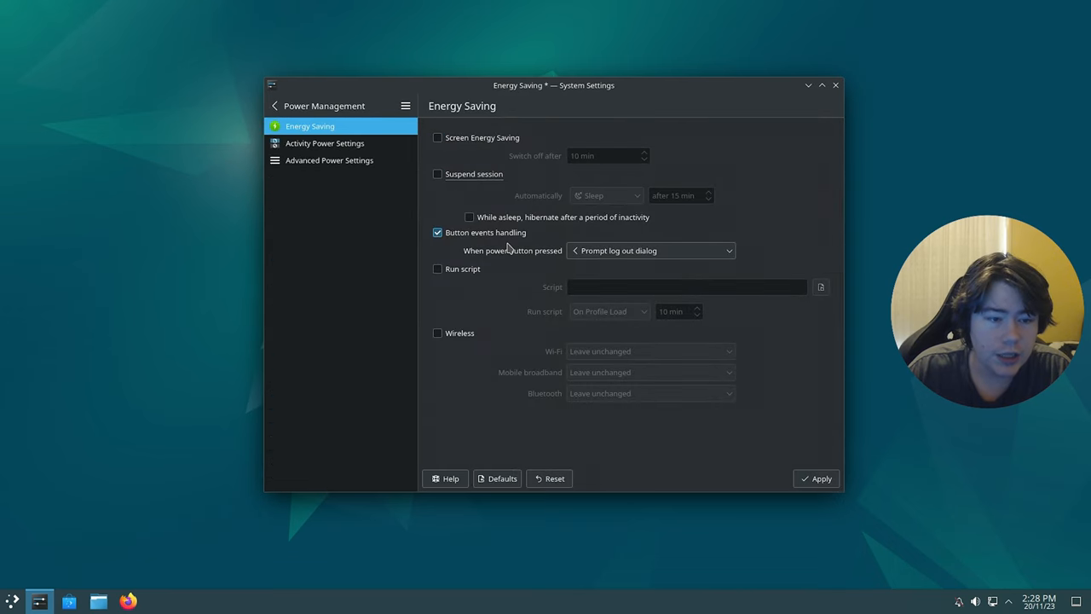
pyautogui.click(650, 250)
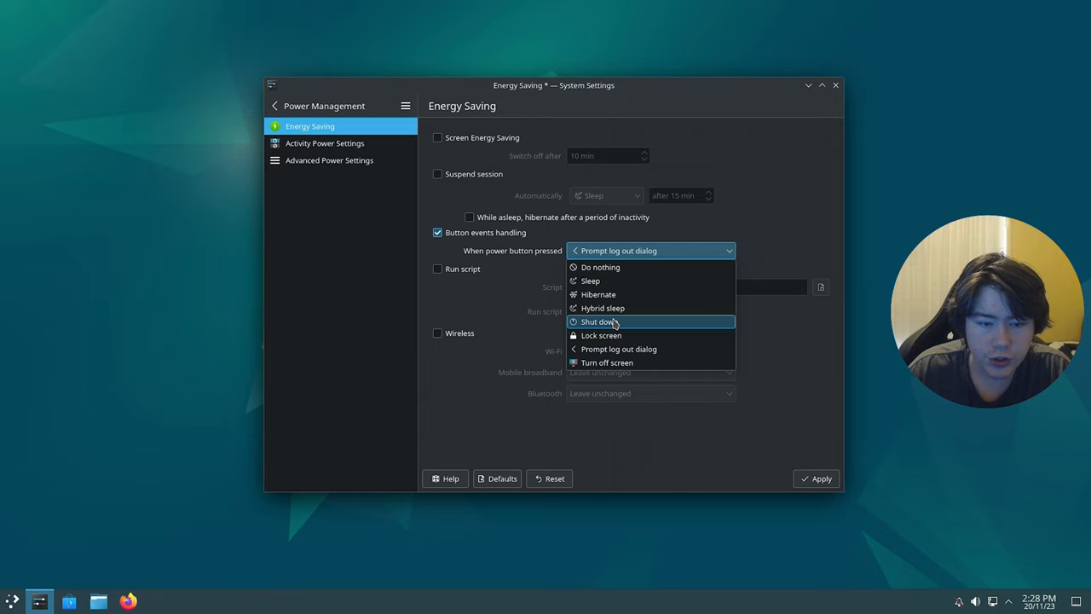
pyautogui.click(597, 321)
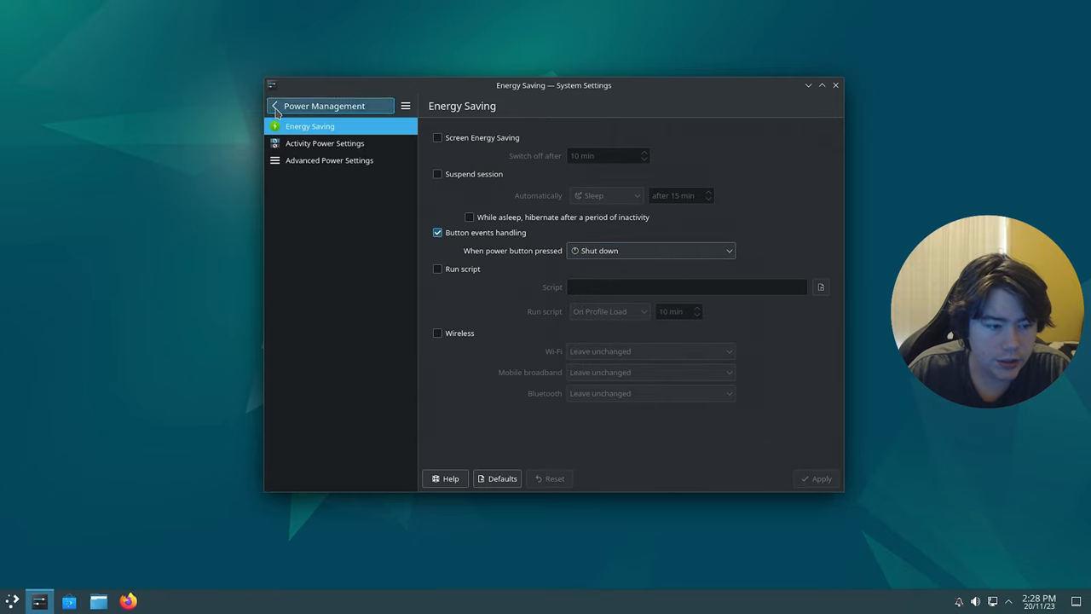
# Disable automatic screen locking and return to the main settings categories.
pyautogui.click(274, 105)
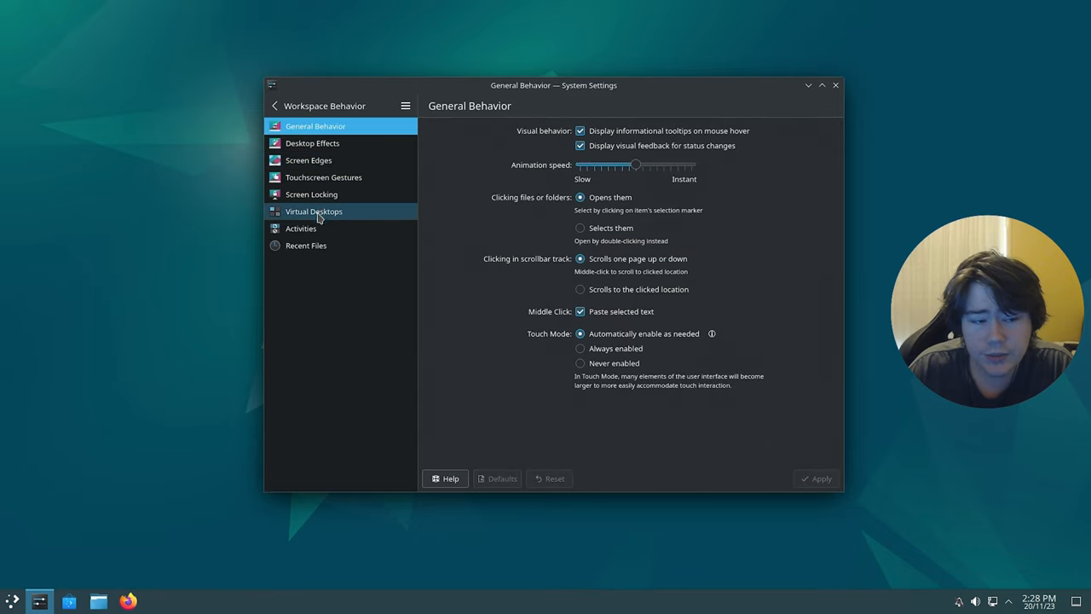
pyautogui.click(312, 194)
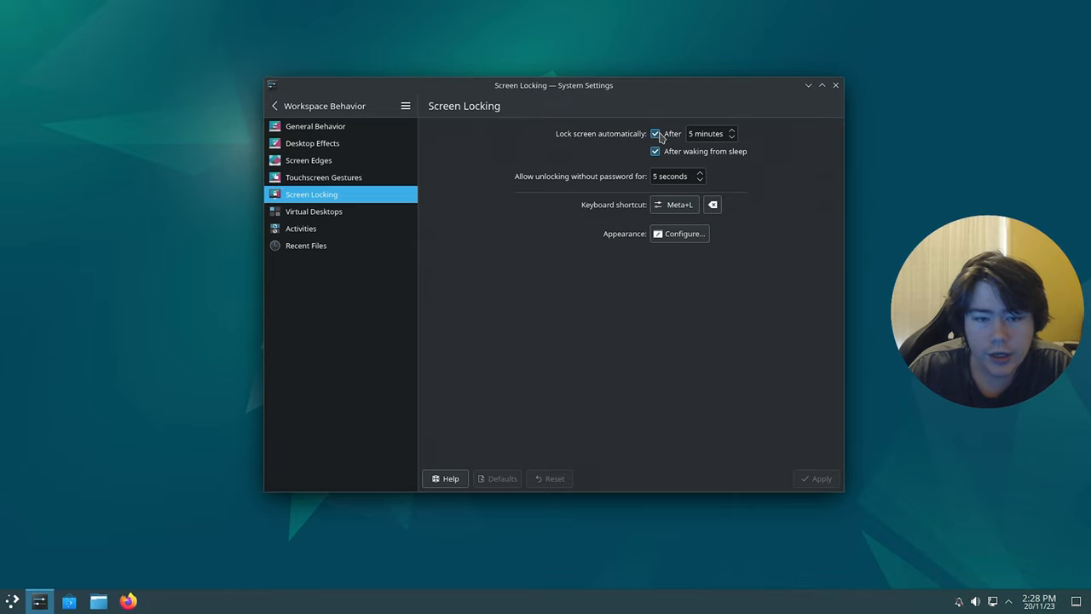
pyautogui.click(655, 133)
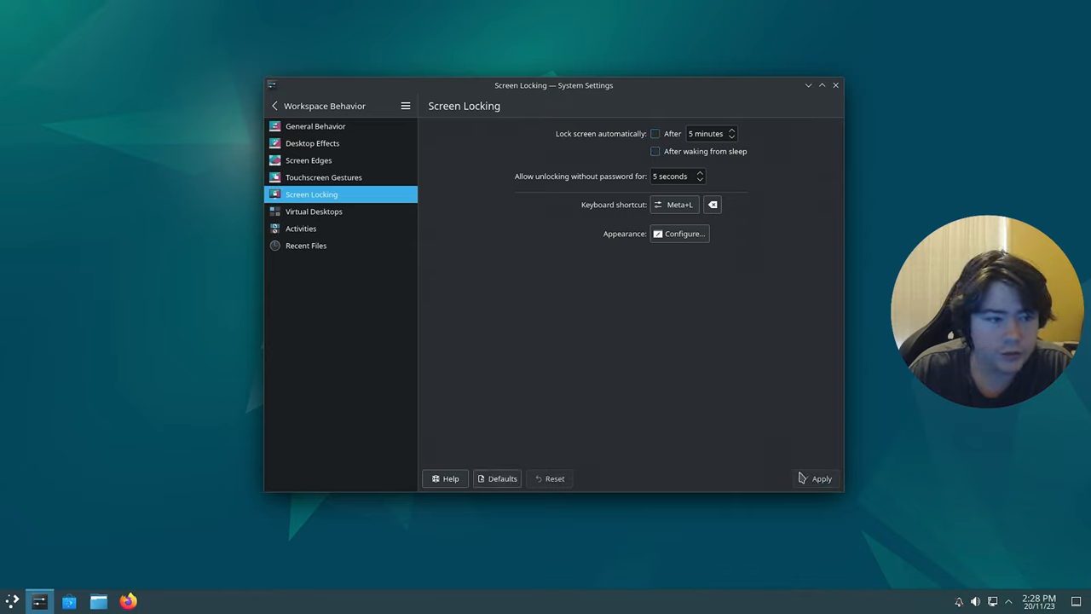
pyautogui.click(308, 160)
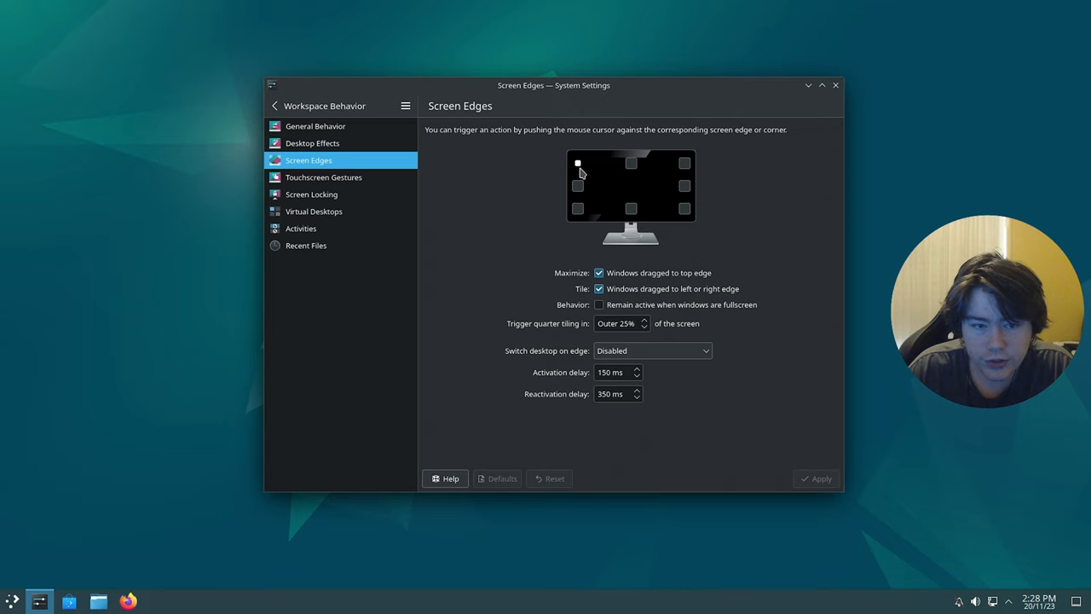
pyautogui.click(578, 162)
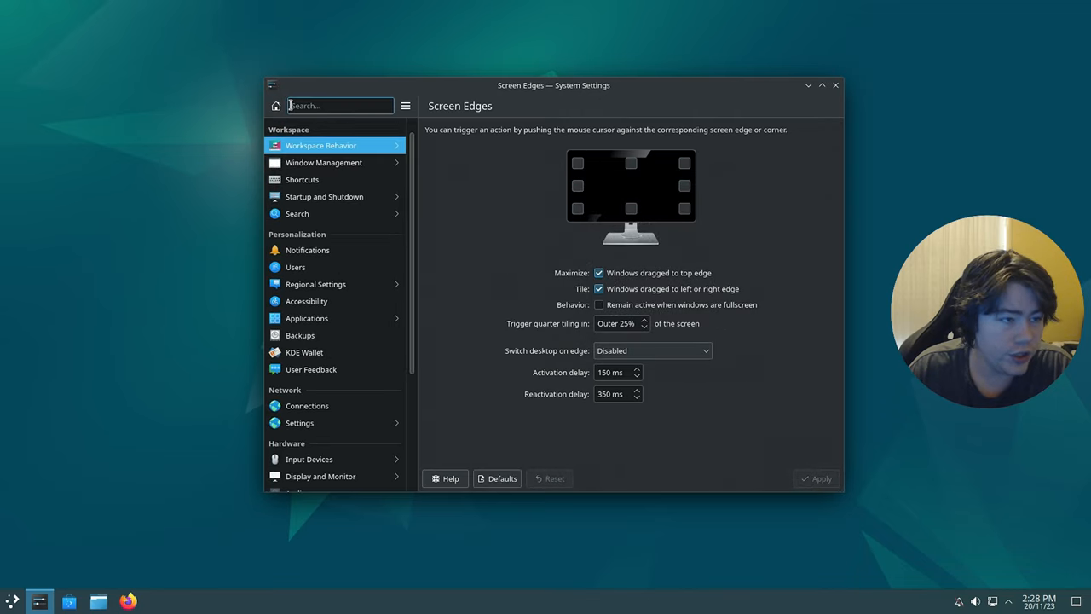
pyautogui.scroll(-3)
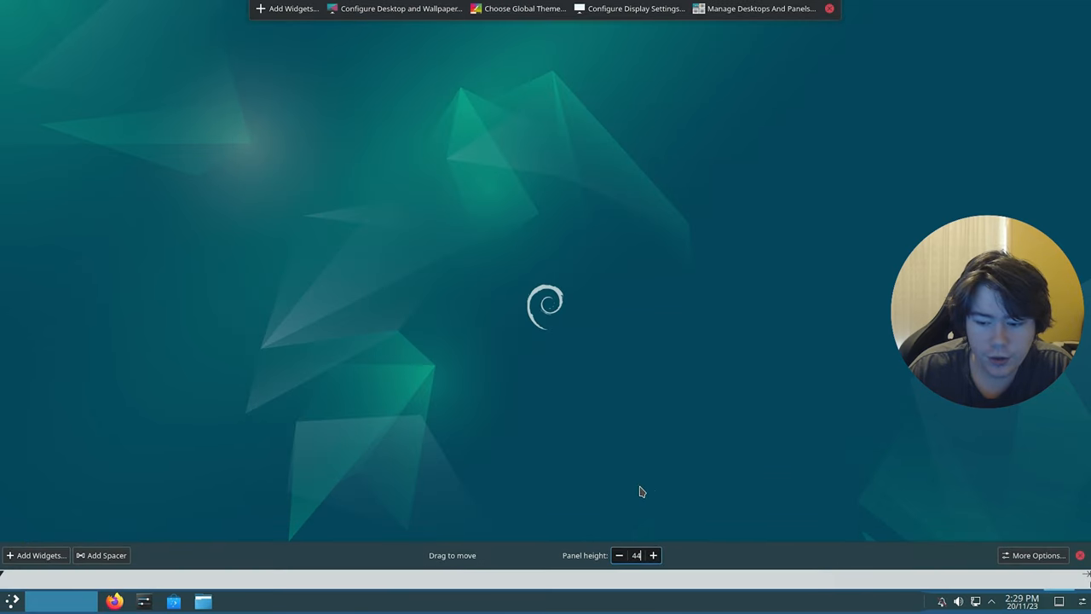
pyautogui.moveTo(951, 470)
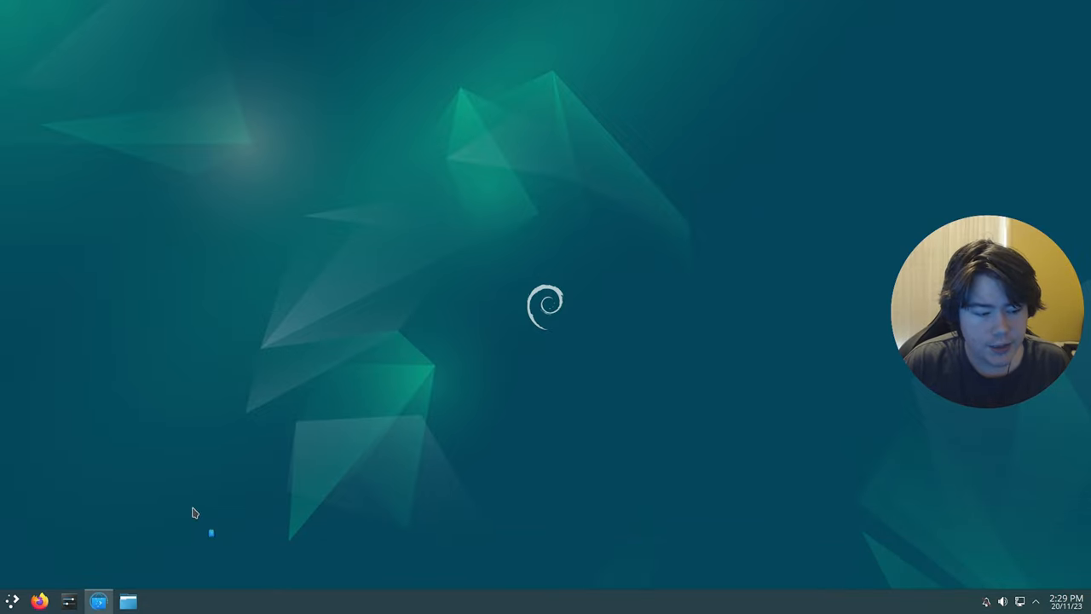
pyautogui.moveTo(293, 303)
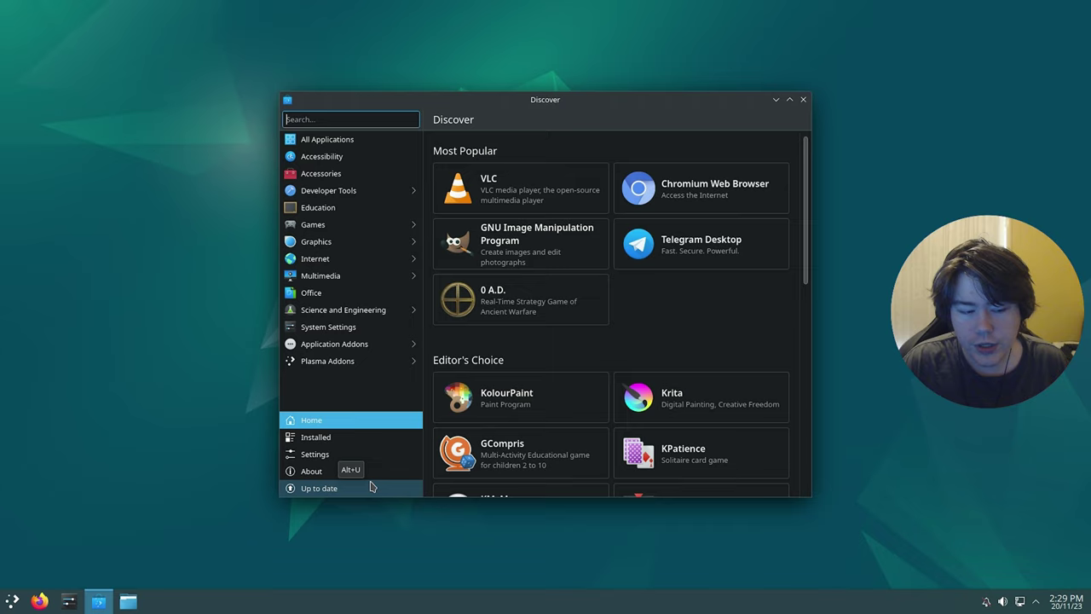
# Confirm Discover reports the system up to date, close Discover, and launch Firefox.
pyautogui.click(319, 488)
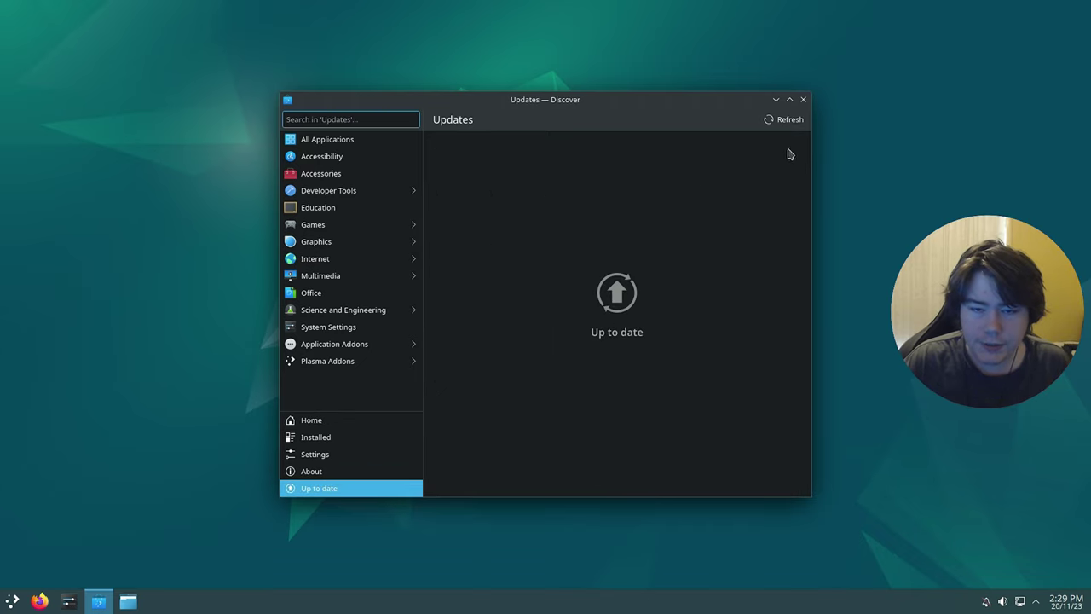
pyautogui.moveTo(802, 100)
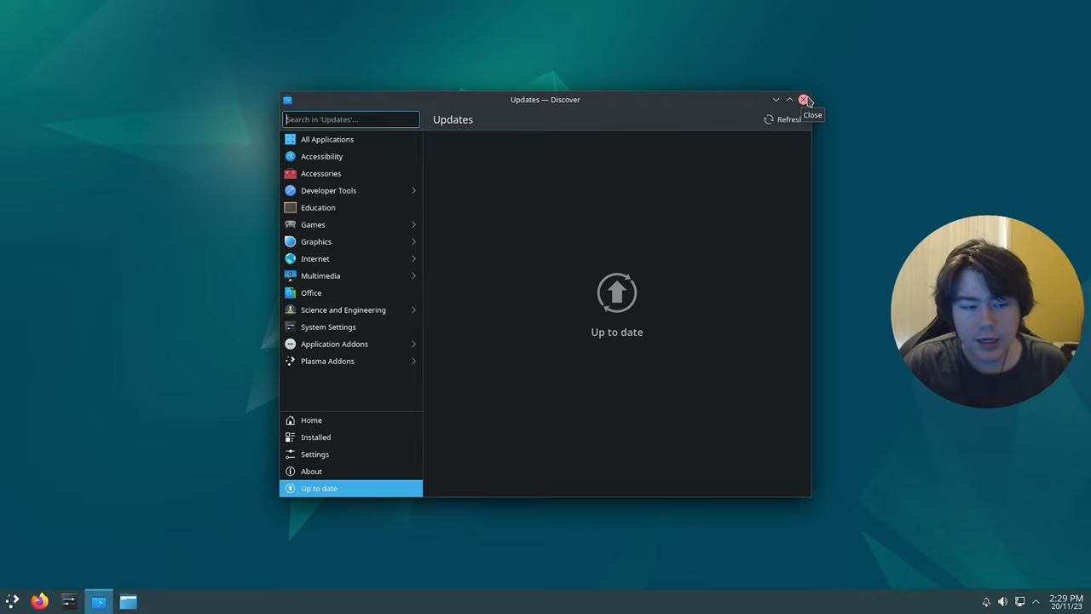
pyautogui.click(803, 100)
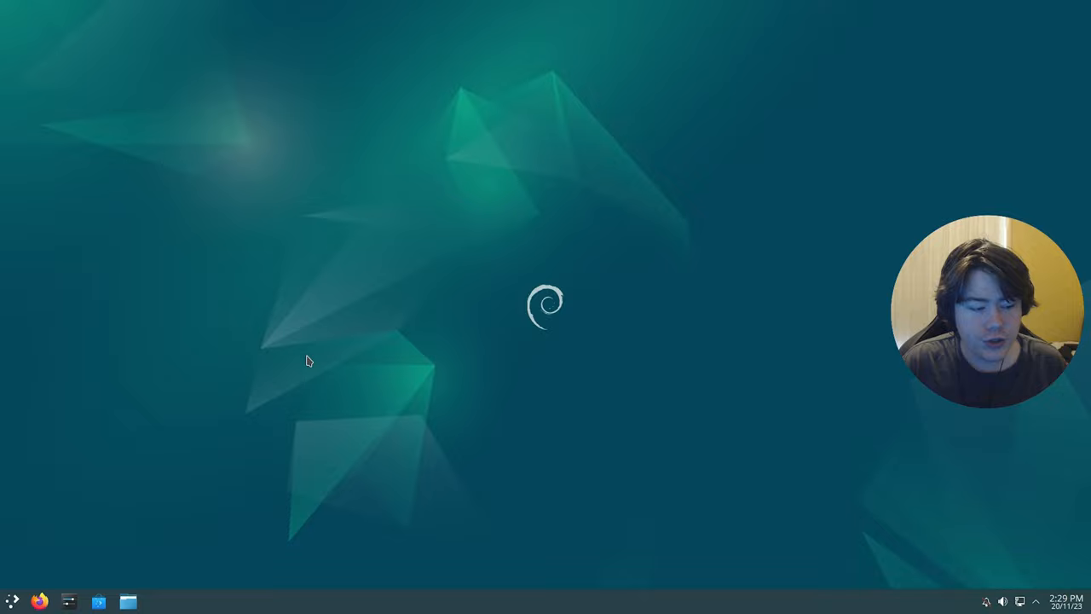
pyautogui.moveTo(40, 601)
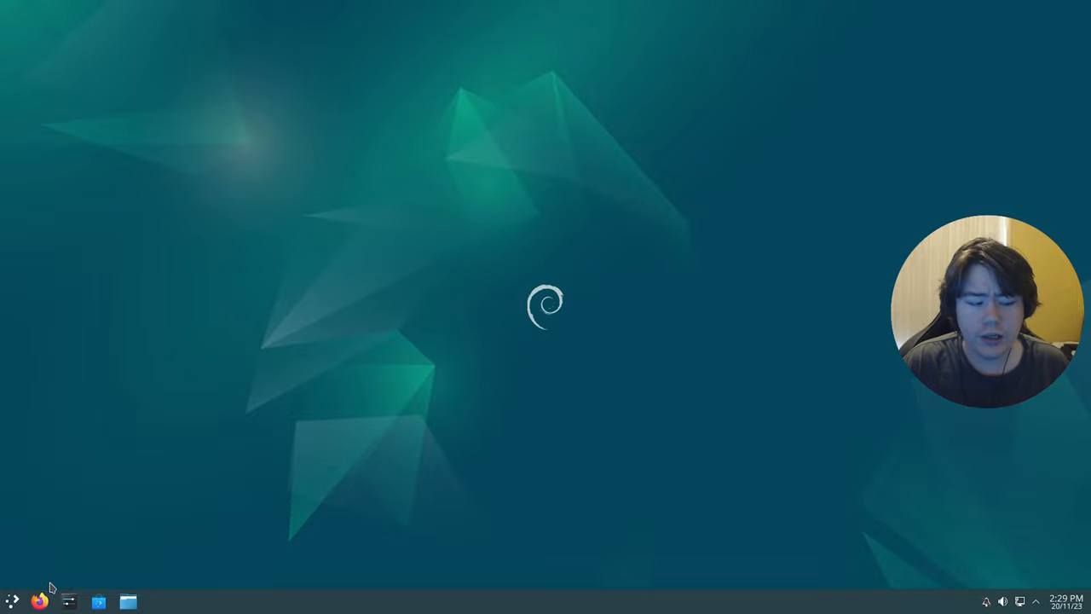
pyautogui.moveTo(40, 601)
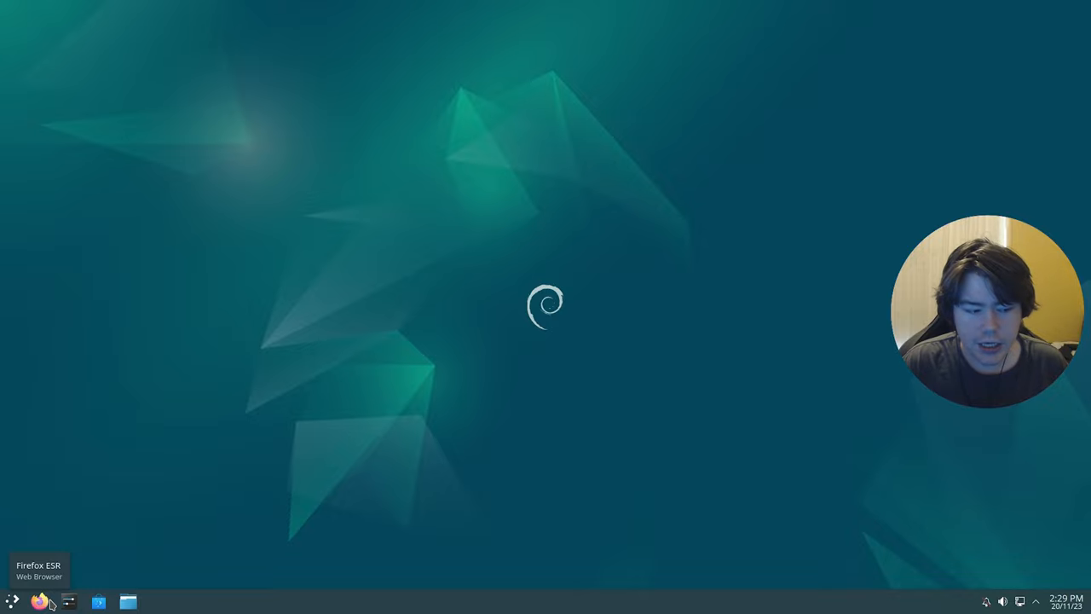
pyautogui.moveTo(53, 599)
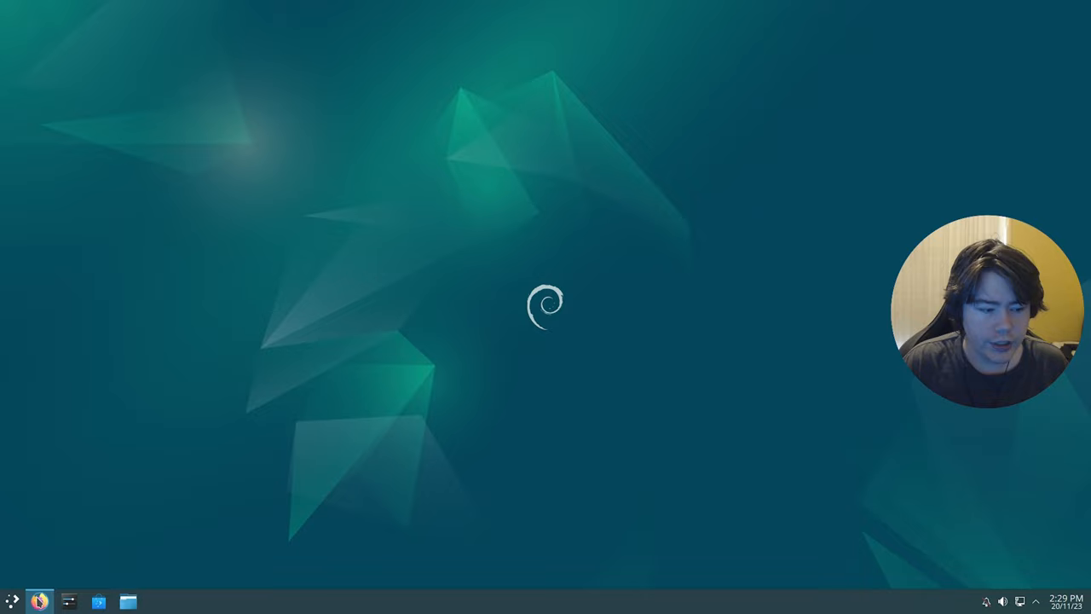
pyautogui.click(39, 602)
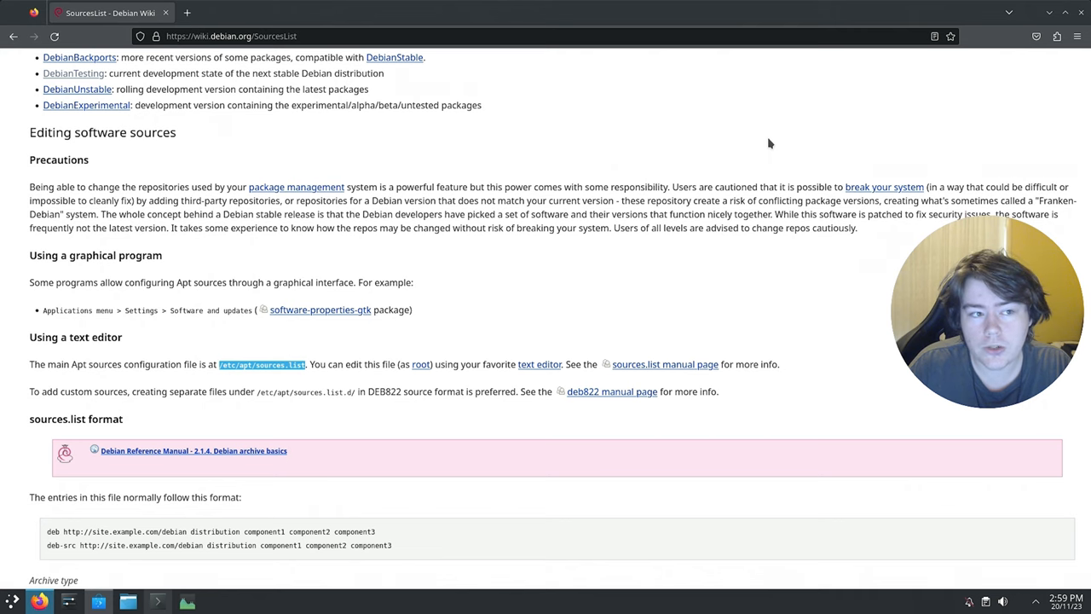
pyautogui.moveTo(574, 184)
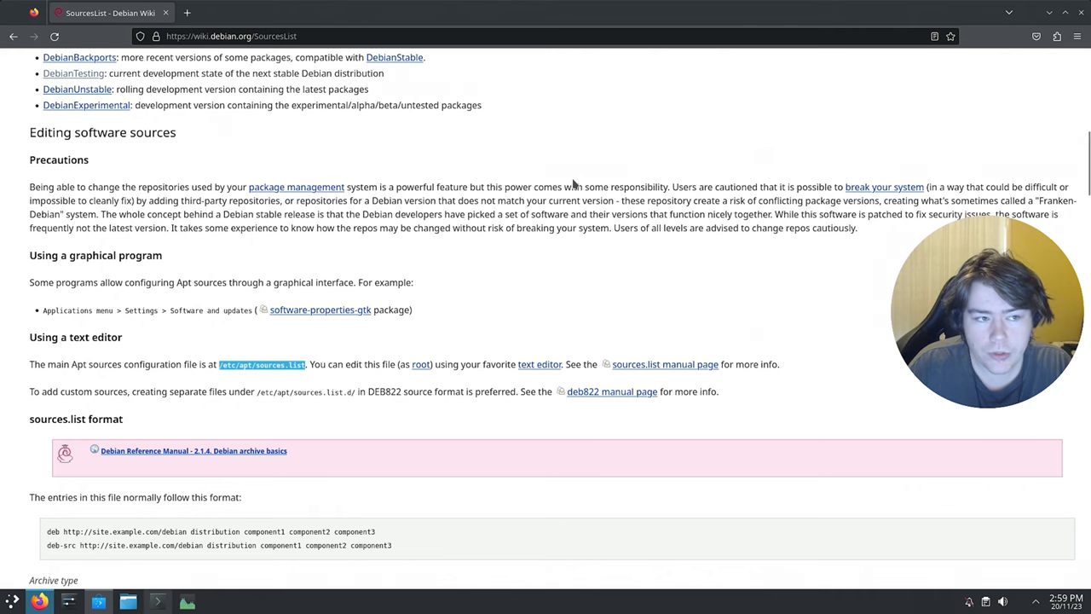
# Scroll the SourcesList page up and back down to the 'Using a text editor' section.
pyautogui.scroll(3)
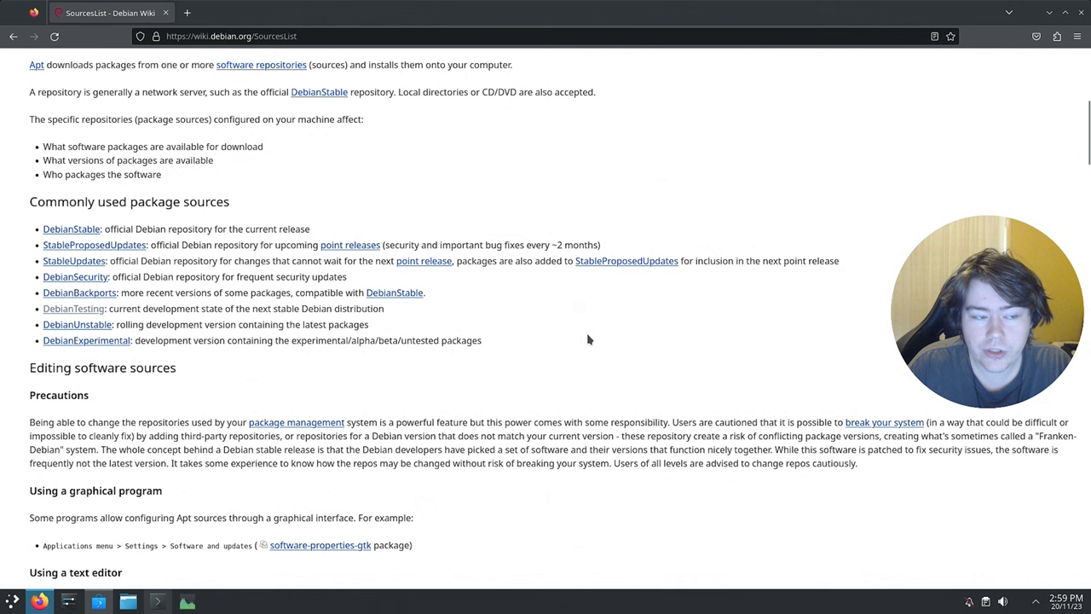
pyautogui.scroll(3)
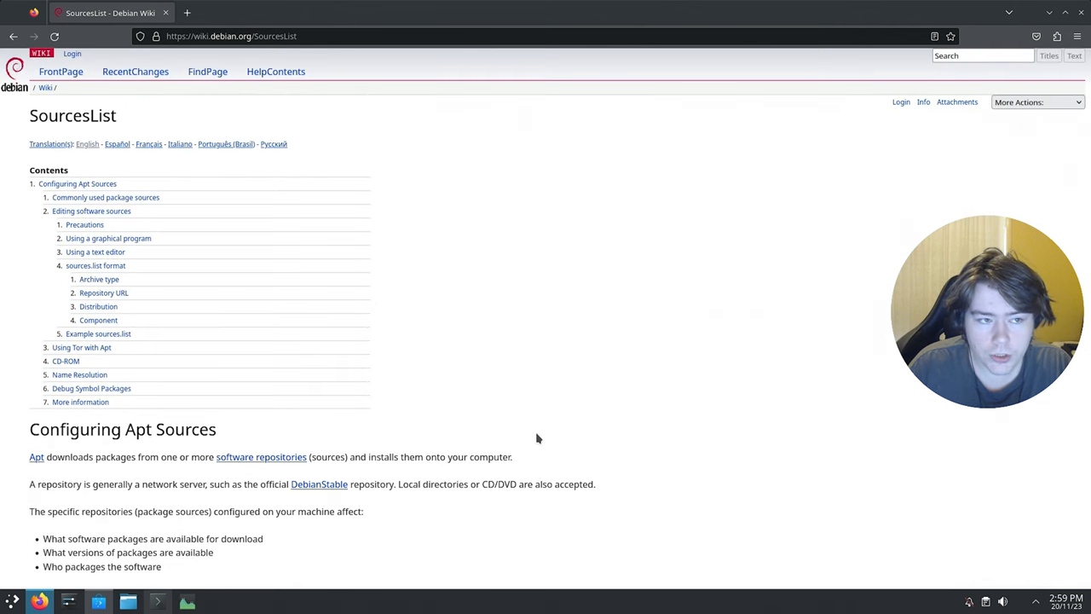
pyautogui.scroll(-3)
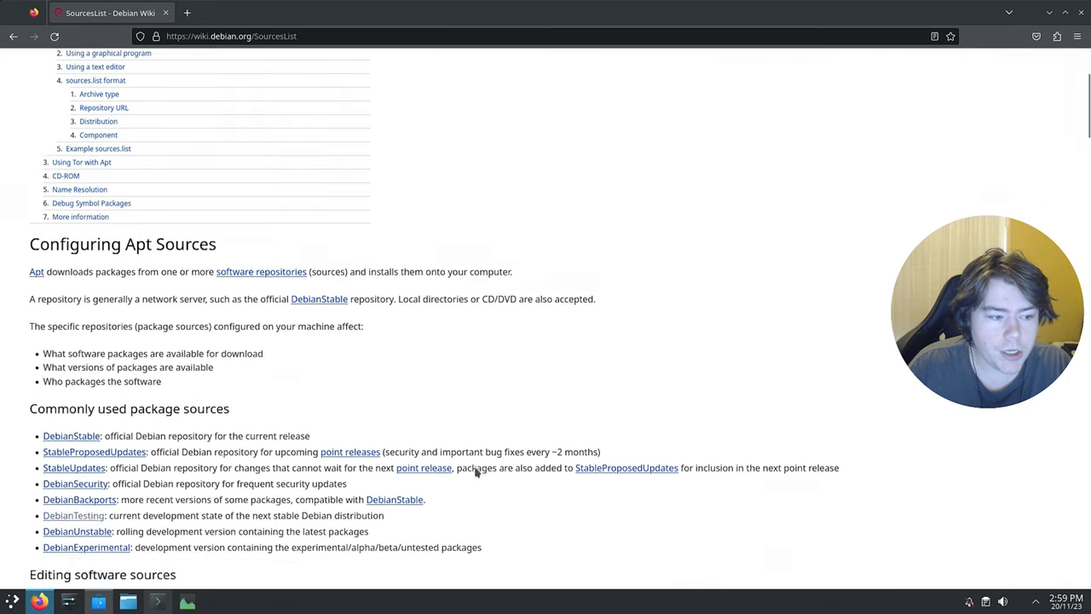
pyautogui.scroll(-3)
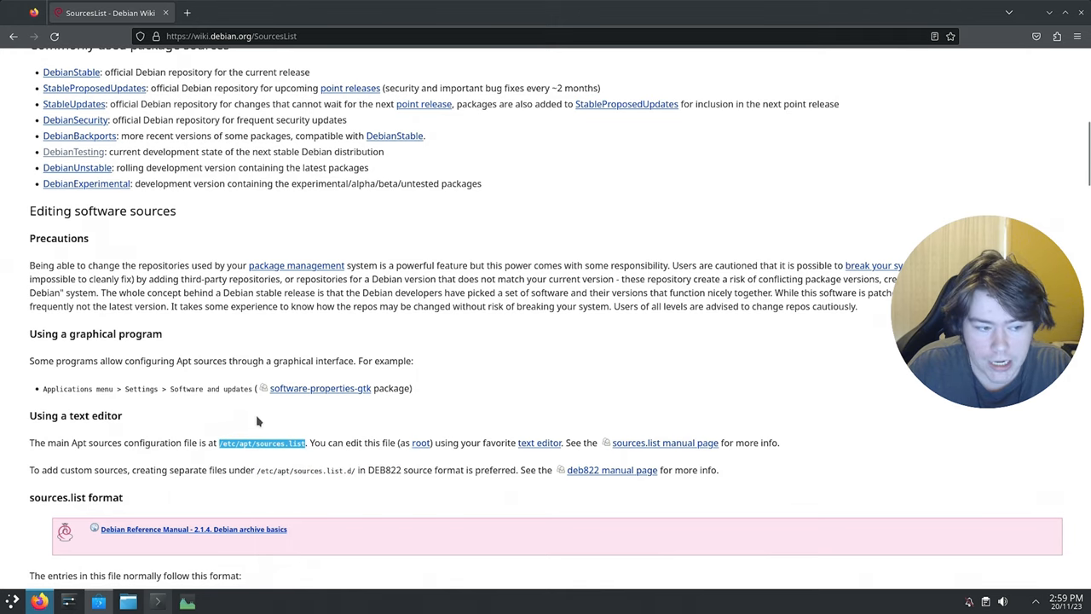
pyautogui.moveTo(333, 404)
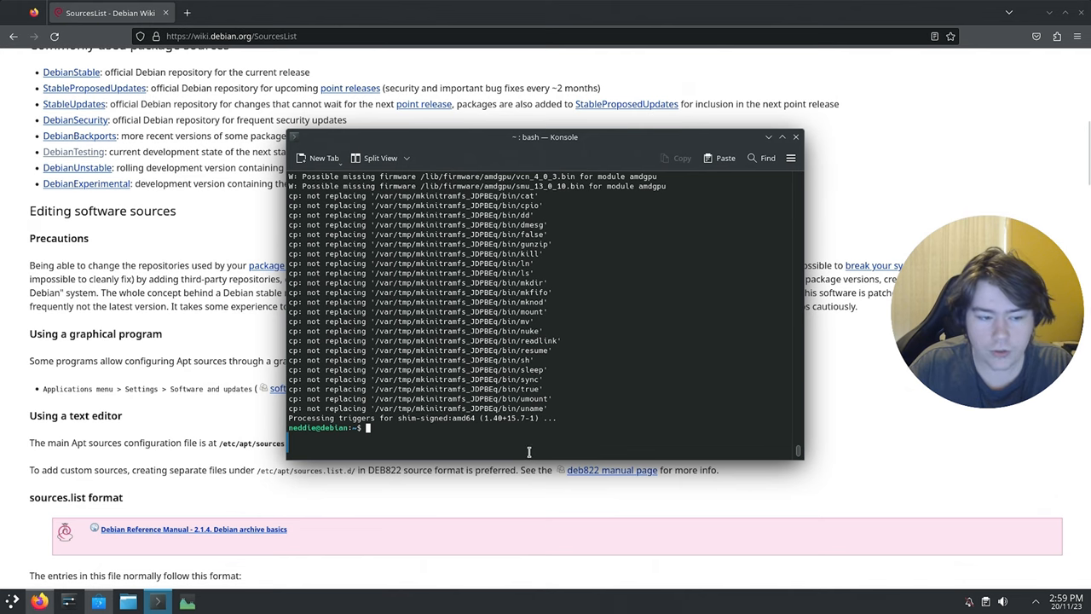
# Open /etc/apt/sources.list in nano as root, then exit the editor.
pyautogui.write('sudo')
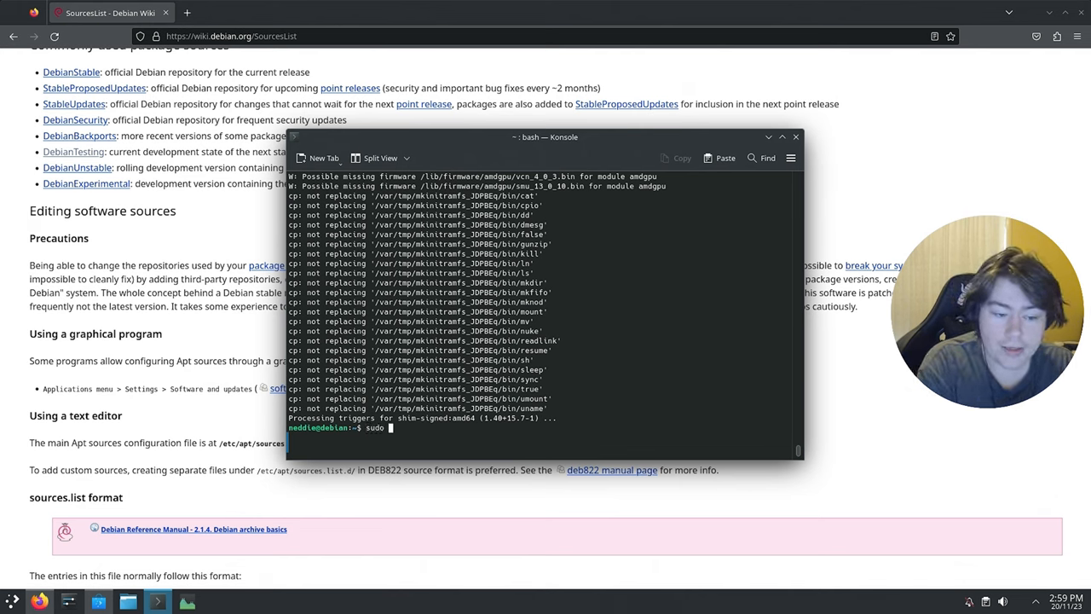
pyautogui.write('nano')
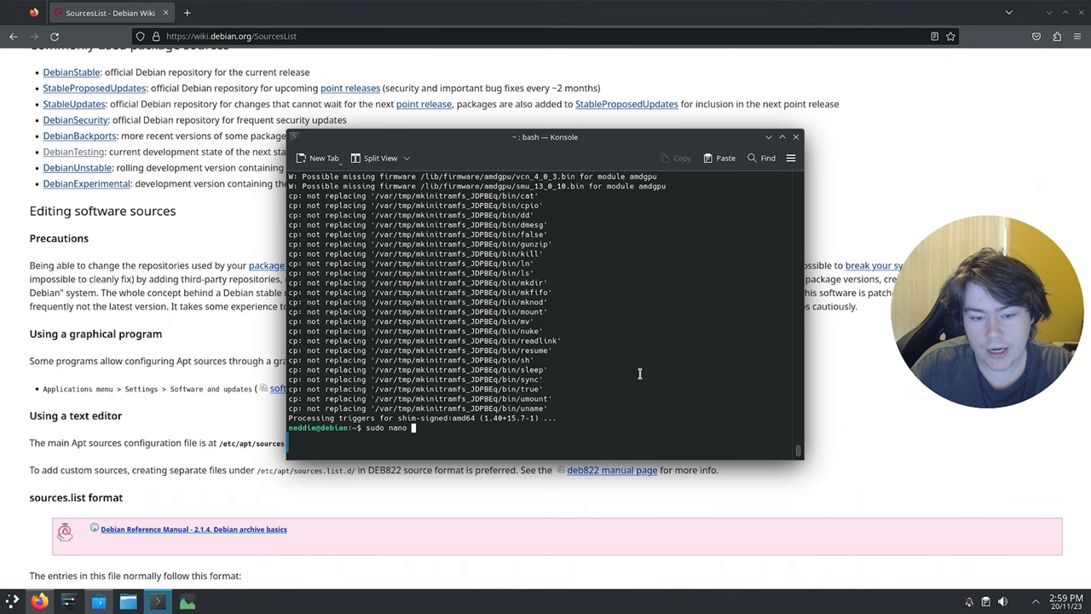
pyautogui.write('/etc/apt/sources.list')
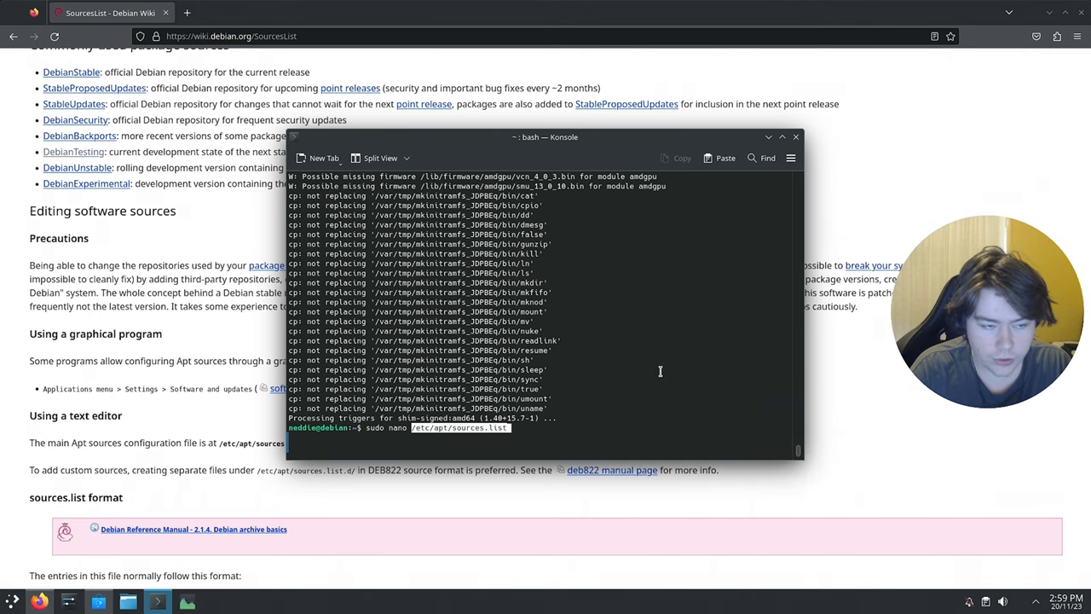
pyautogui.press('Return')
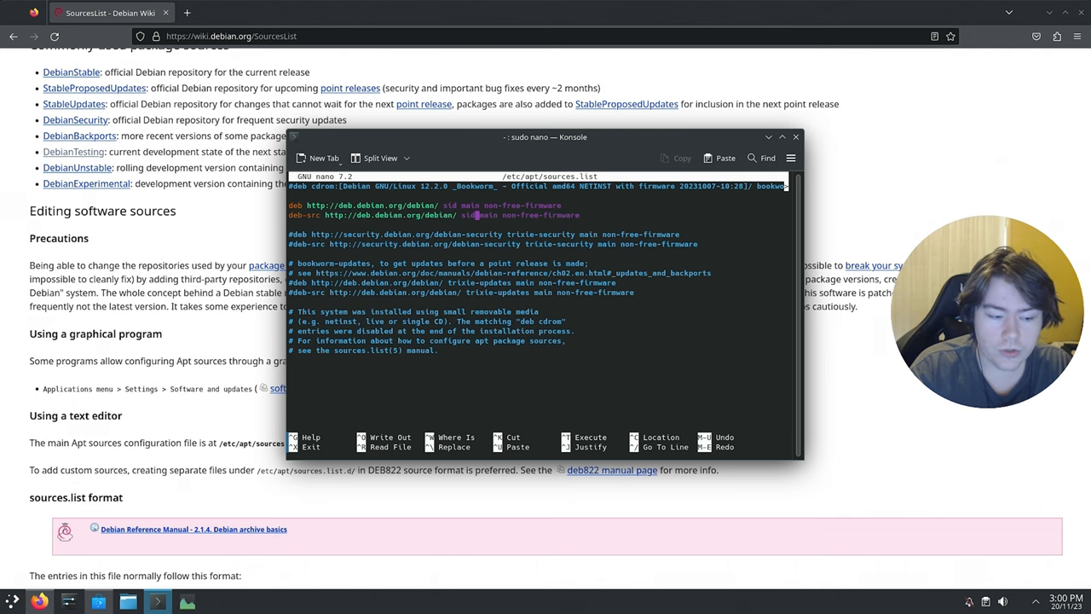
pyautogui.press('ctrl+x')
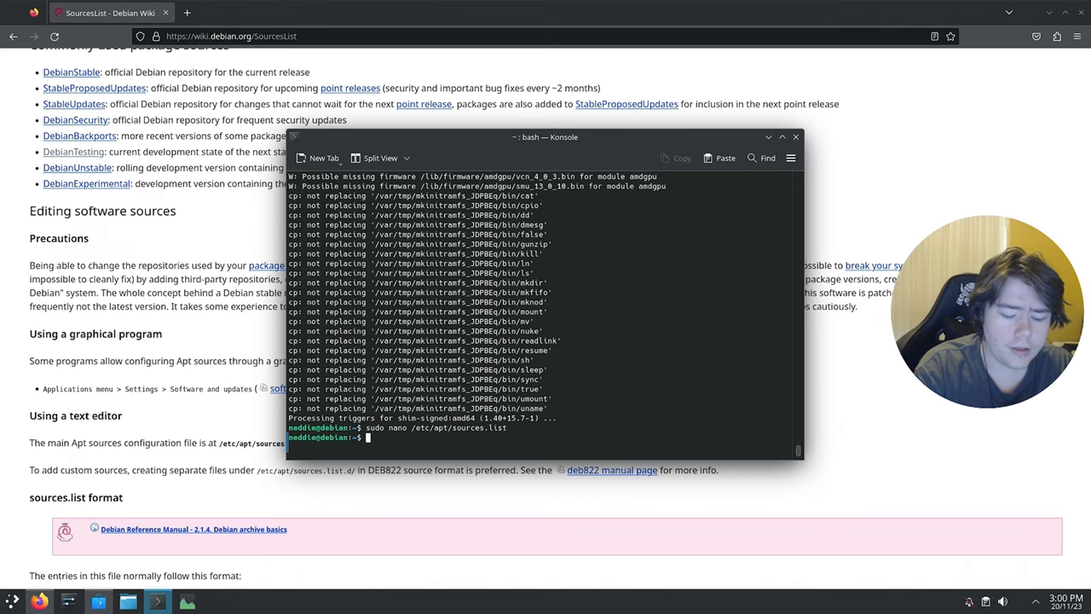
# Refresh the package lists with sudo apt update and upgrade all installed packages.
pyautogui.write('sudo apt upd')
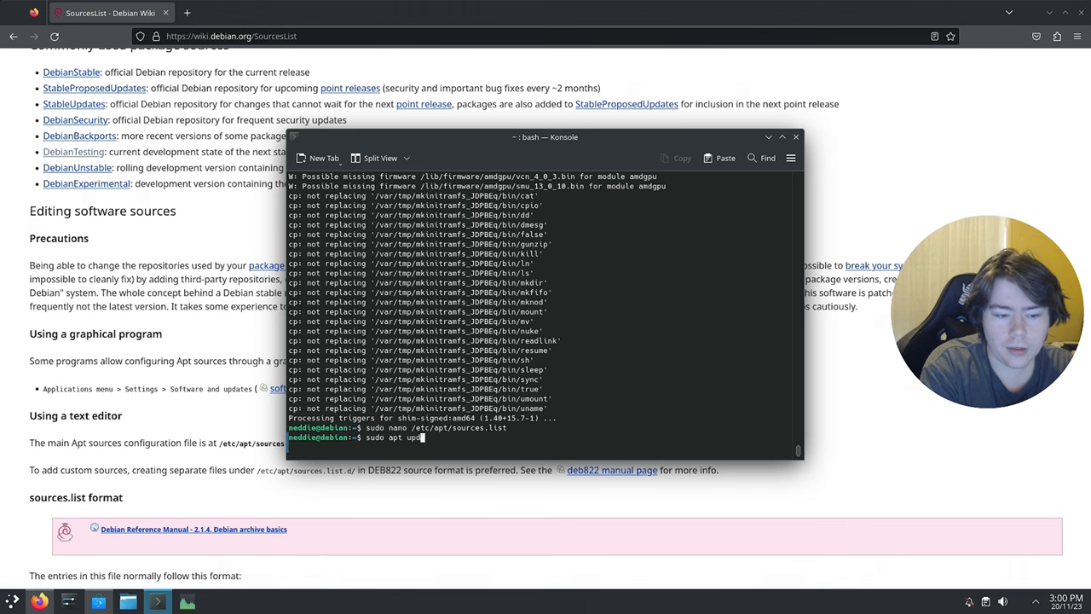
pyautogui.press('Return')
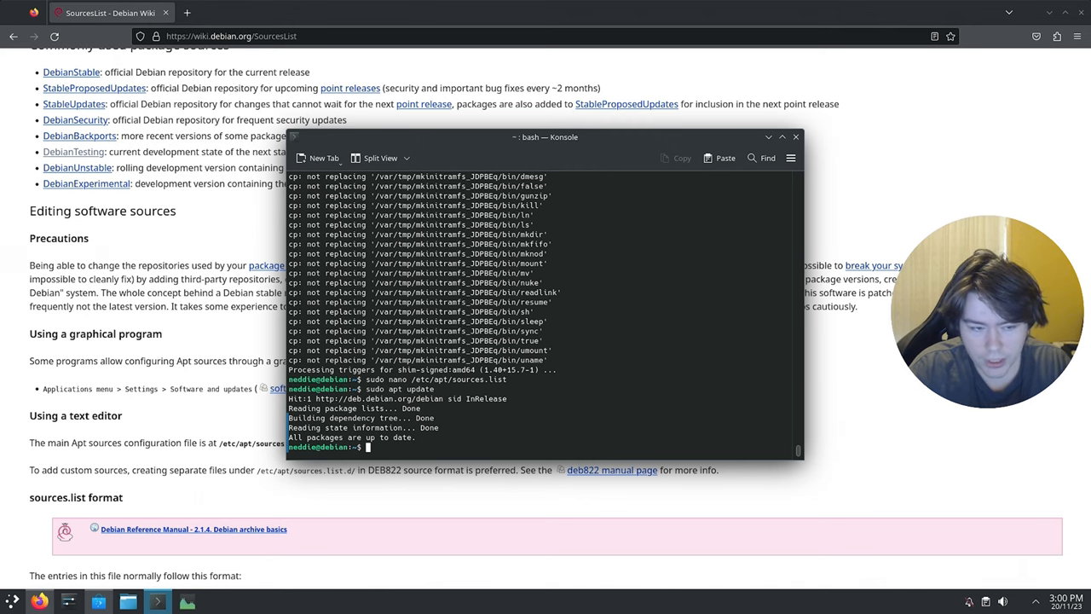
pyautogui.write('sudo')
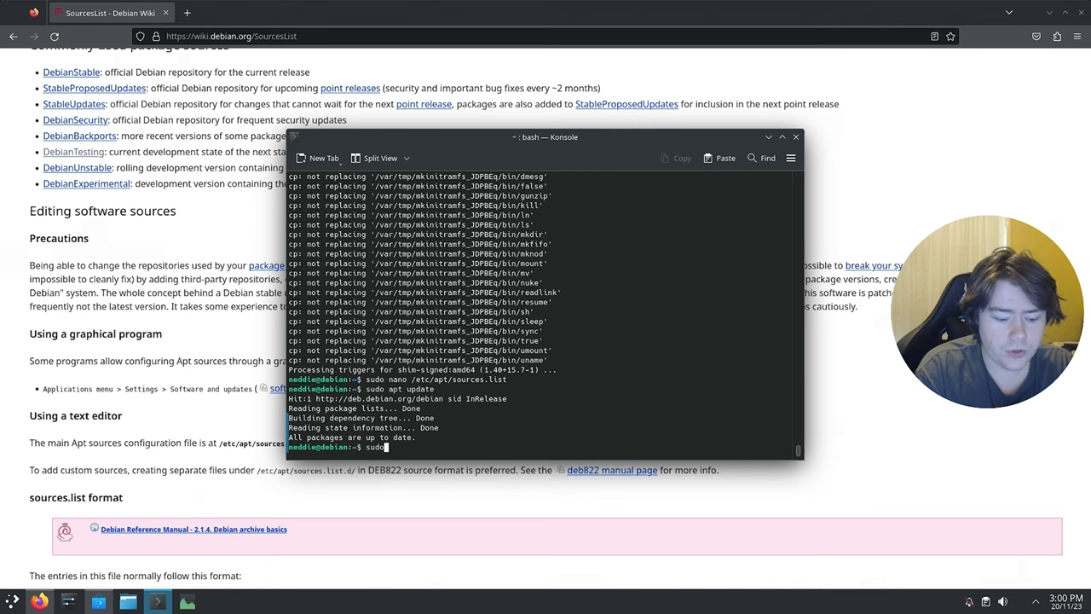
pyautogui.write('apt upgra')
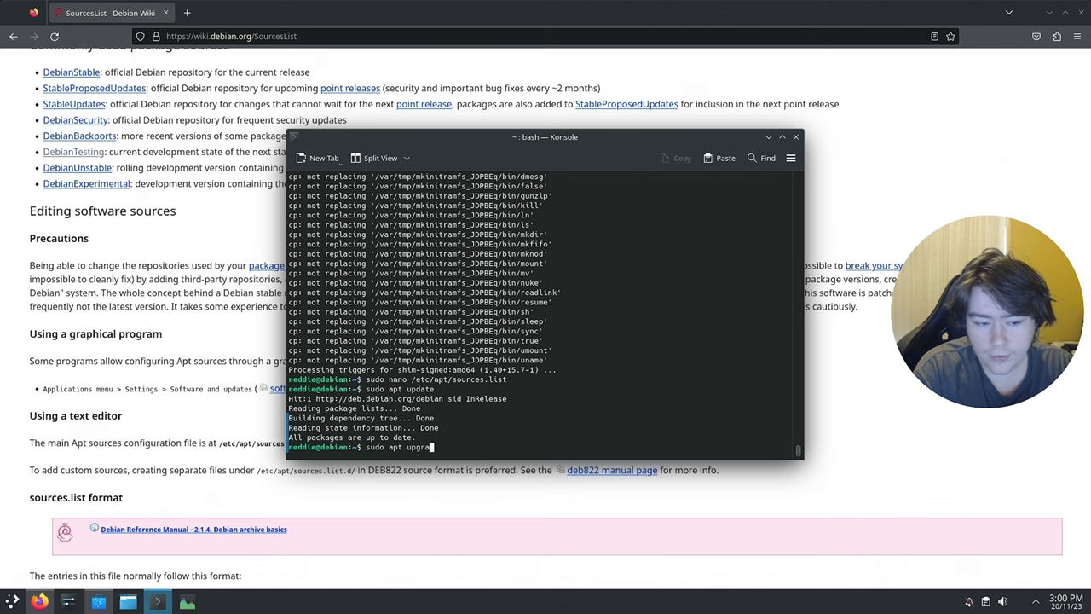
pyautogui.press('Return')
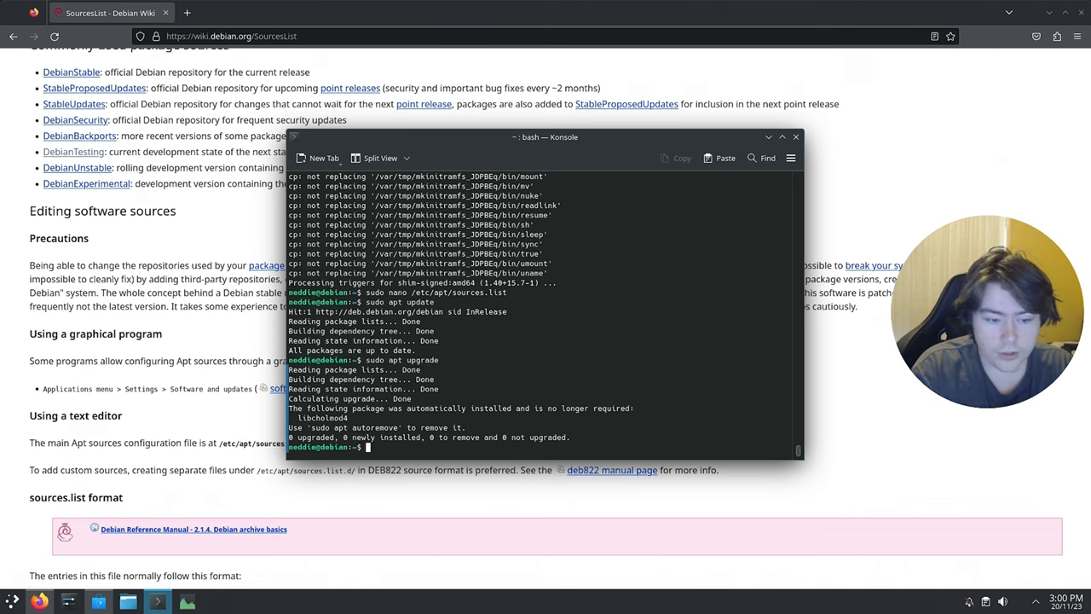
# Run sudo apt autoremove to remove libcholmod4, briefly opening and dismissing the app launcher.
pyautogui.write('sudo')
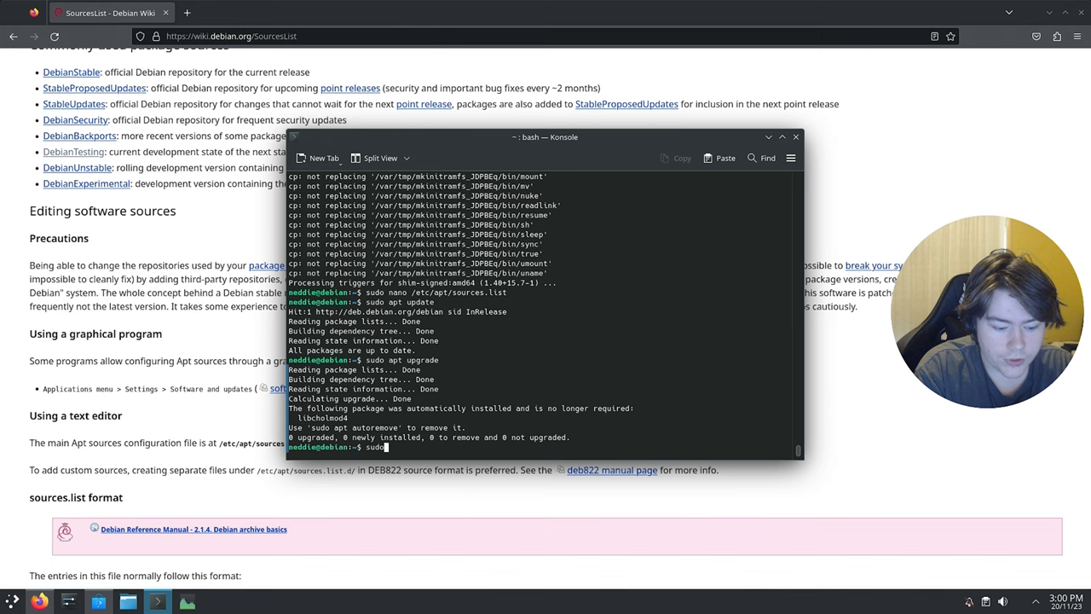
pyautogui.write('apt autoremove')
pyautogui.write('y')
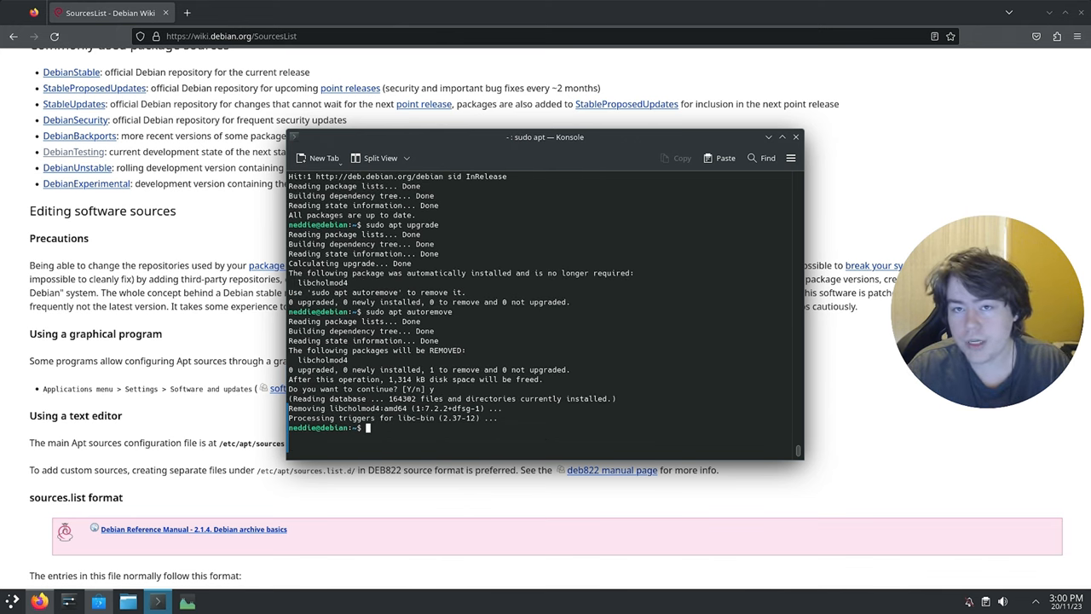
pyautogui.click(11, 600)
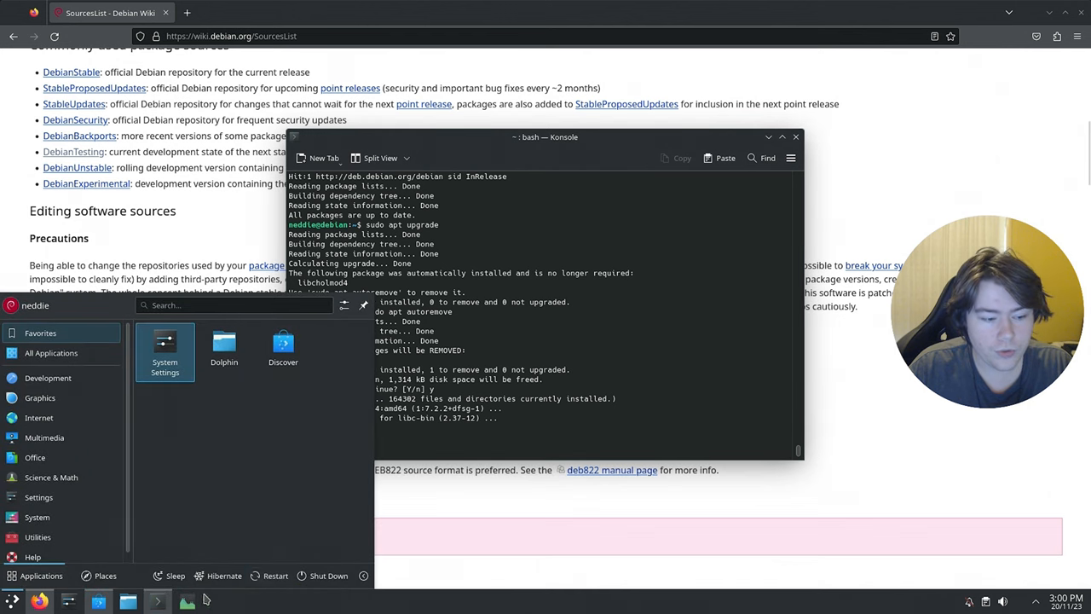
pyautogui.click(275, 575)
pyautogui.write('sudo')
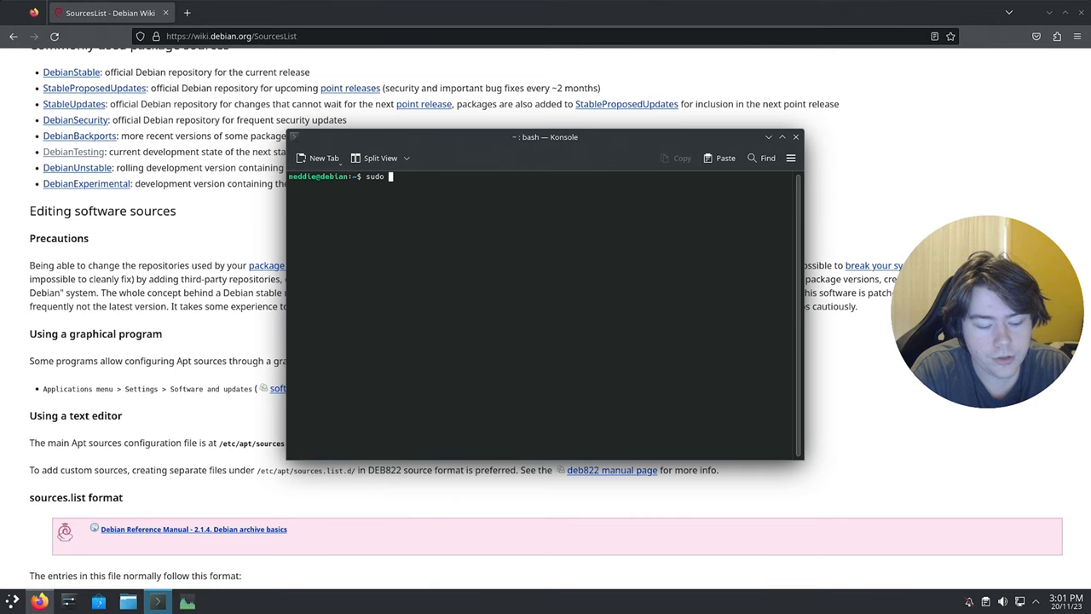
# Remove the firefox-esr package and install regular Firefox with apt.
pyautogui.write('apt rem')
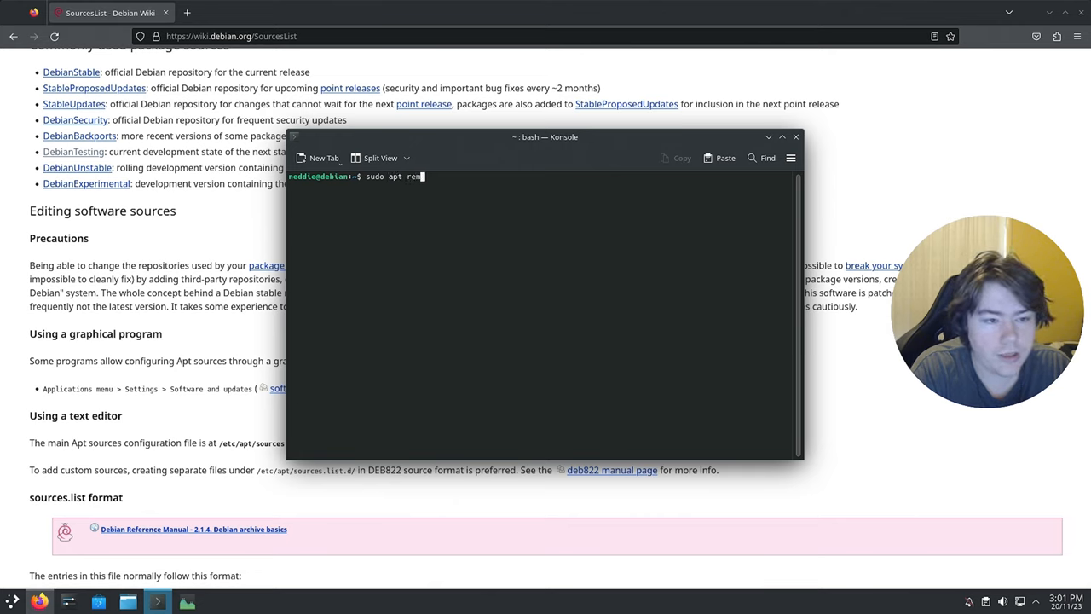
pyautogui.write('ve firefox-es')
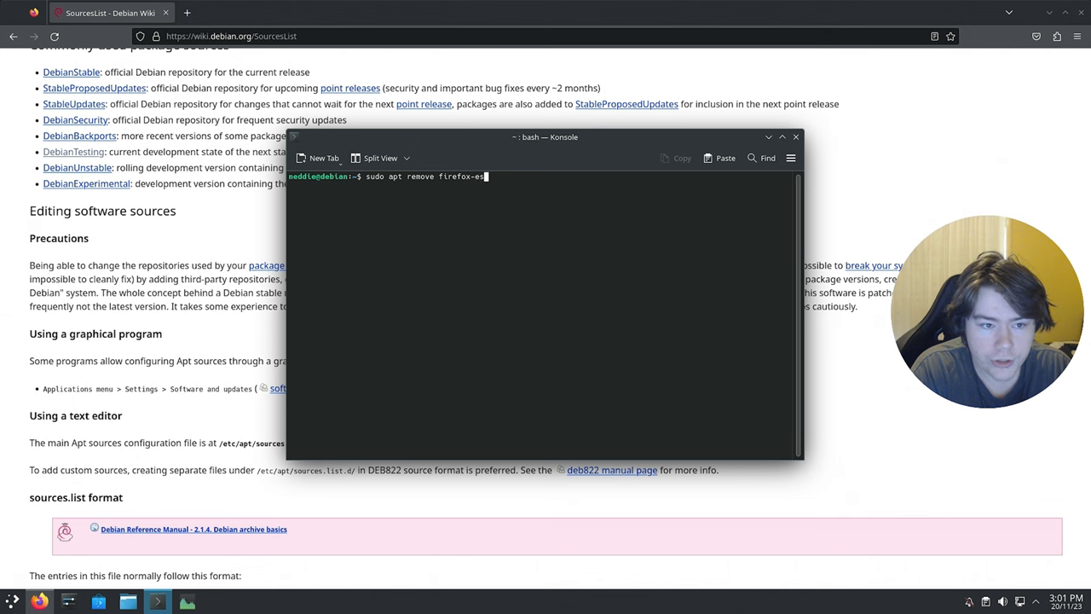
pyautogui.press('Return')
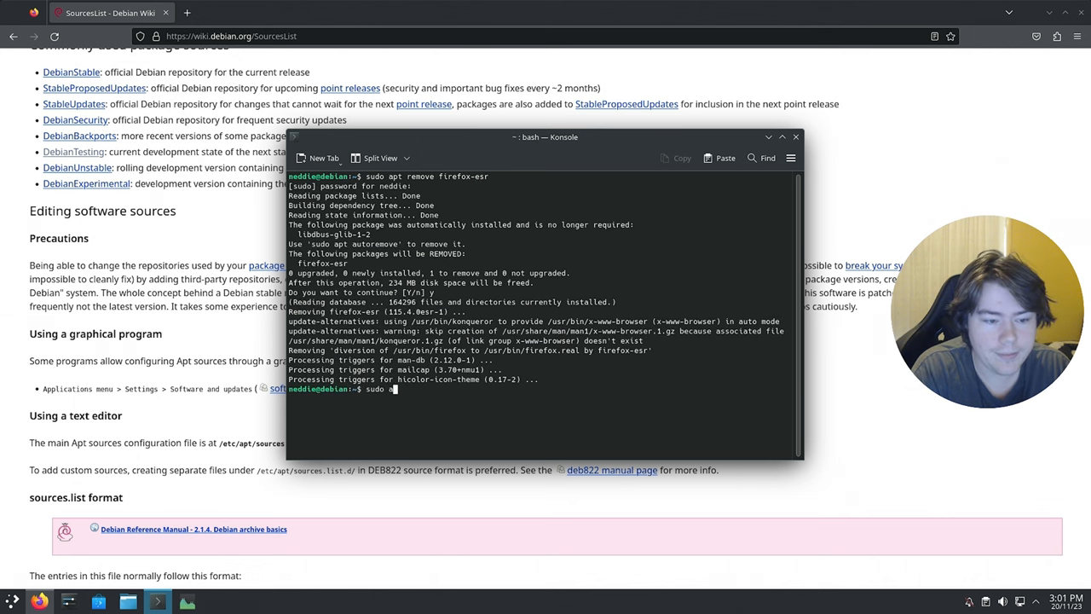
pyautogui.write('pt install firefox')
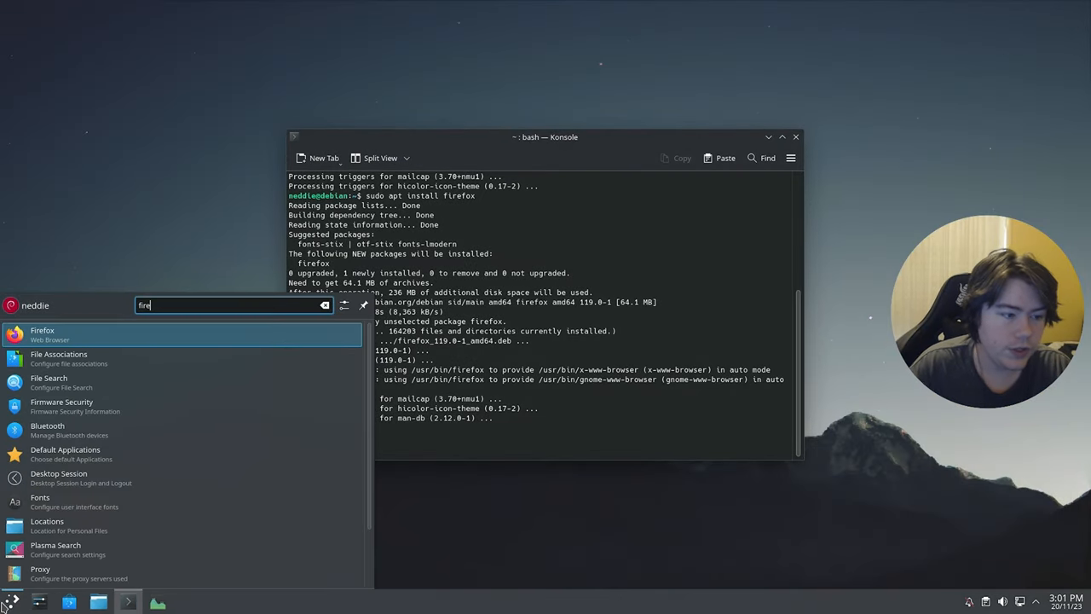
# Launch the new Firefox 119.0 and close its version information window.
pyautogui.rightClick(42, 333)
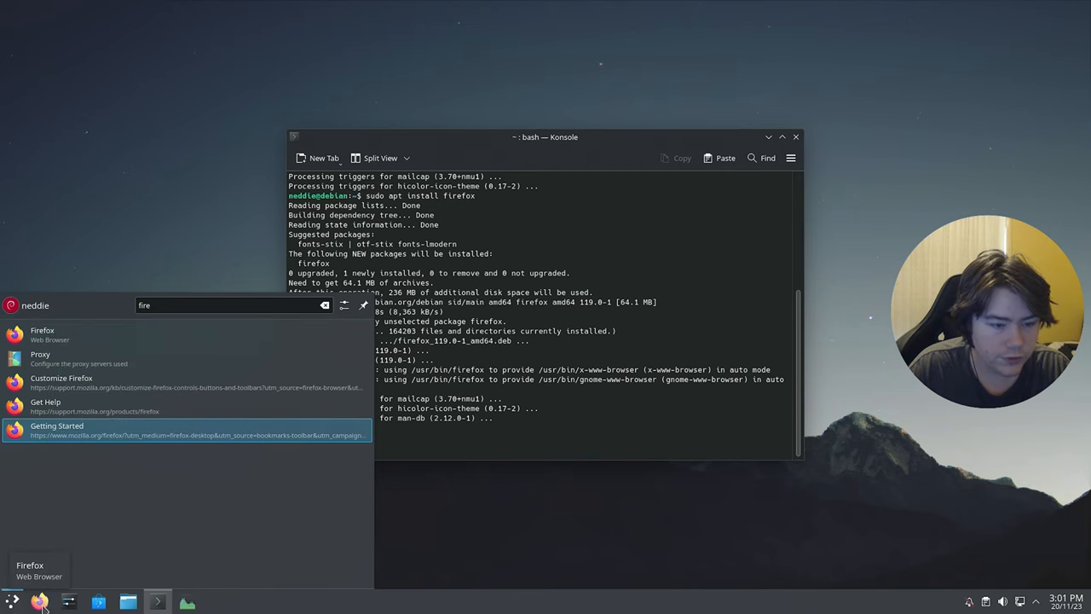
pyautogui.click(42, 330)
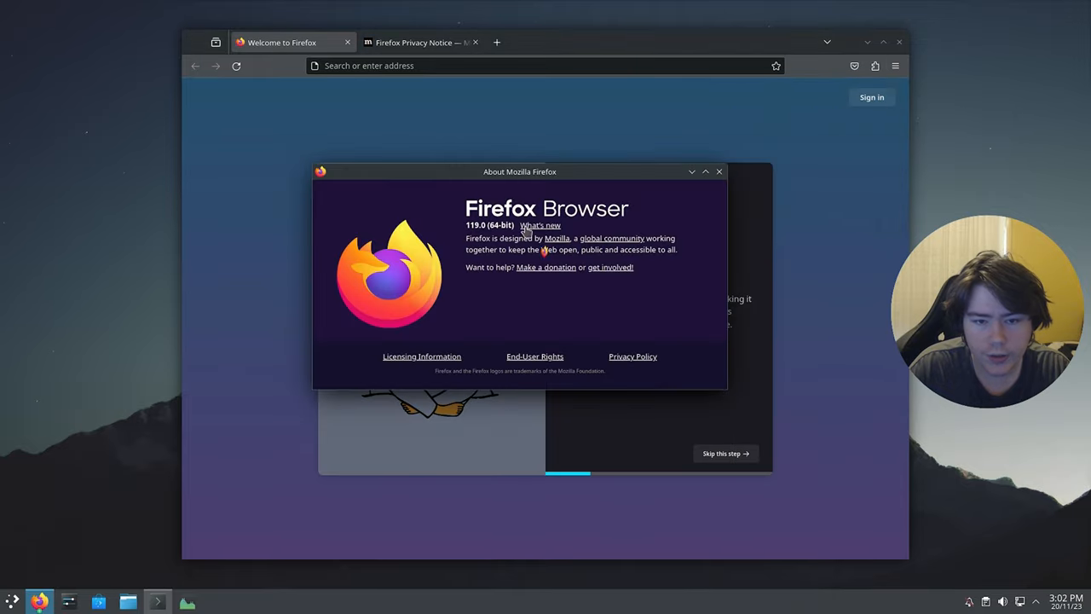
pyautogui.moveTo(719, 171)
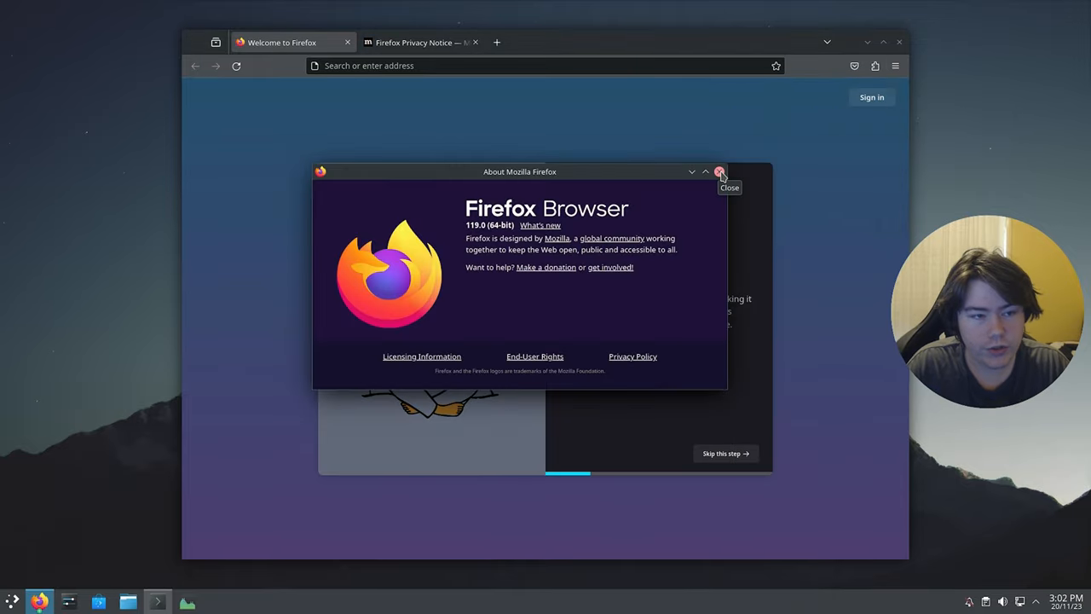
pyautogui.click(719, 171)
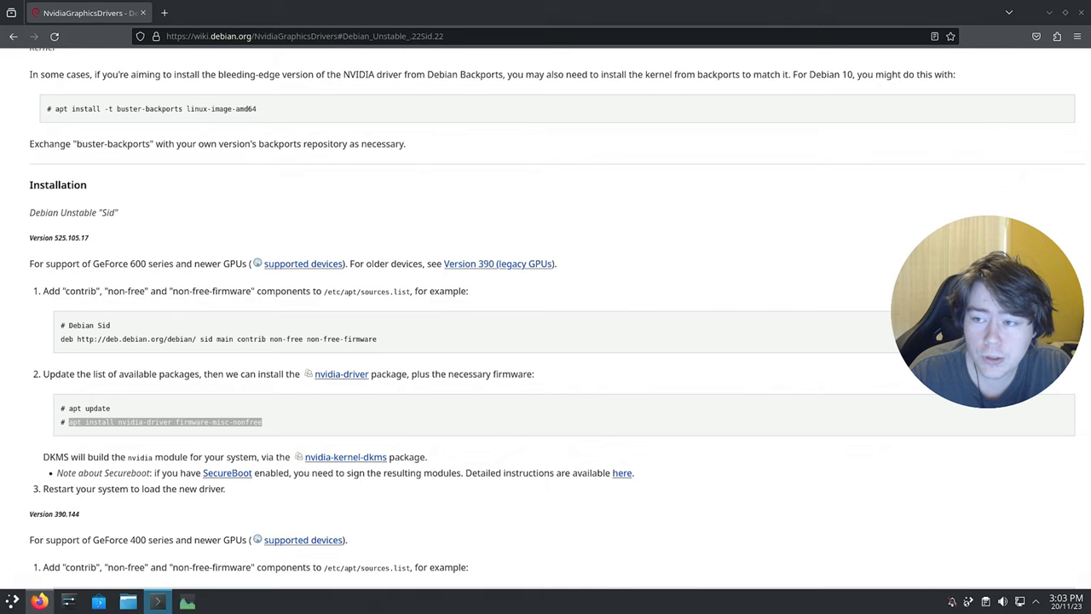
pyautogui.moveTo(183, 400)
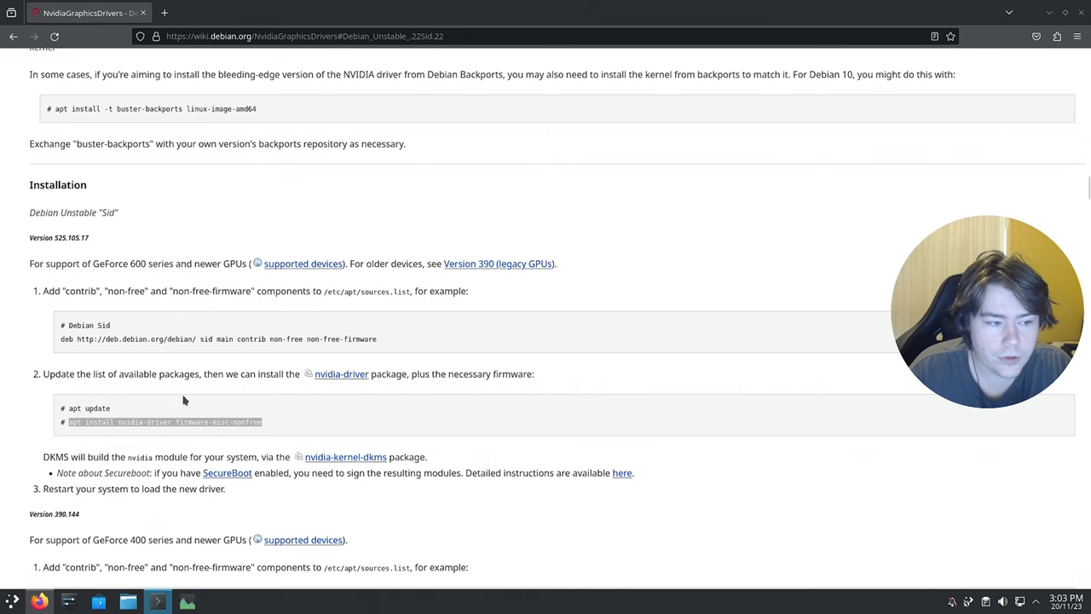
pyautogui.moveTo(67, 343)
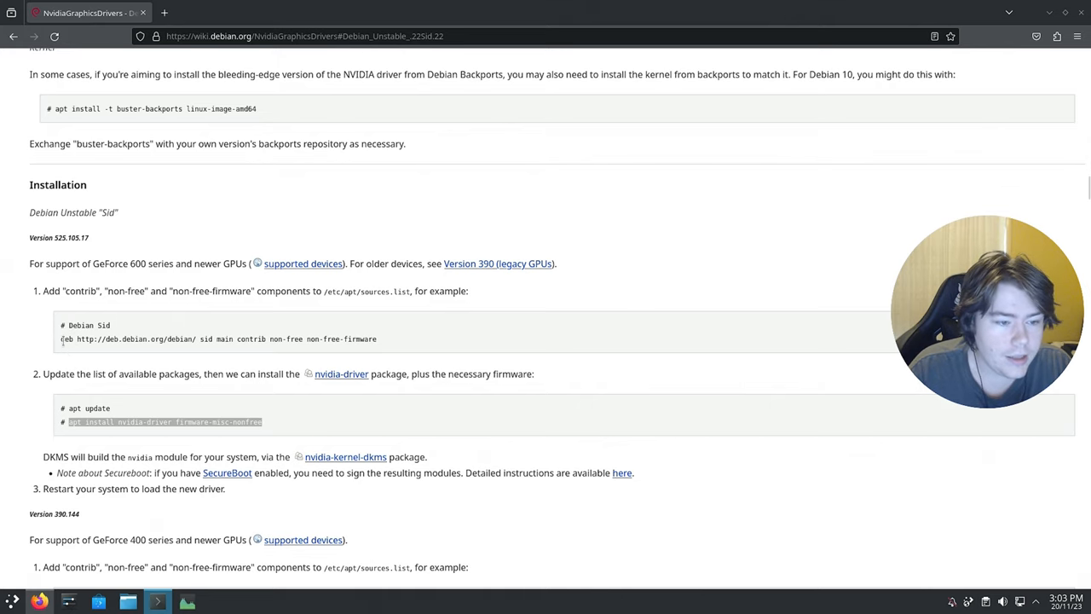
pyautogui.rightClick(171, 339)
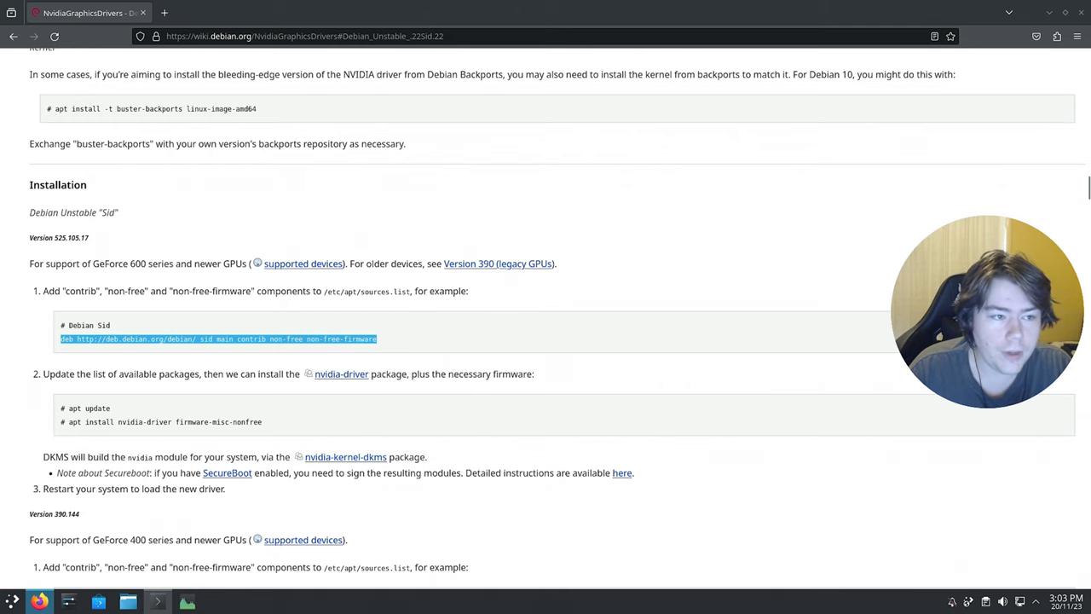
pyautogui.click(157, 602)
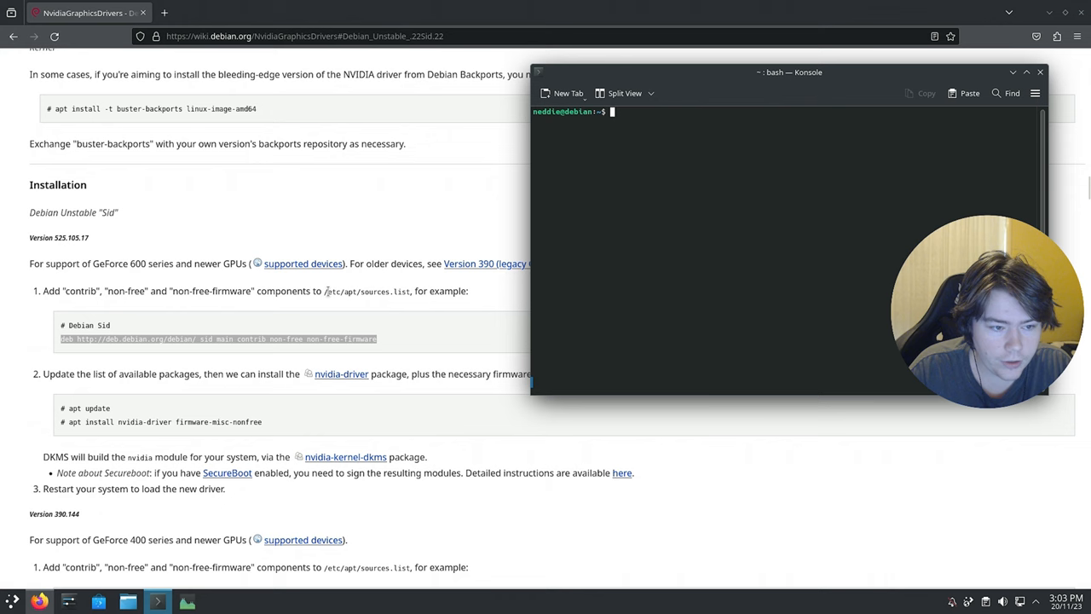
pyautogui.rightClick(367, 291)
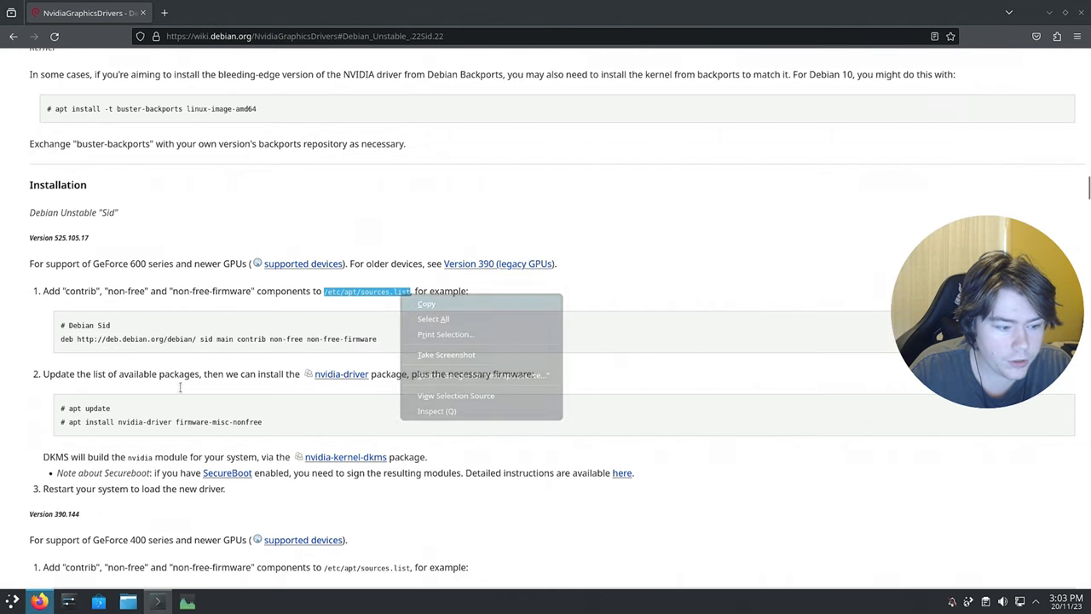
pyautogui.click(157, 601)
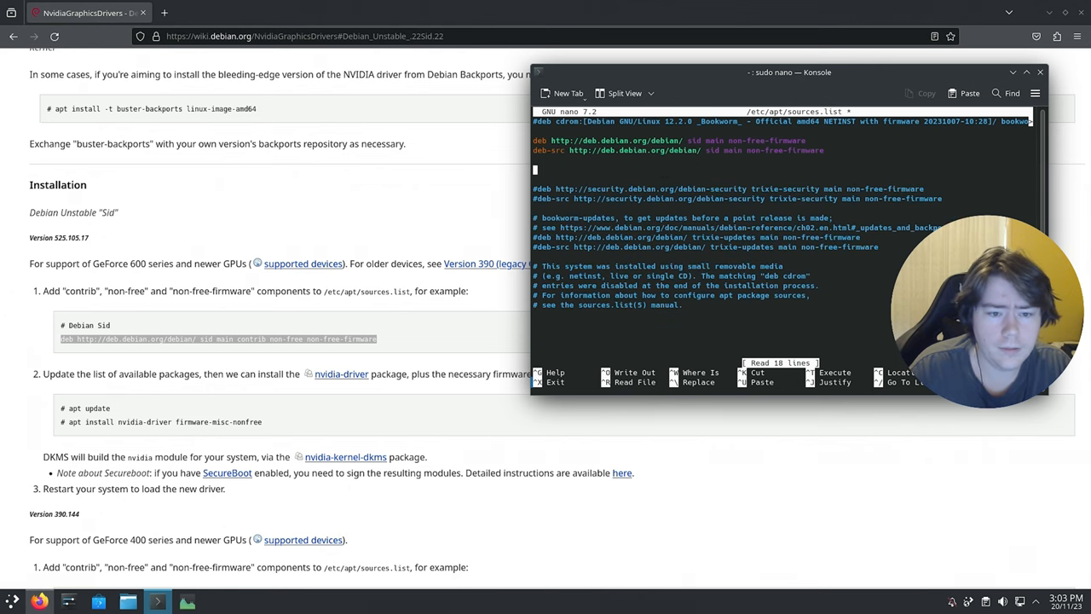
pyautogui.write('deb http://deb.debian.org/debian/ sid main contrib non-free non-free-firmware')
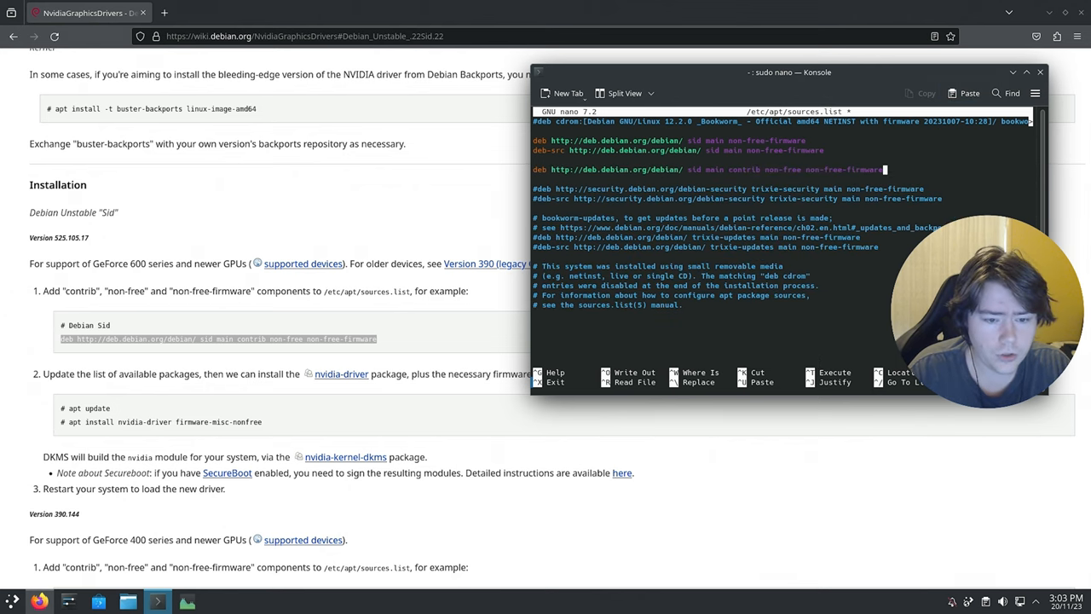
pyautogui.press('ctrl+x')
pyautogui.write('sud')
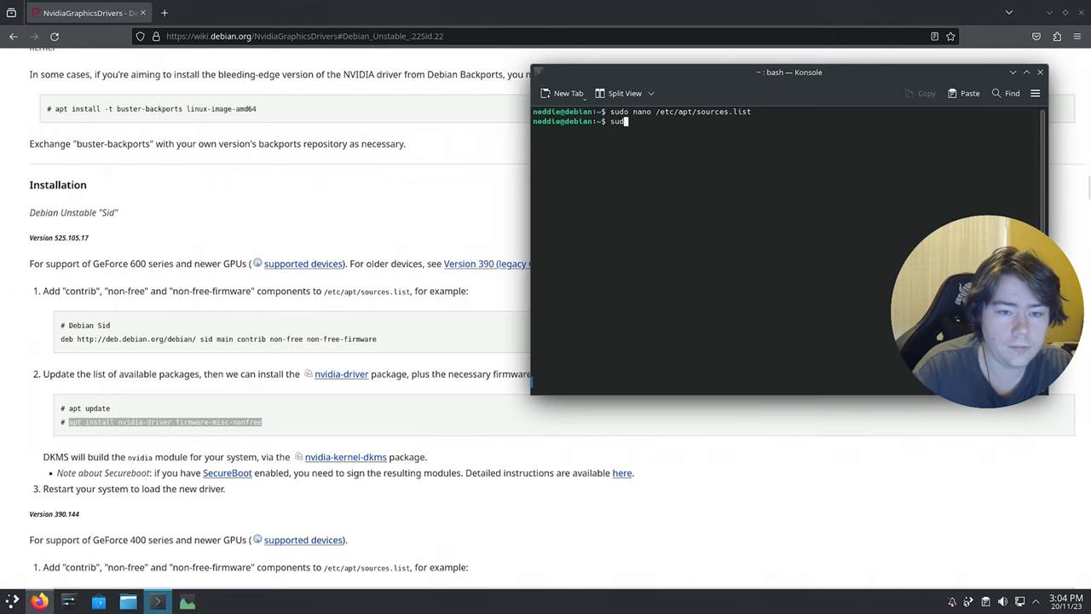
# Refresh packages and preview apt install nvidia-driver firmware-misc-nonfree, answering n.
pyautogui.write('ap')
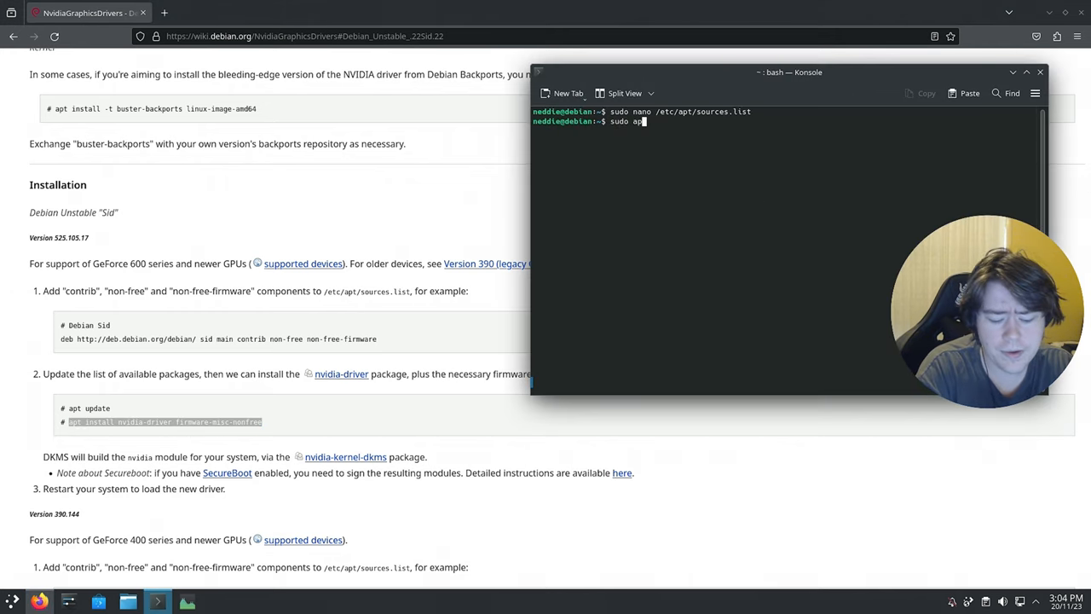
pyautogui.press('Return')
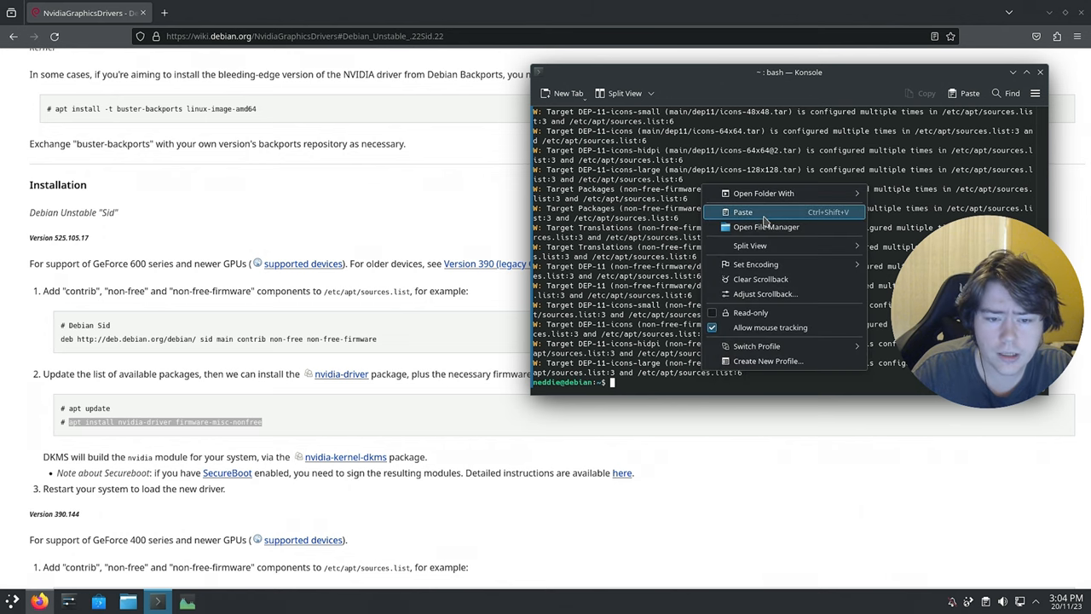
pyautogui.click(742, 212)
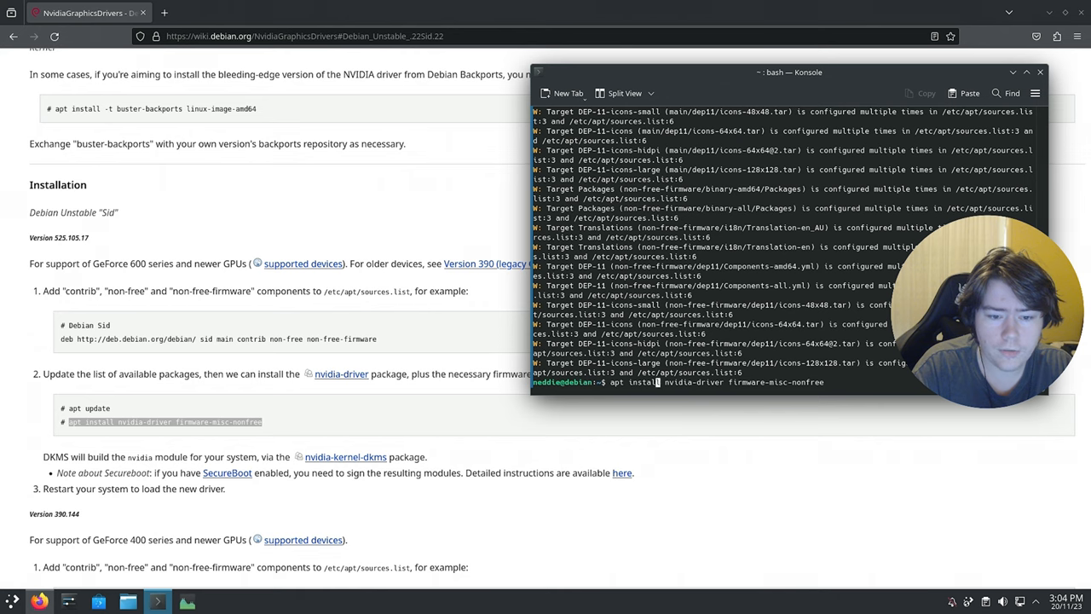
pyautogui.press('Return')
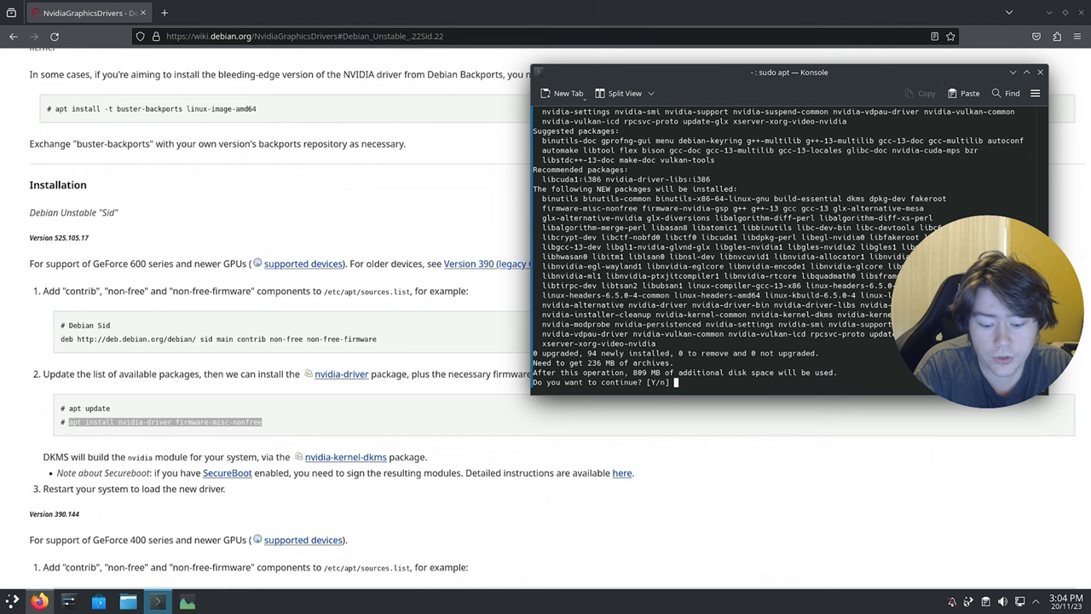
pyautogui.write('n')
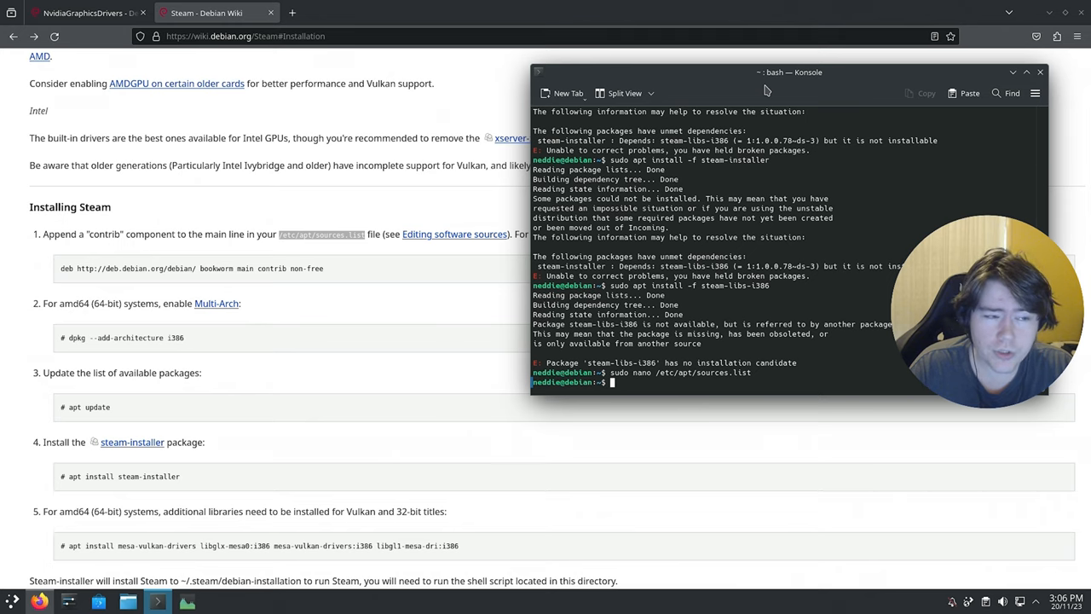
pyautogui.moveTo(749, 67)
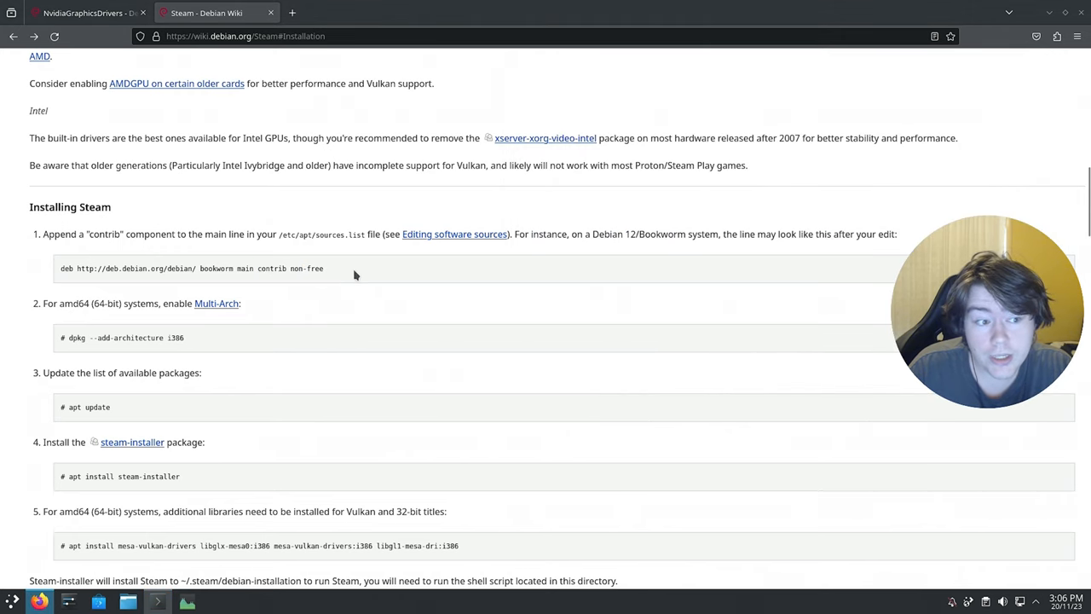
pyautogui.moveTo(256, 291)
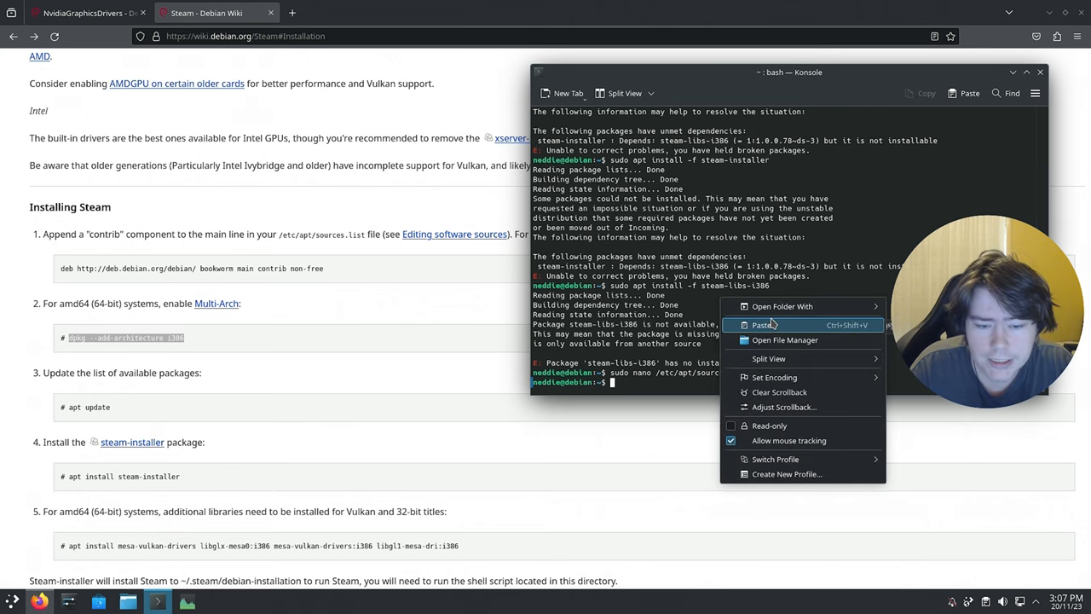
# Enable the i386 architecture, run sudo apt update, and paste the steam-installer install command.
pyautogui.click(763, 325)
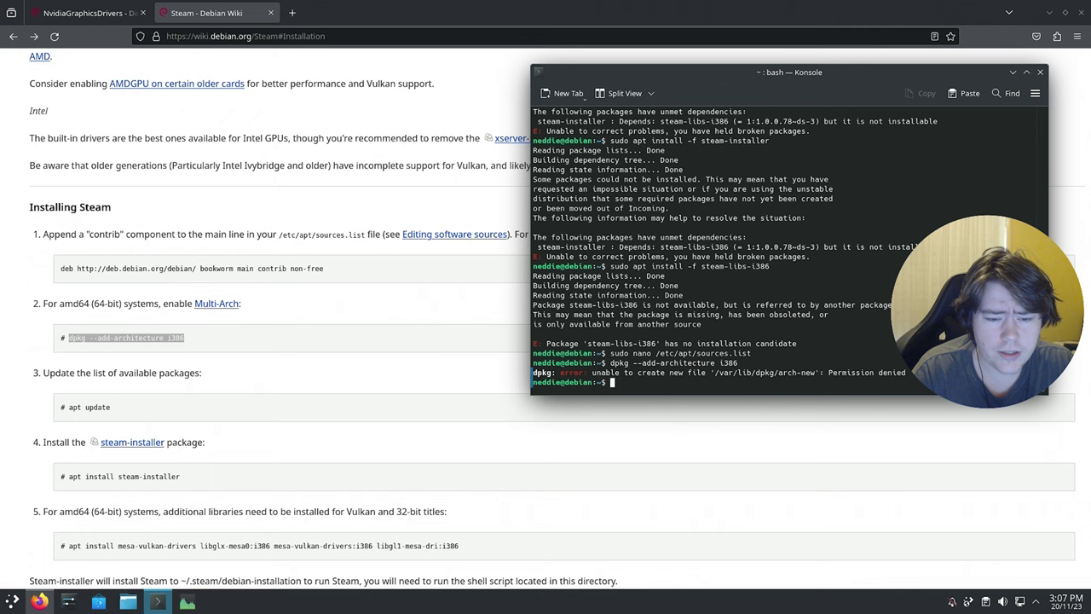
pyautogui.write('sudo')
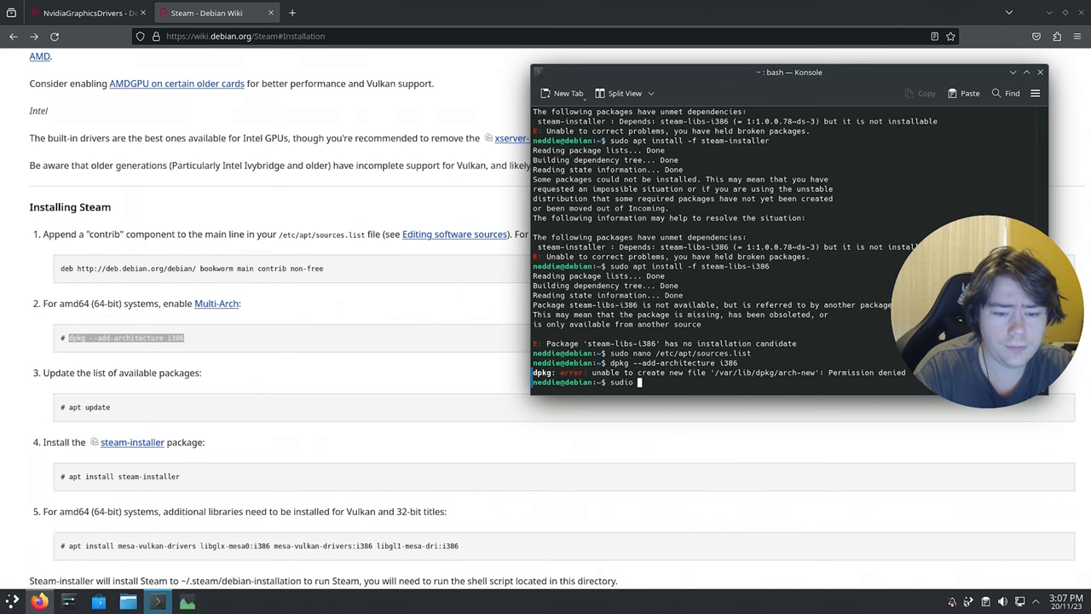
pyautogui.rightClick(665, 382)
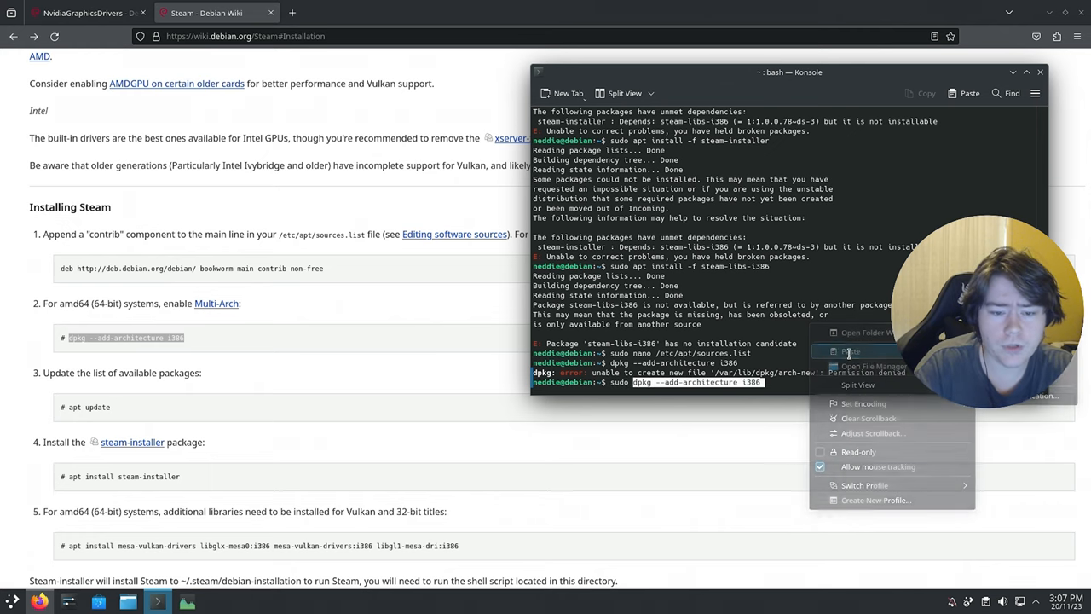
pyautogui.click(849, 350)
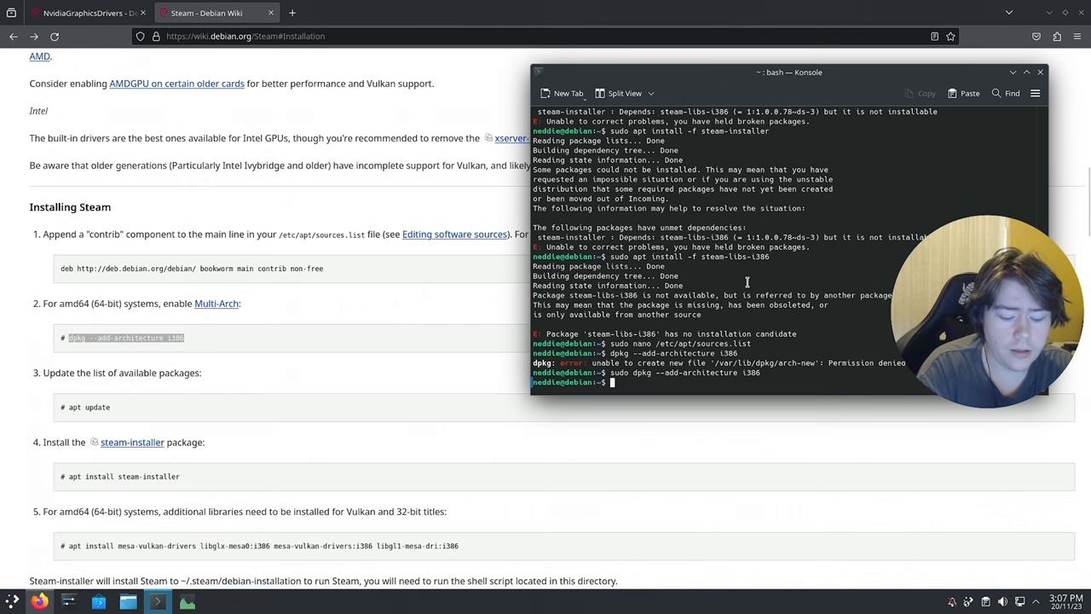
pyautogui.write('sudo apt update')
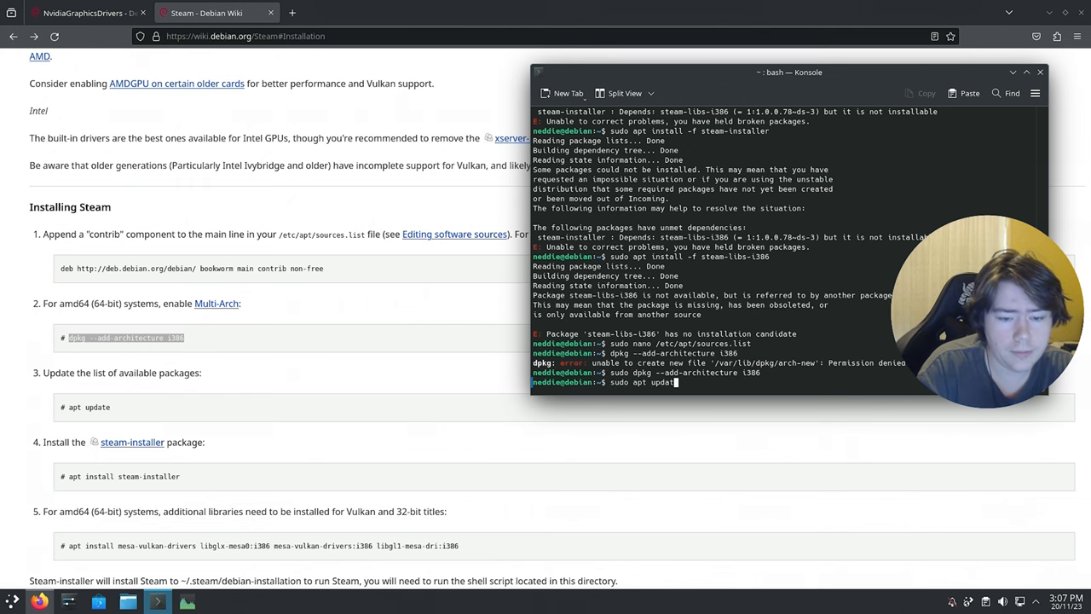
pyautogui.rightClick(122, 476)
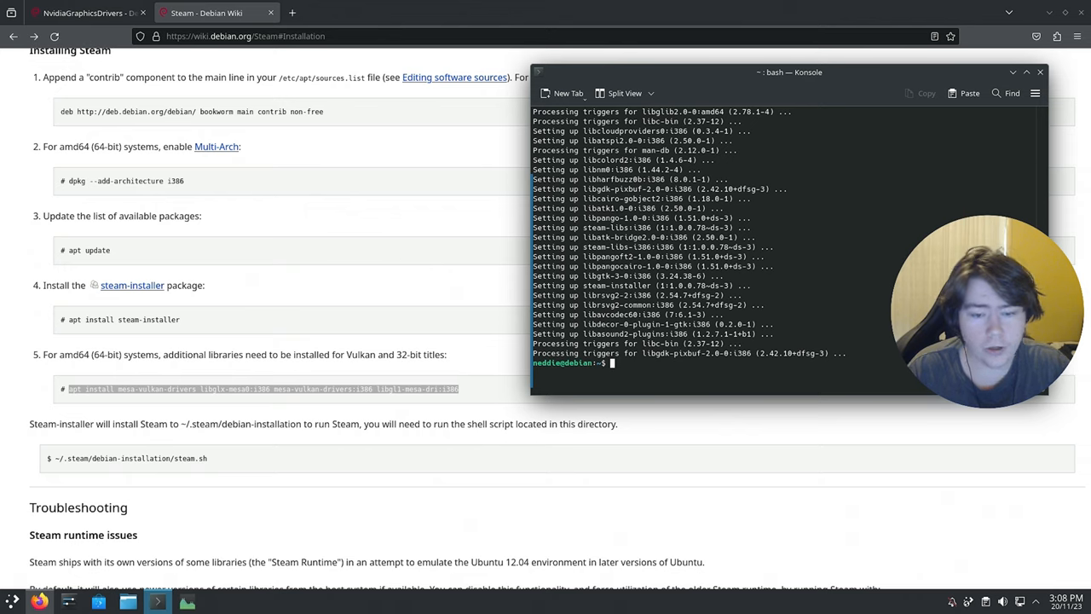
# Run the Mesa Vulkan and 32-bit GL install command, then accept installing Steam into home.
pyautogui.write('sudo apt install mesa-vulkan-drivers libglx-mesa0:i386 mesa-vulkan-')
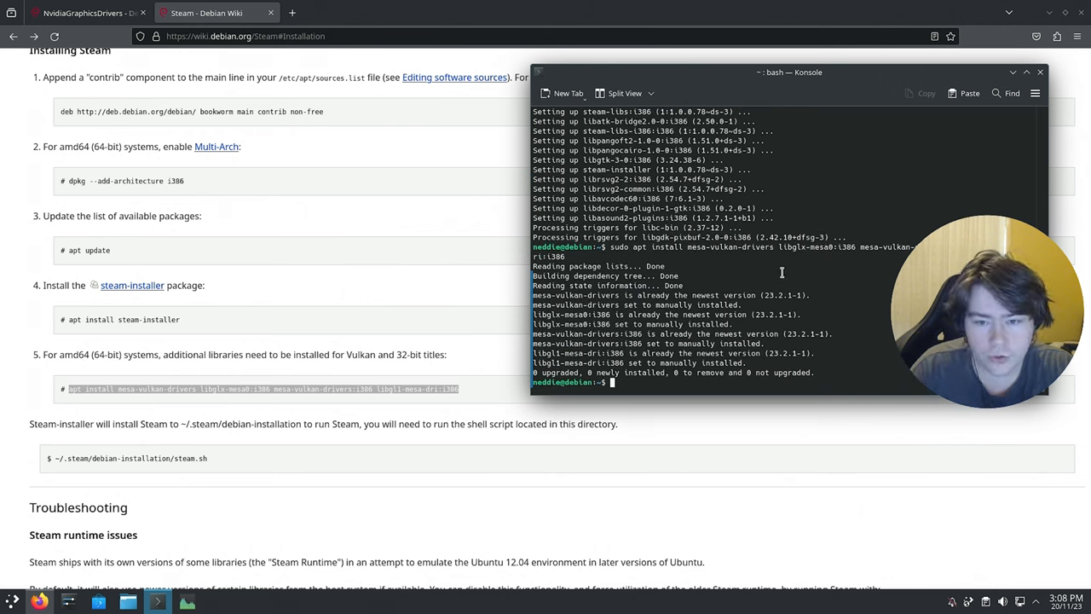
pyautogui.moveTo(725, 262)
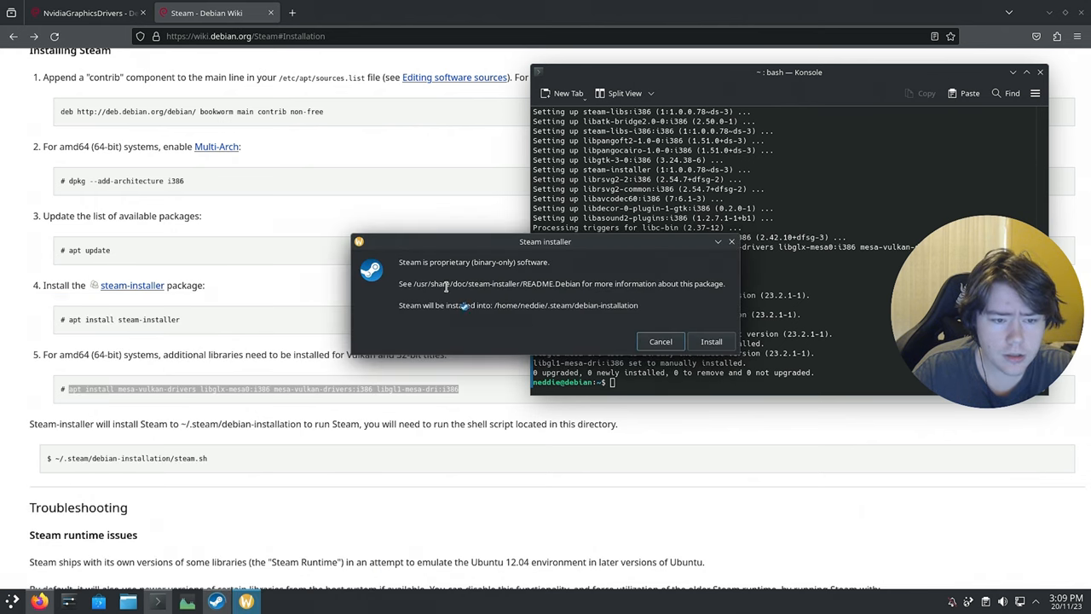
pyautogui.click(711, 341)
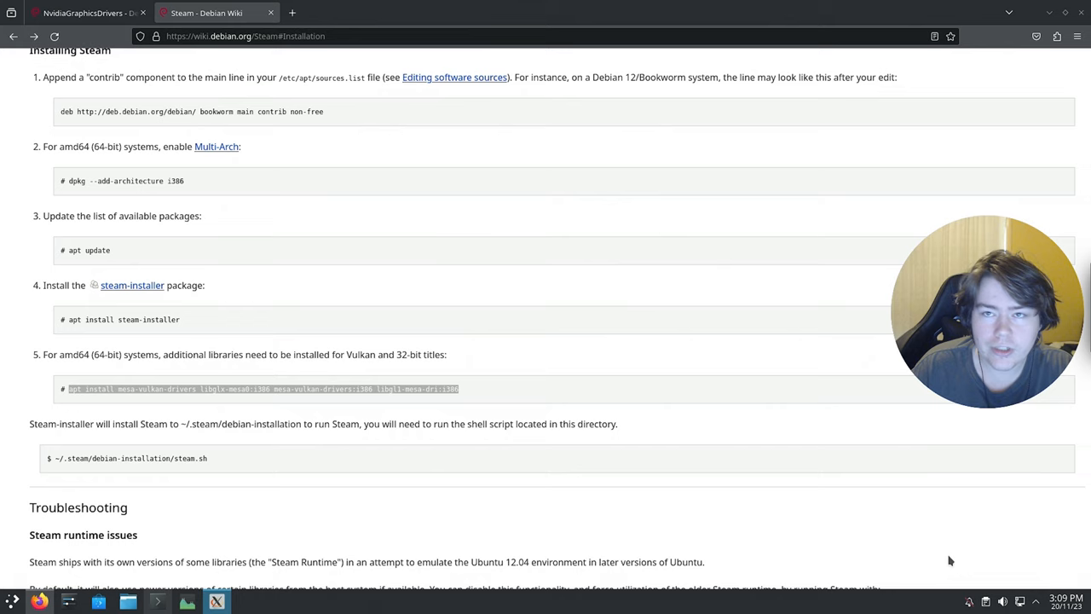
pyautogui.moveTo(444, 301)
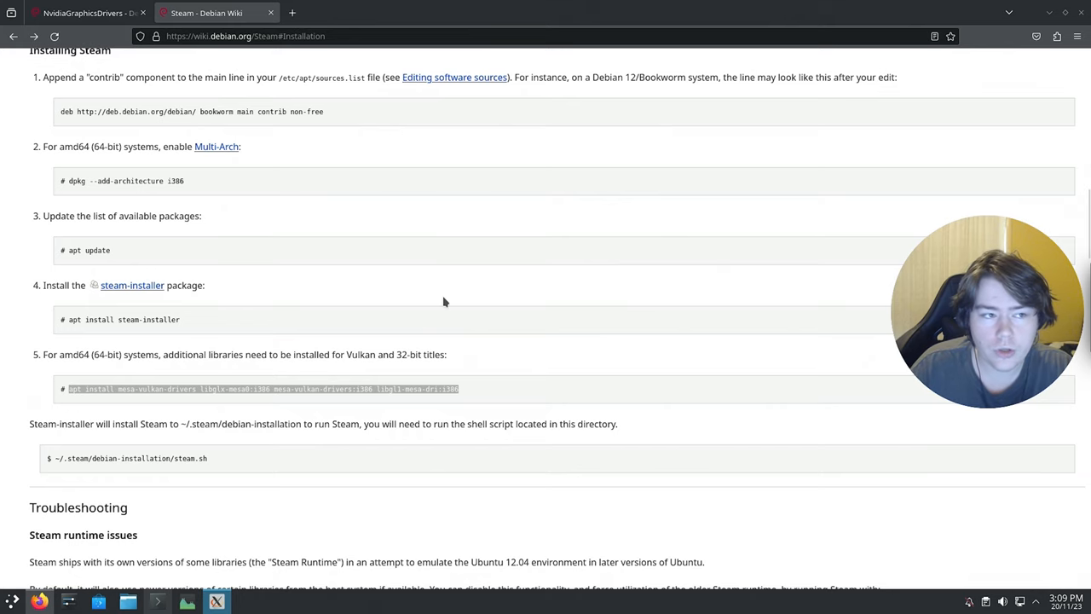
# Deselect the wiki command and scroll the Steam page up to graphics drivers and back.
pyautogui.click(450, 389)
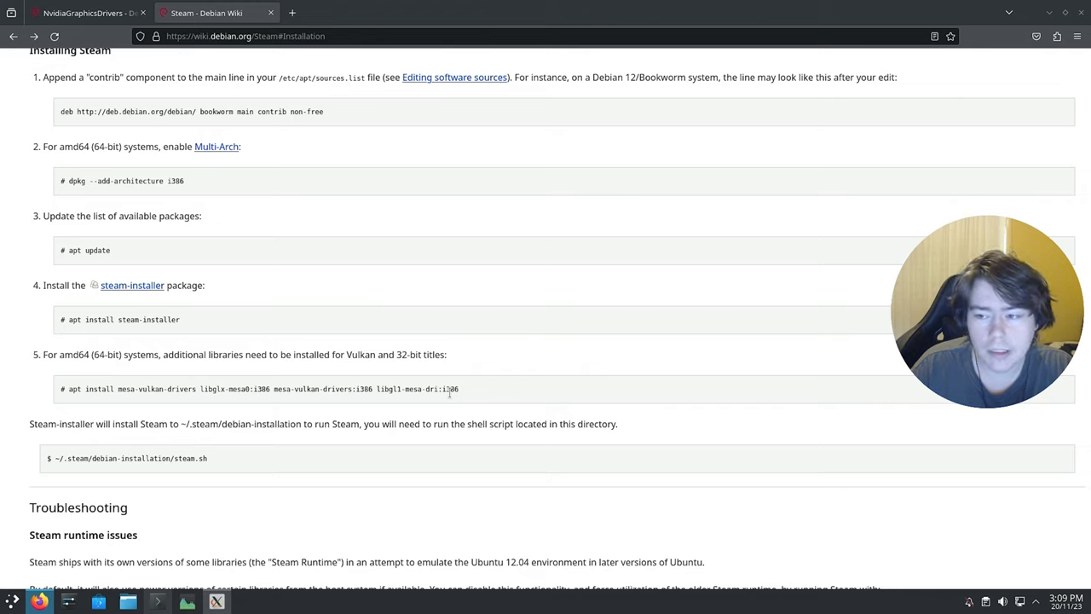
pyautogui.moveTo(437, 383)
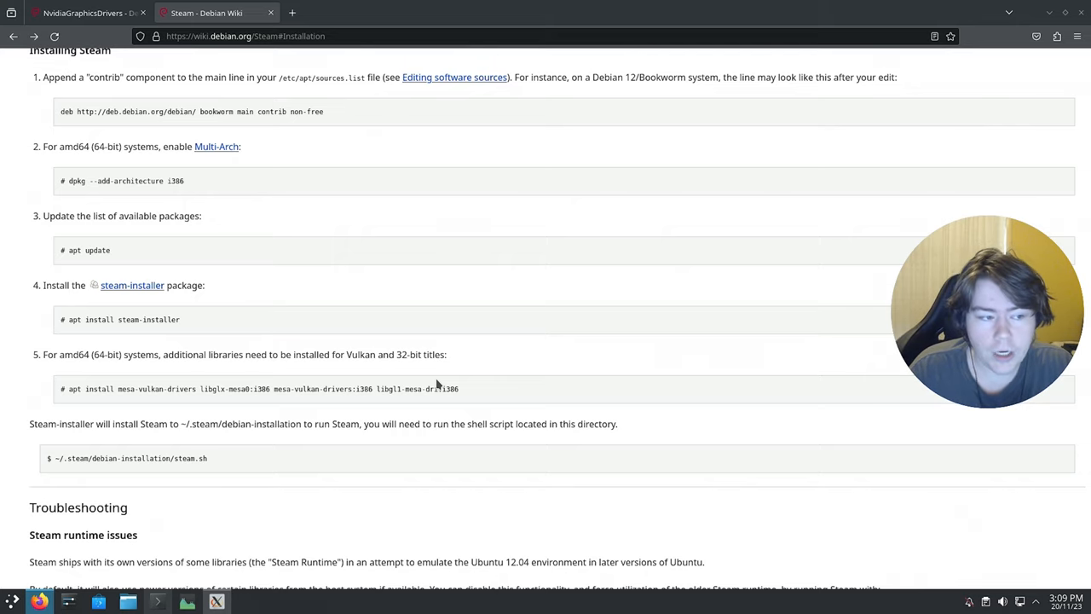
pyautogui.scroll(3)
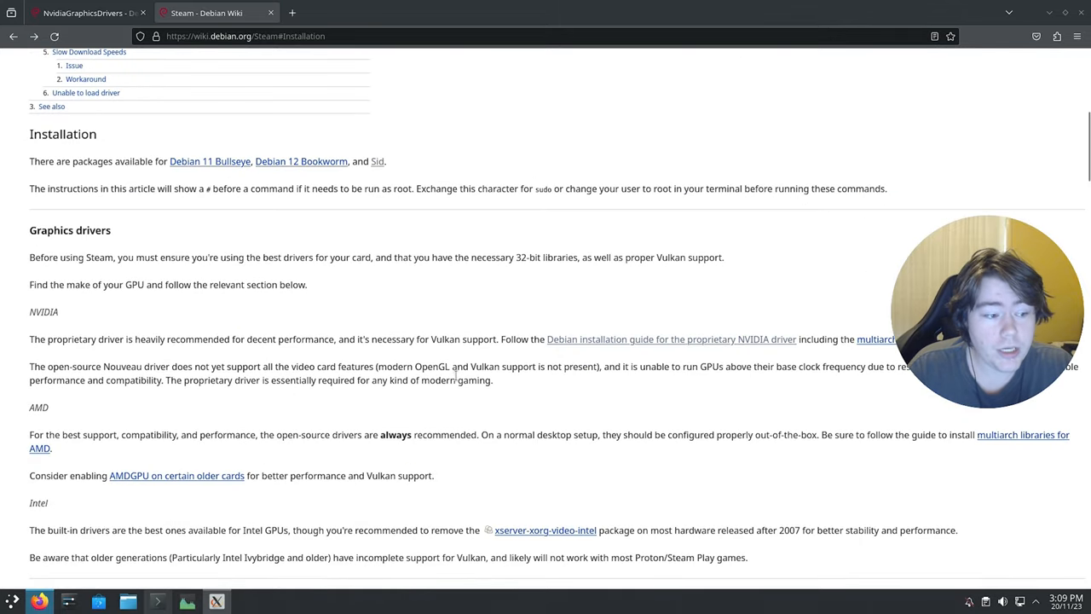
pyautogui.scroll(-3)
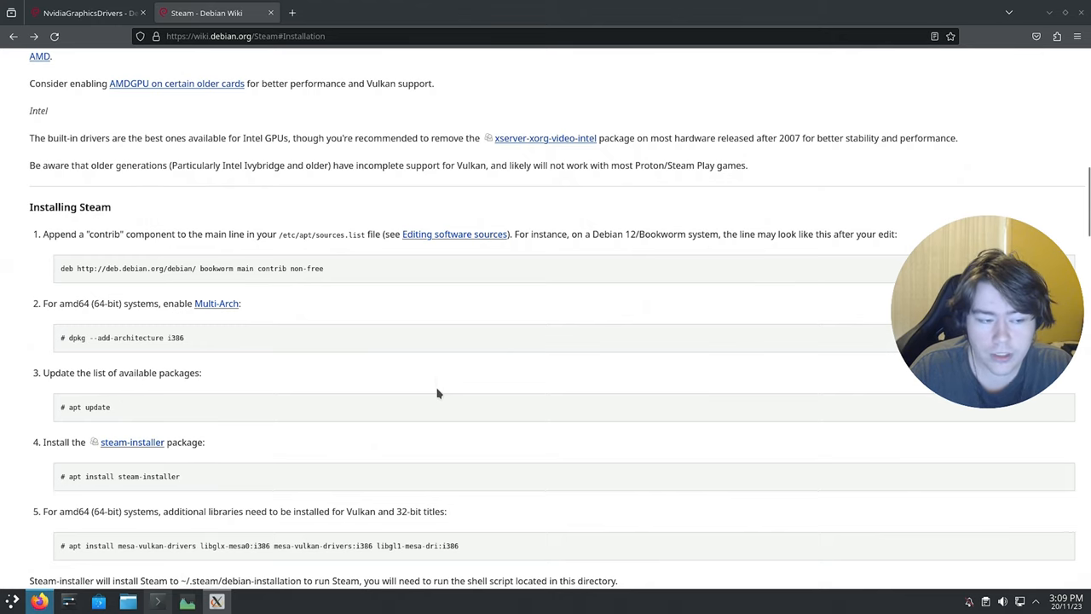
pyautogui.moveTo(437, 373)
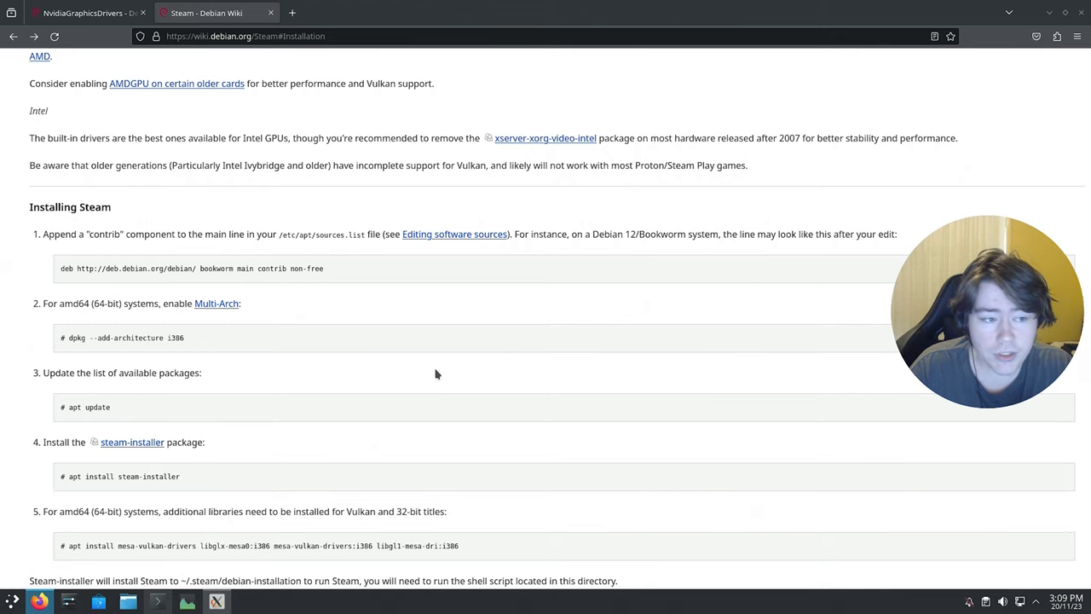
pyautogui.moveTo(227, 300)
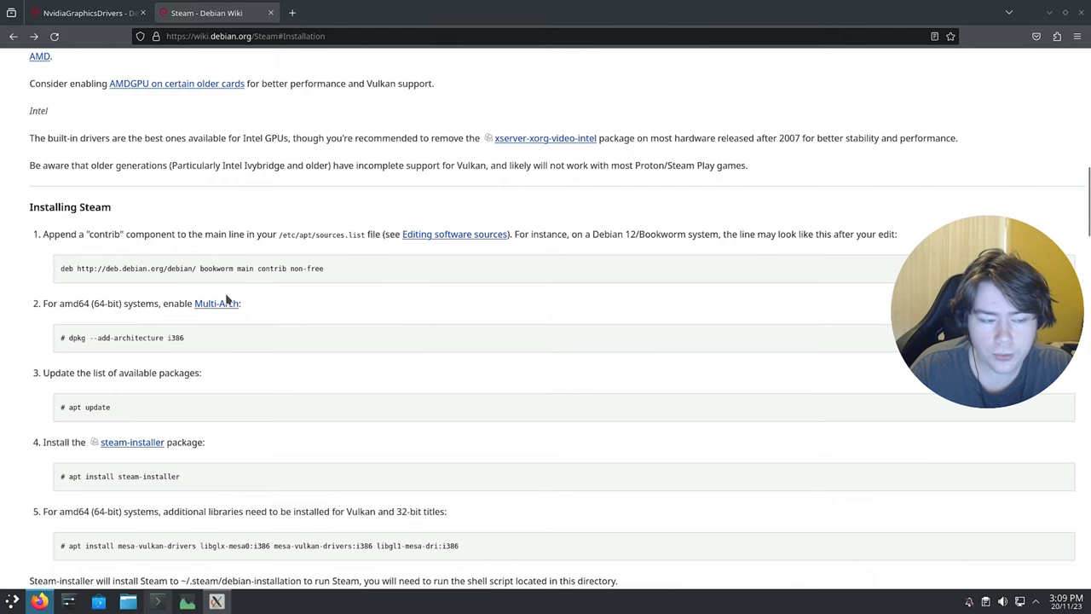
pyautogui.moveTo(252, 291)
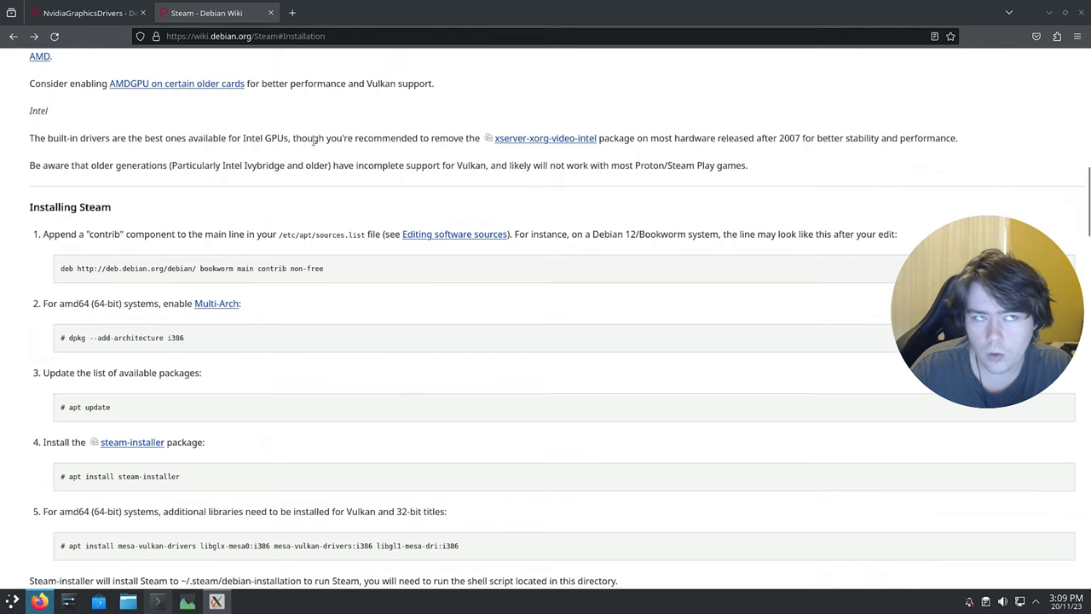
pyautogui.moveTo(273, 191)
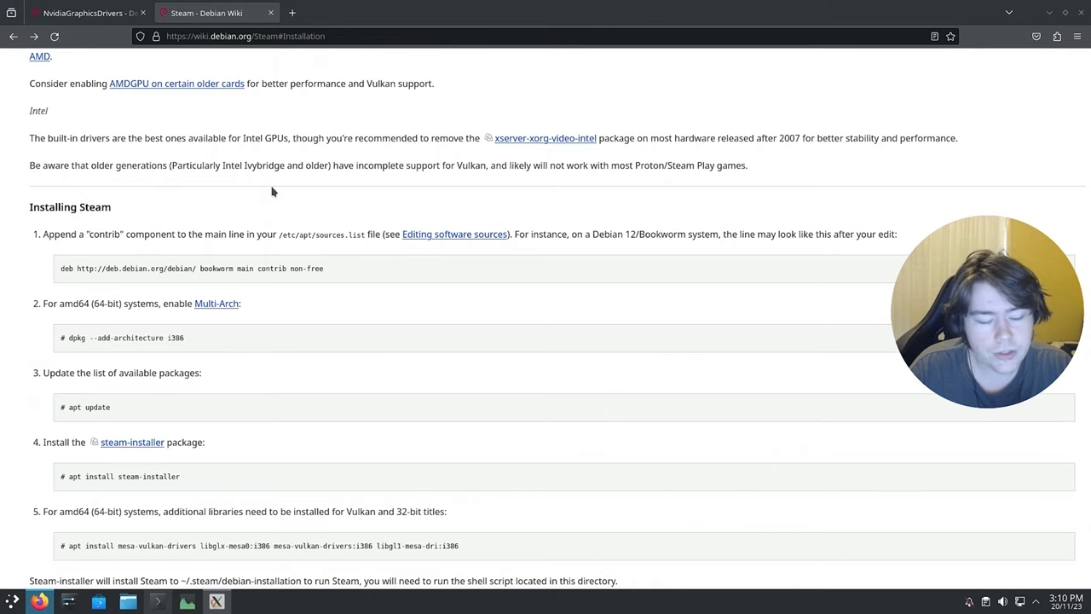
pyautogui.moveTo(294, 194)
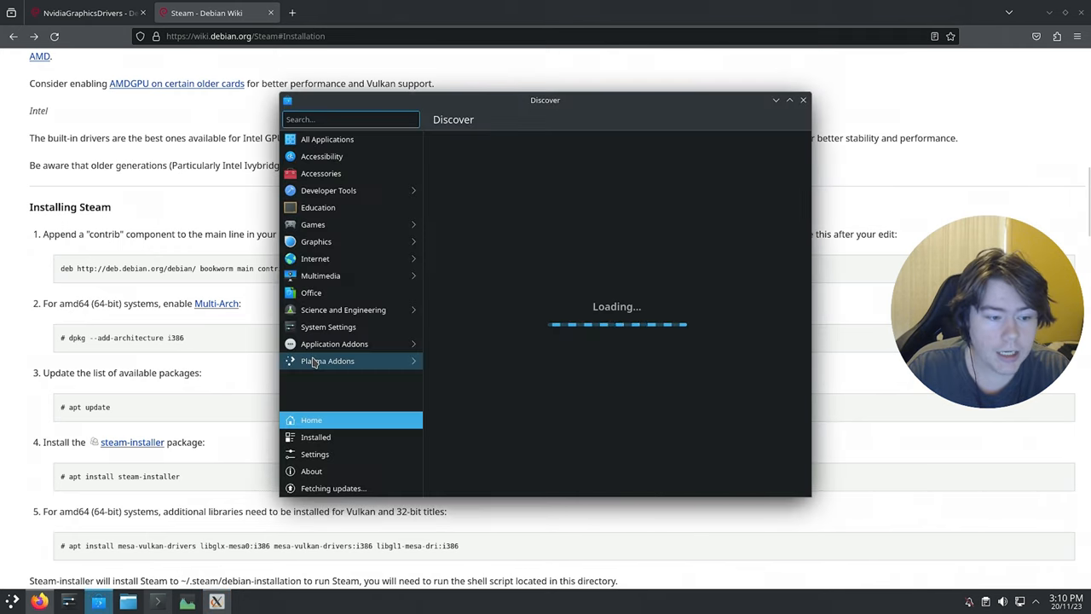
# Install Discover's Flatpak backend, add Flathub with password authorisation, and browse All Applications.
pyautogui.click(314, 454)
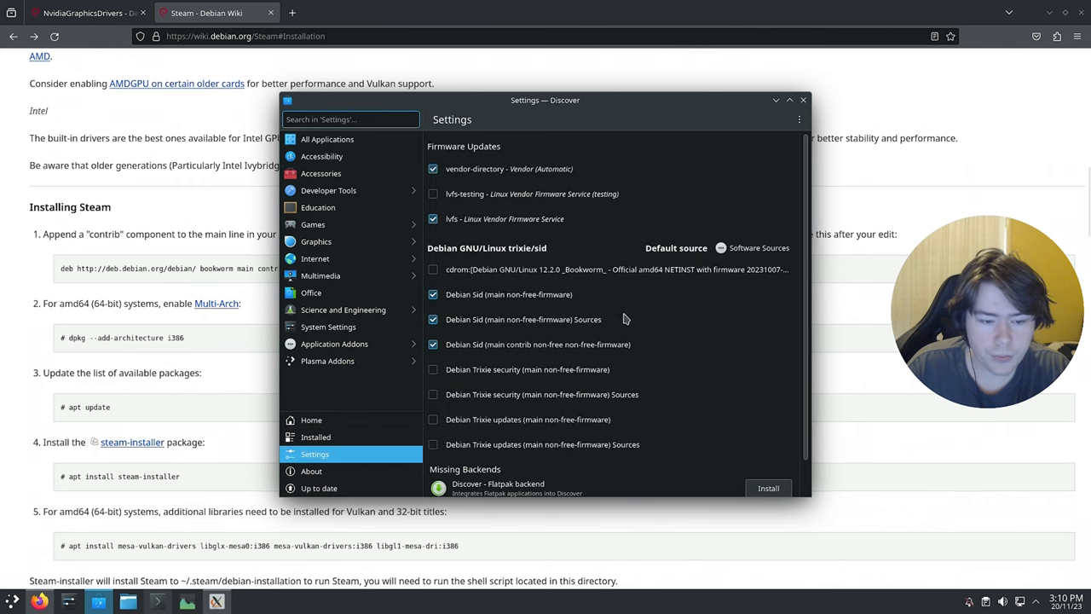
pyautogui.scroll(-3)
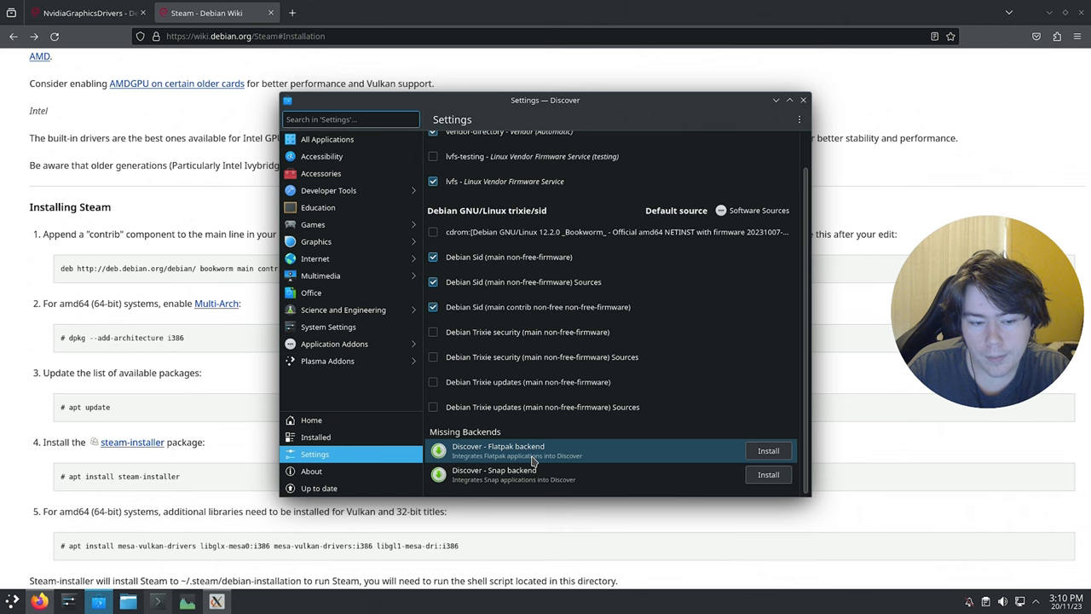
pyautogui.click(768, 450)
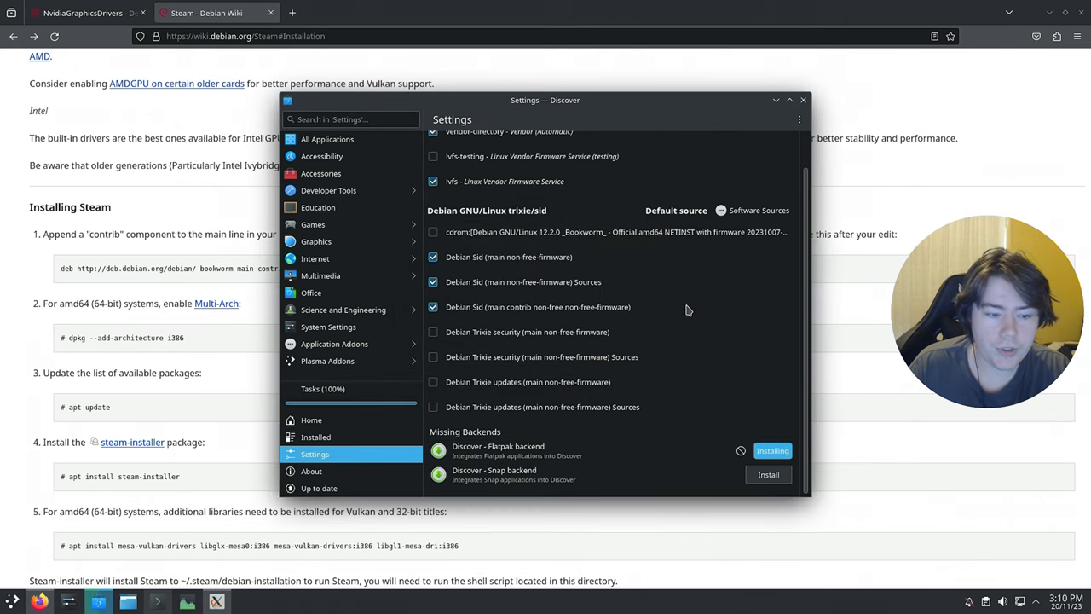
pyautogui.scroll(3)
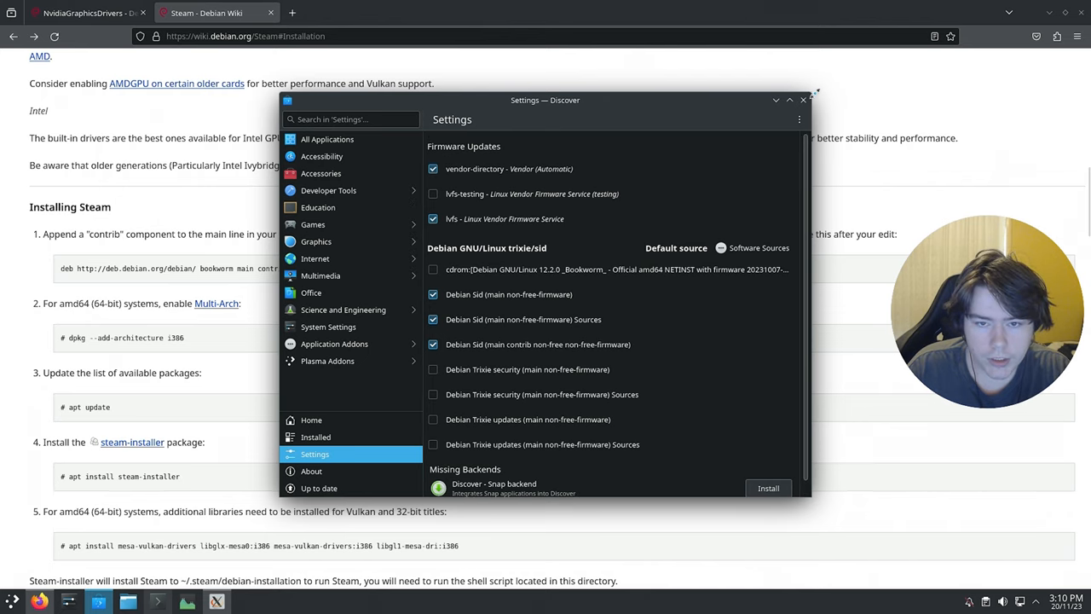
pyautogui.click(802, 100)
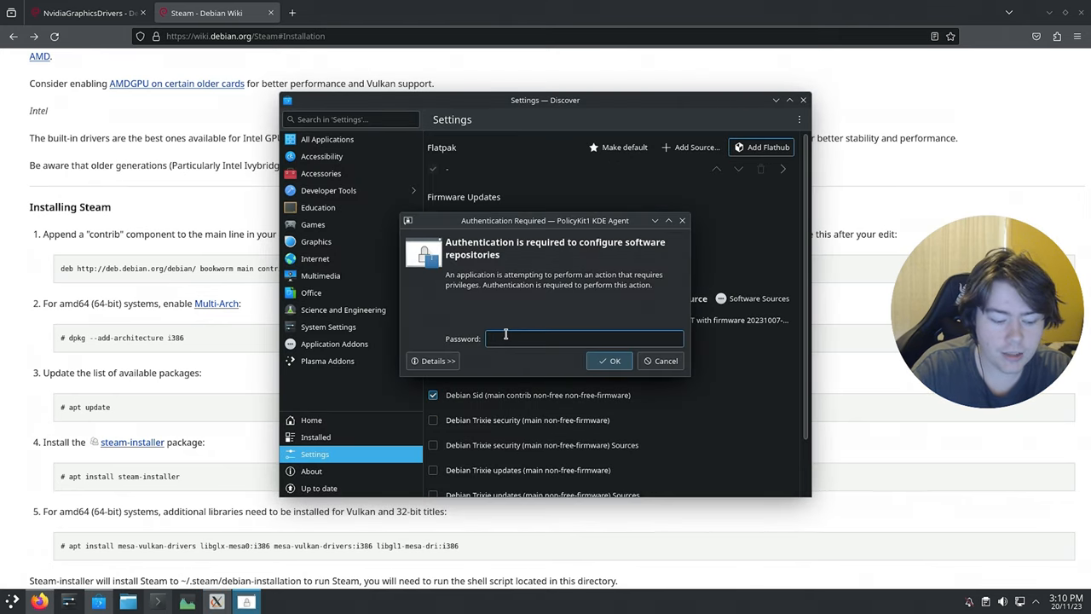
pyautogui.click(614, 361)
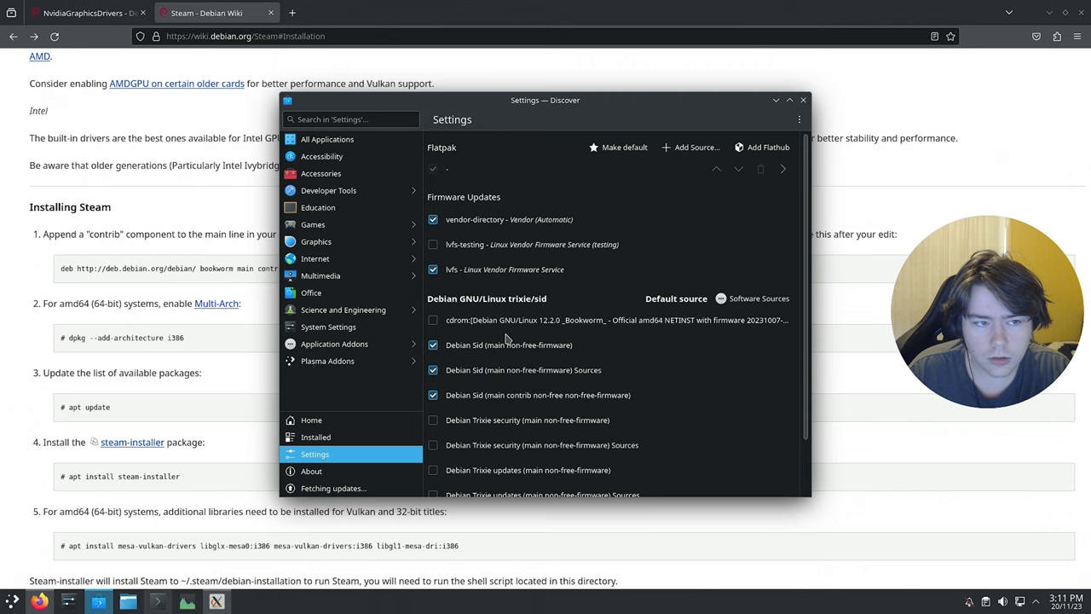
pyautogui.moveTo(500, 340)
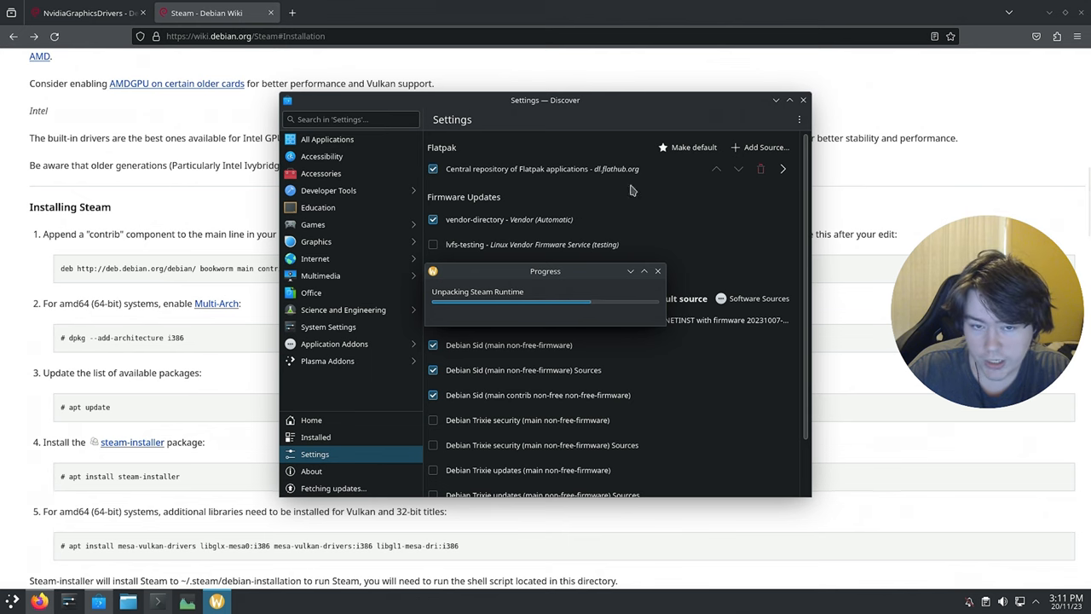
pyautogui.click(327, 139)
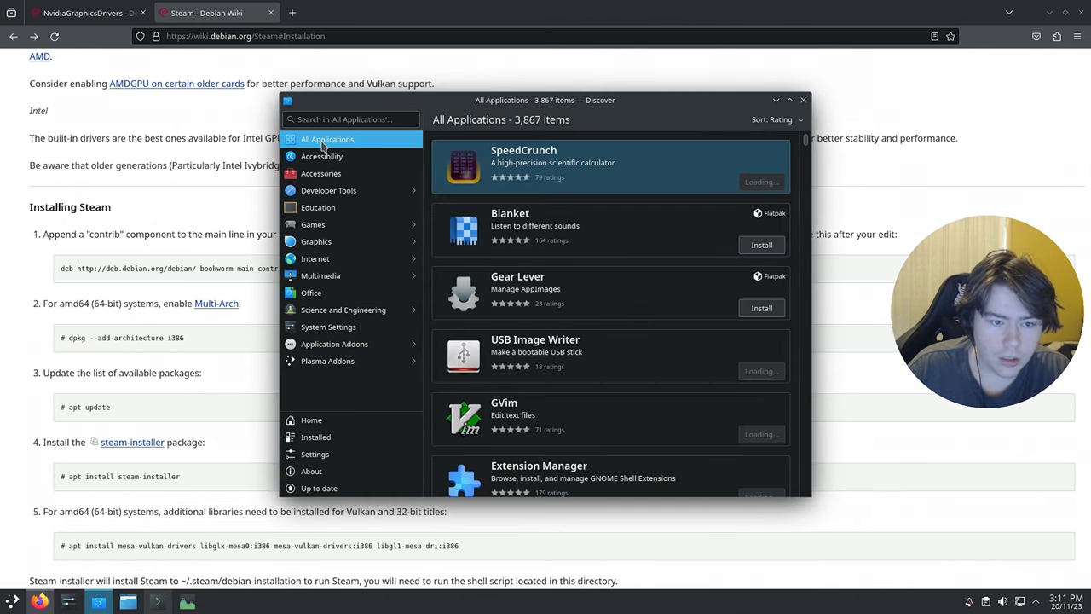
# View the Blanket app's details in Discover, go back, and start entering the Steam account name.
pyautogui.click(534, 226)
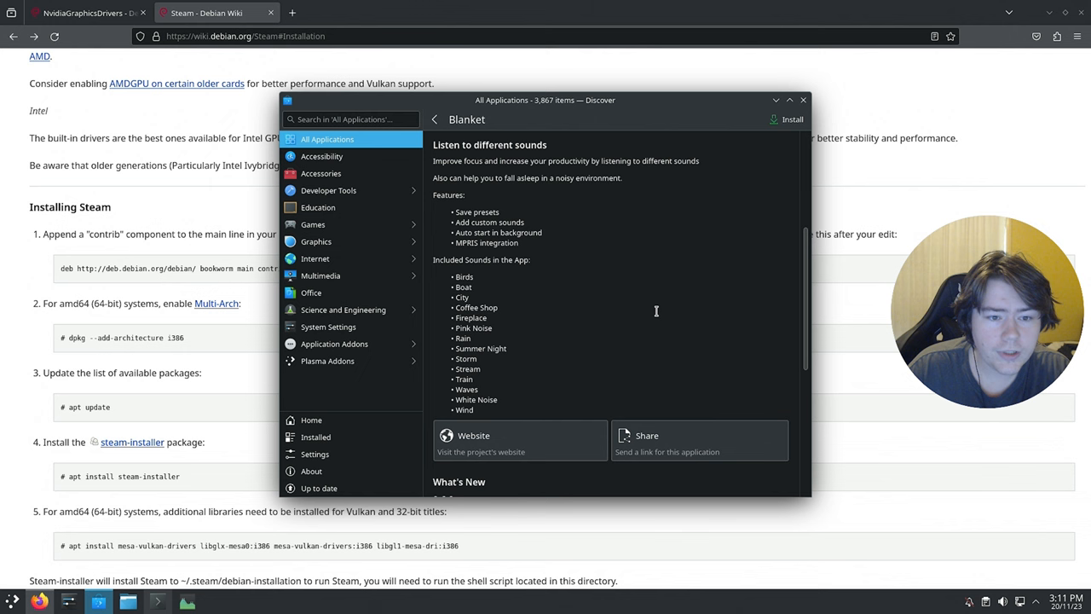
pyautogui.scroll(3)
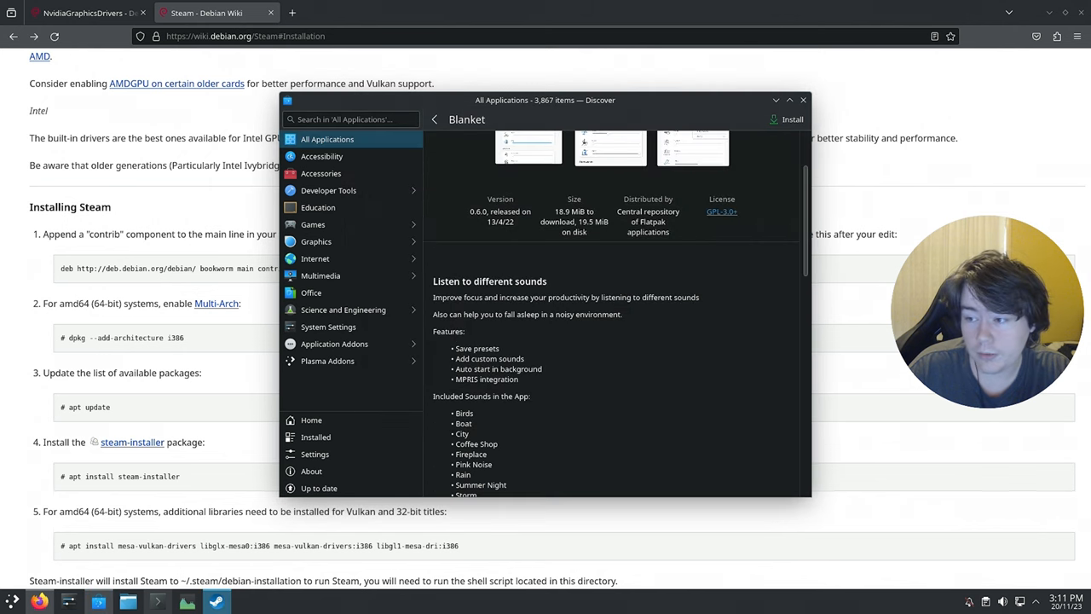
pyautogui.click(434, 119)
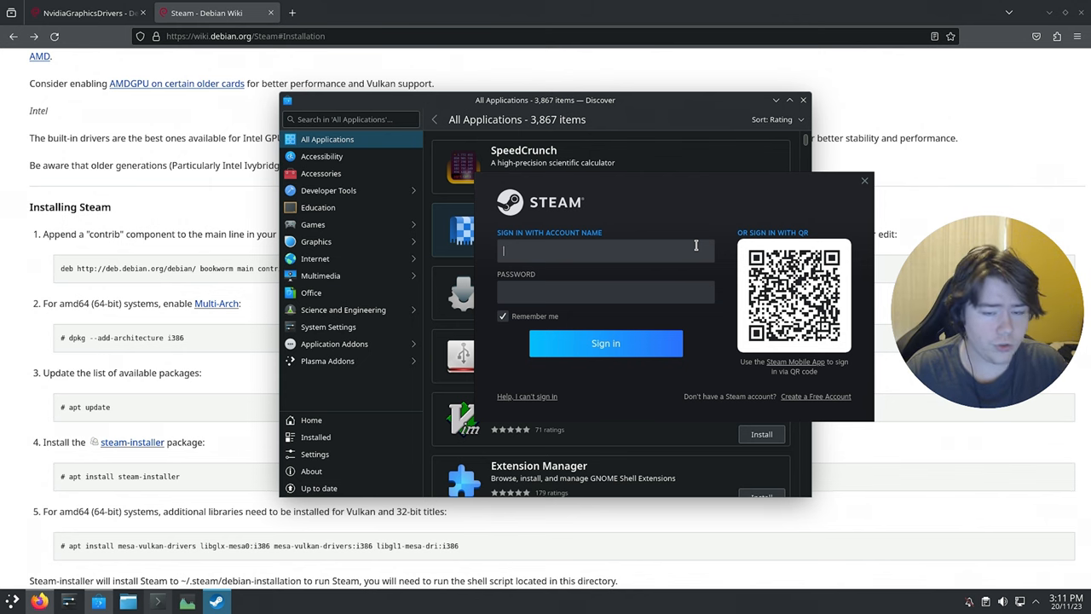
pyautogui.click(606, 342)
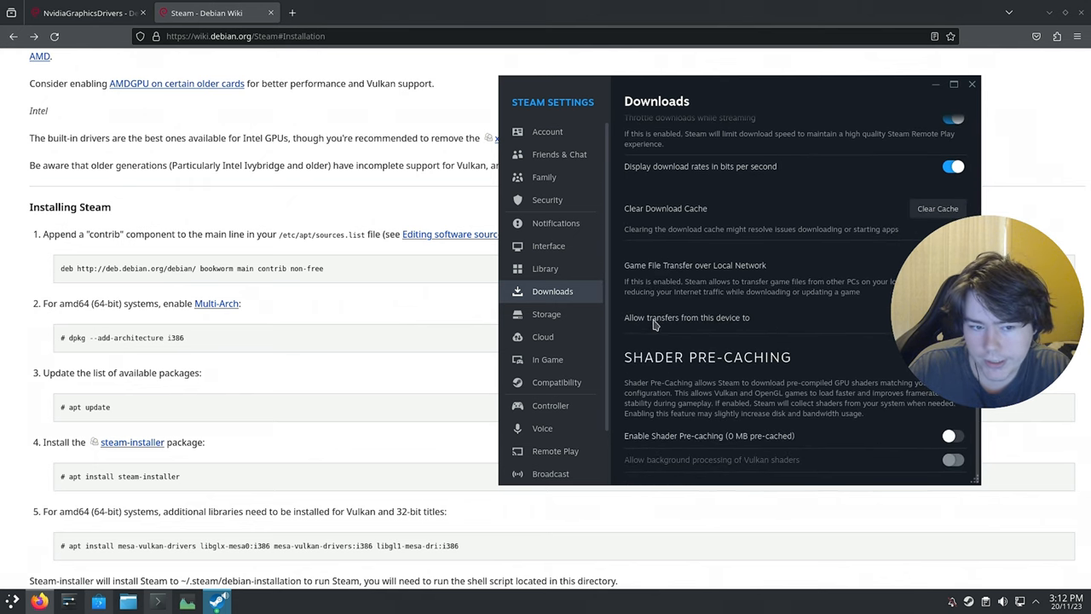
# Open Steam's Compatibility settings and enable Steam Play for all other titles.
pyautogui.click(557, 382)
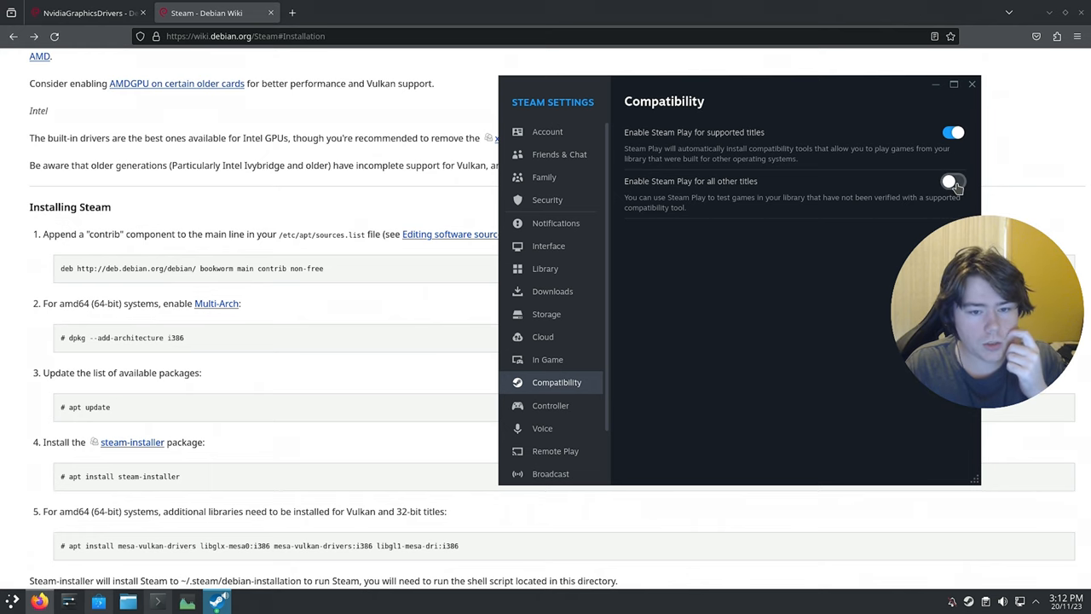
pyautogui.click(952, 181)
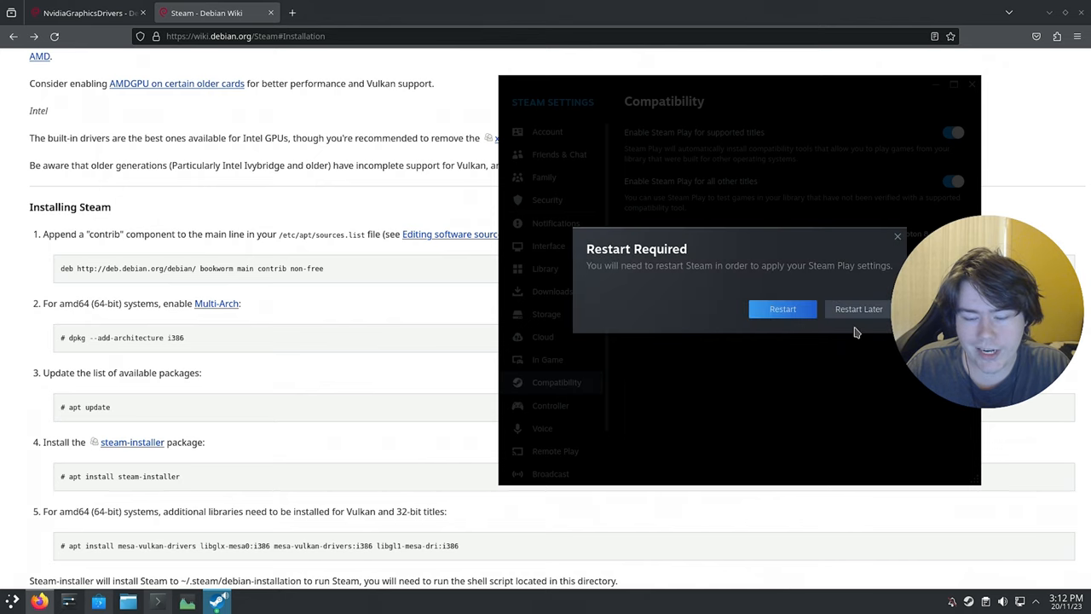
pyautogui.moveTo(851, 347)
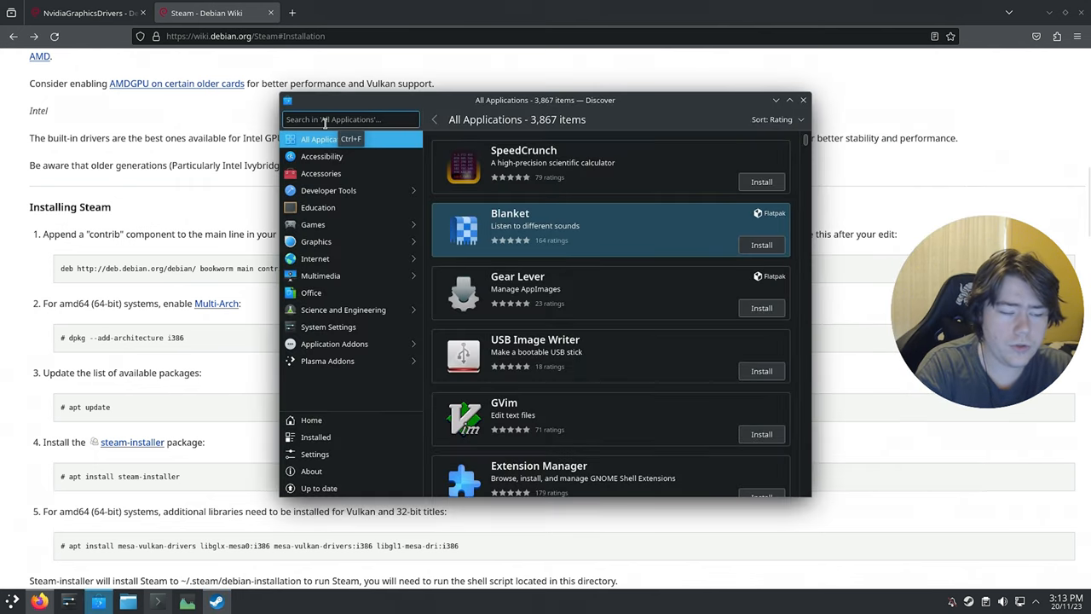
# Search Discover for 'gnome disk' and authorize installing GNOME Disks with the password.
pyautogui.write('gnome dis')
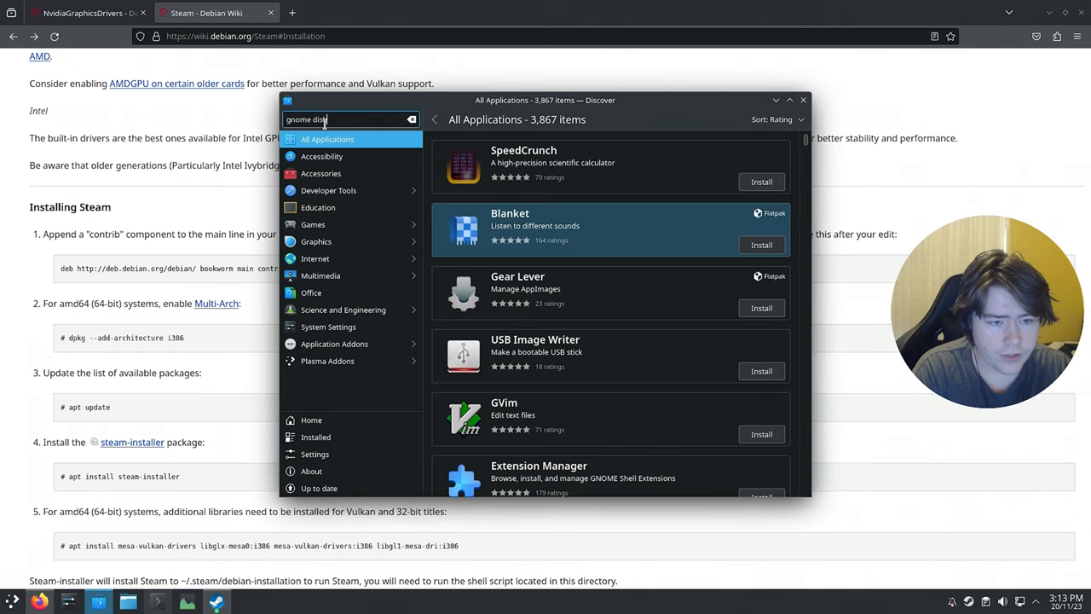
pyautogui.press('Return')
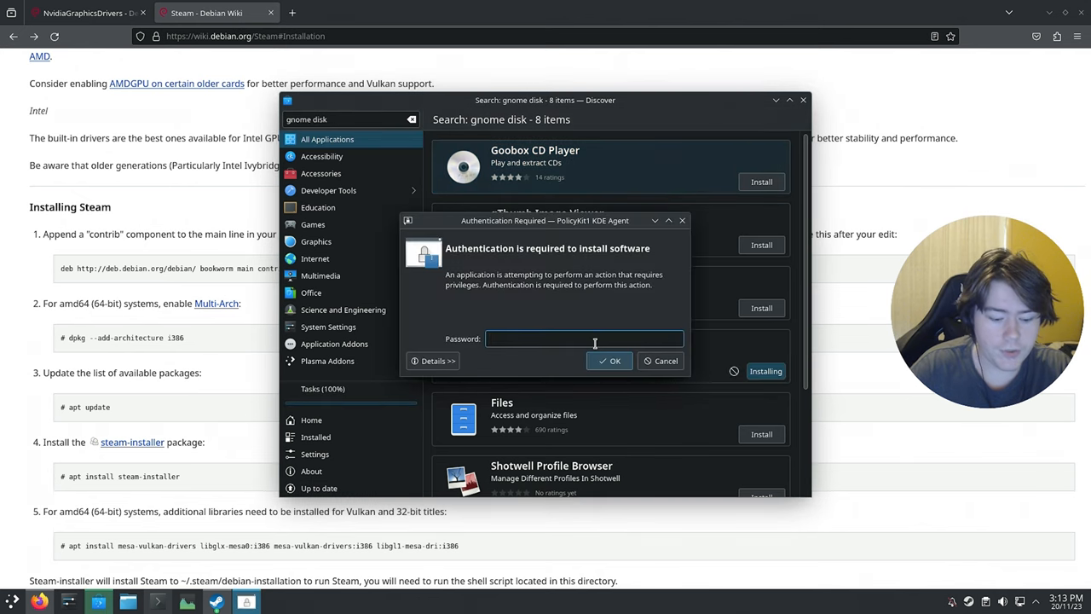
pyautogui.click(610, 361)
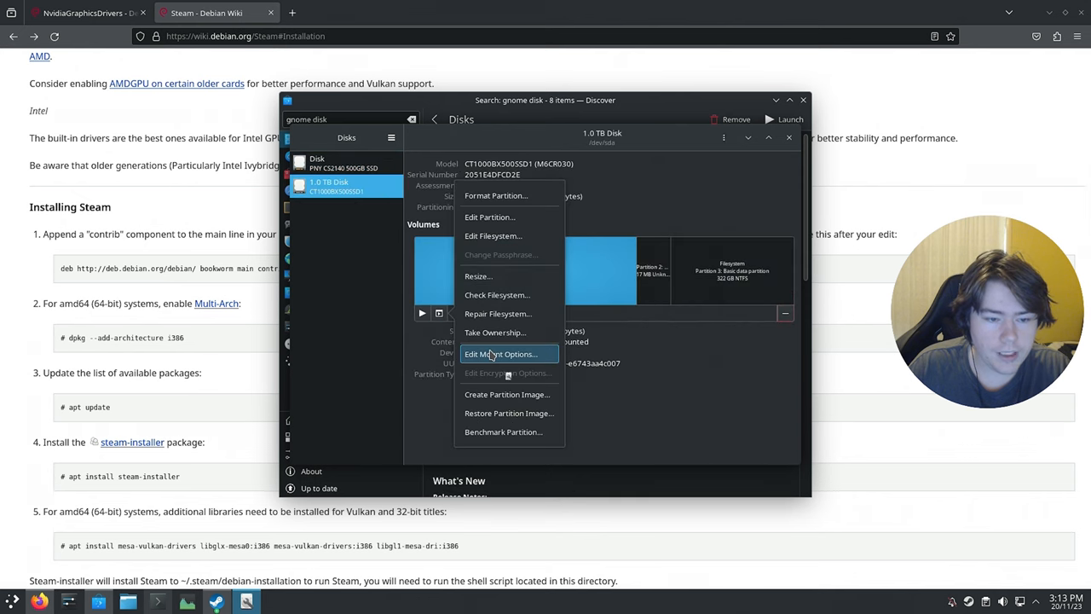
# Set the Games partition mount point to /games and mount it.
pyautogui.click(502, 354)
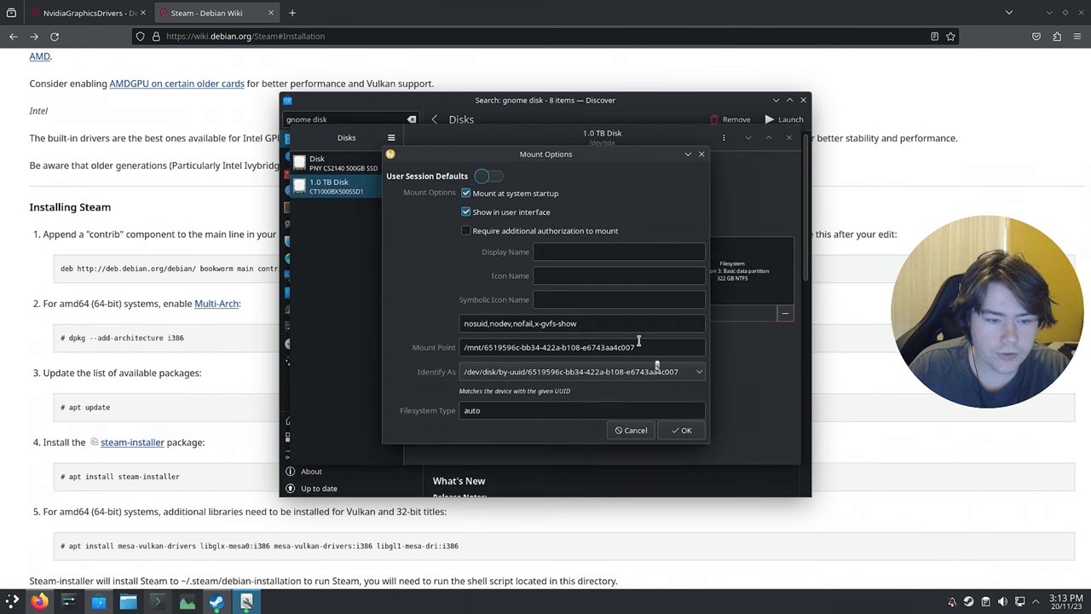
pyautogui.write('/ganmes')
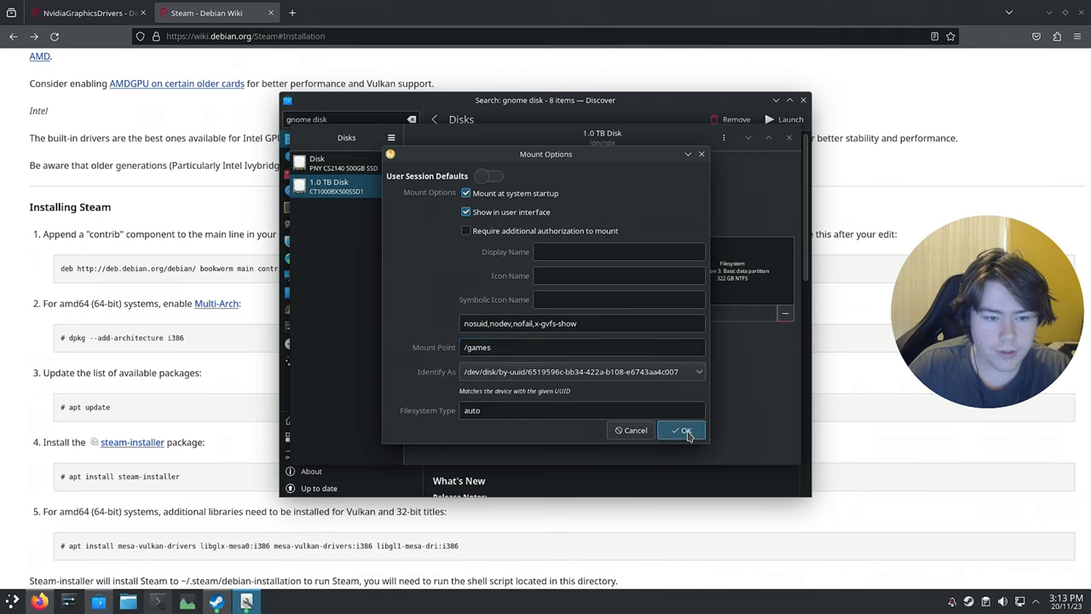
pyautogui.click(682, 429)
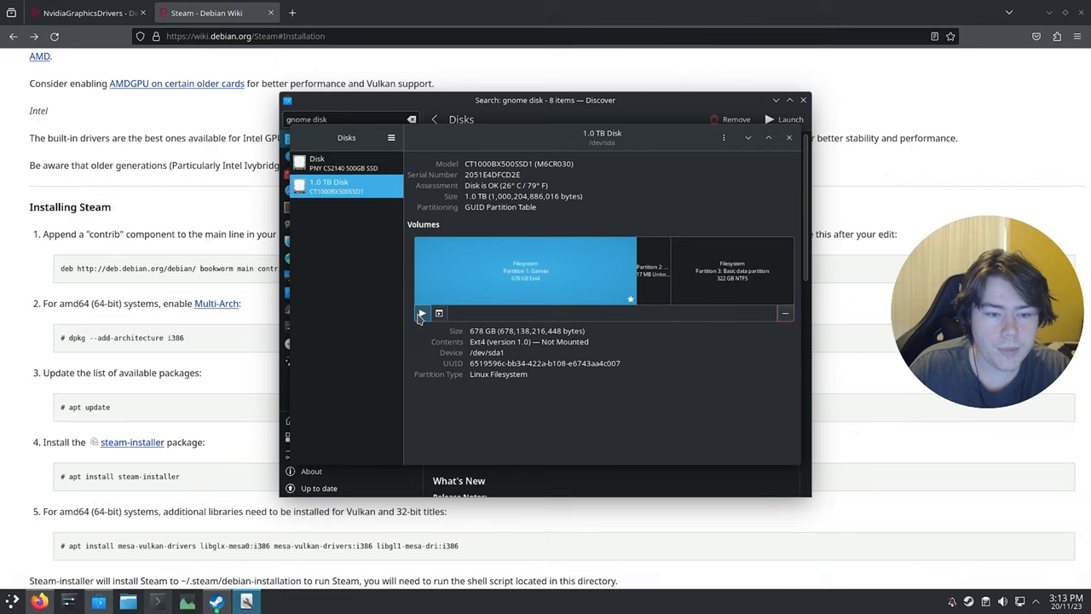
pyautogui.click(422, 313)
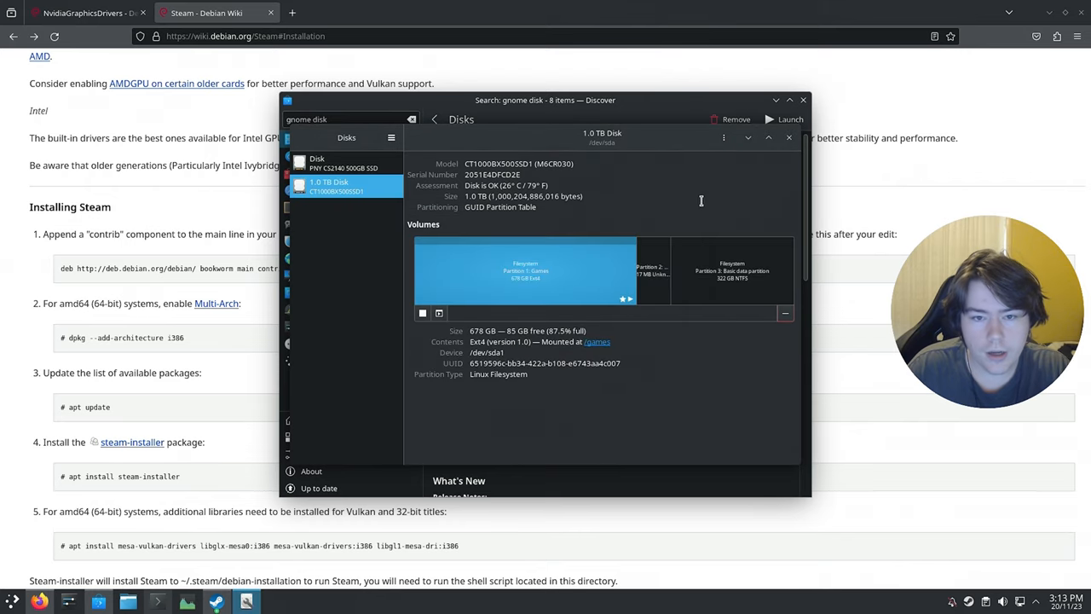
# Add /games as a new Steam library folder in Storage settings.
pyautogui.click(433, 119)
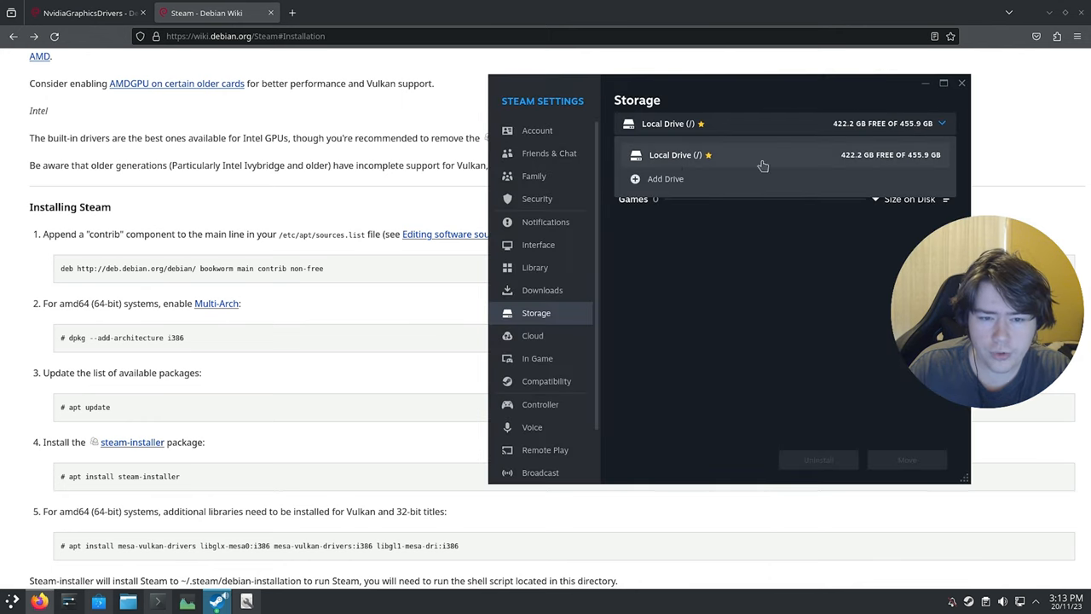
pyautogui.click(666, 178)
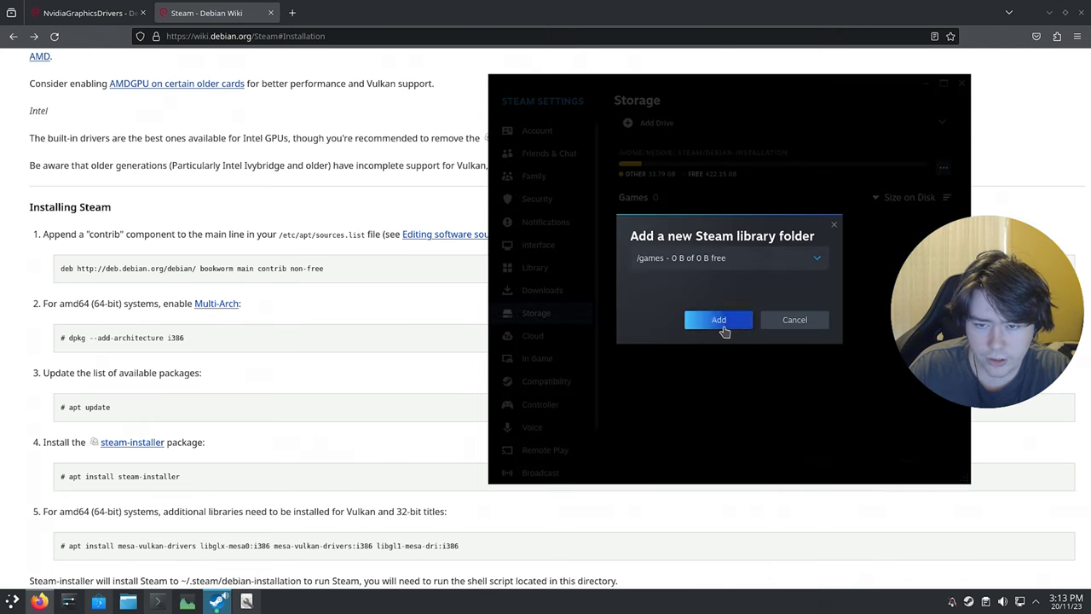
pyautogui.click(719, 320)
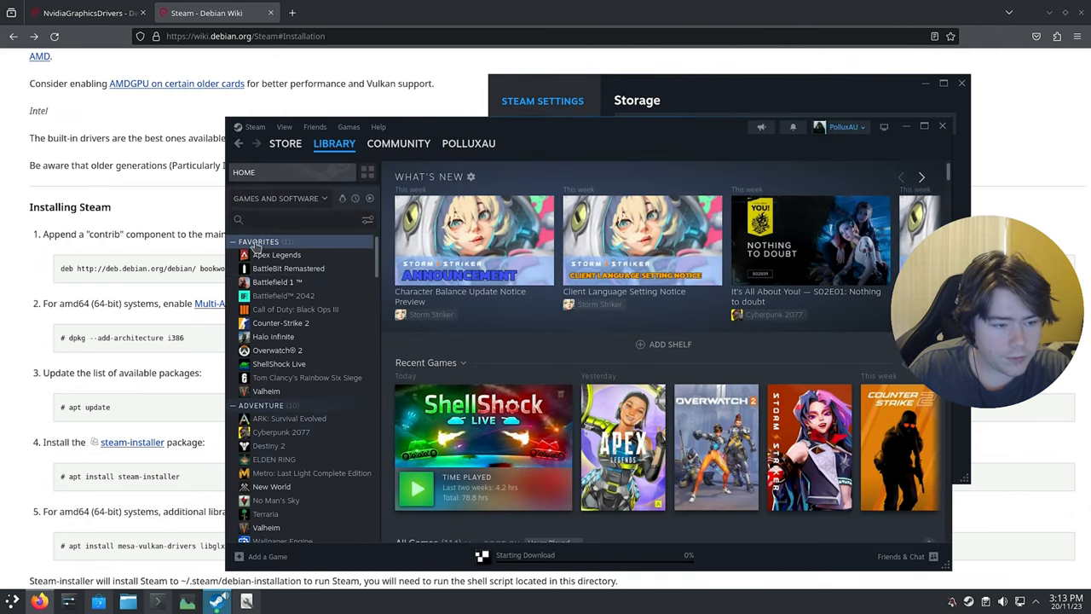
# Give Apex Legends the launch option 'gamemoderun %command%' and untick the forced compatibility tool.
pyautogui.click(276, 254)
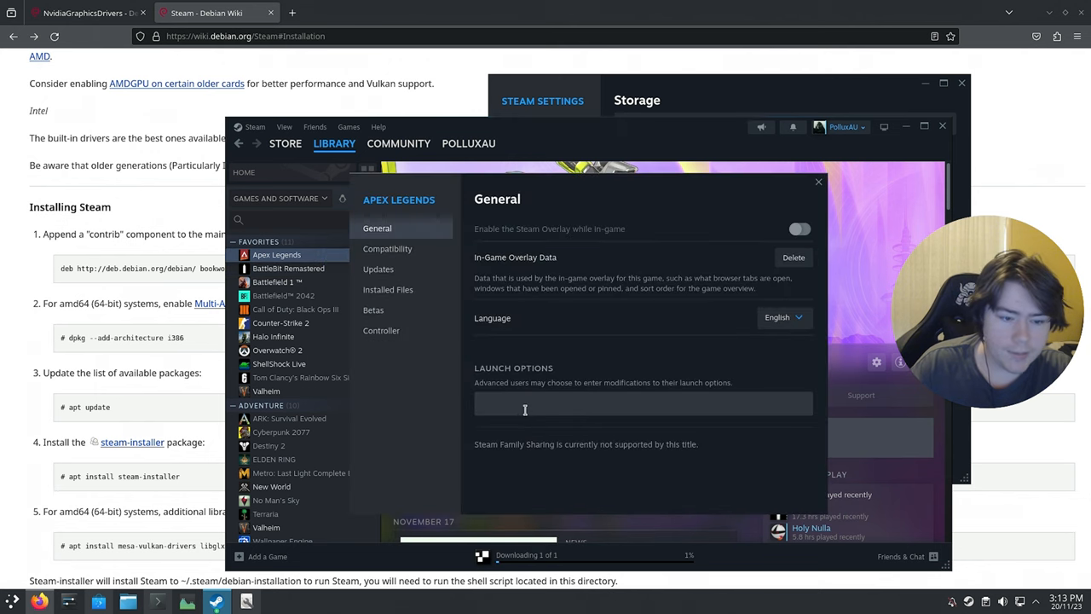
pyautogui.write('gamem')
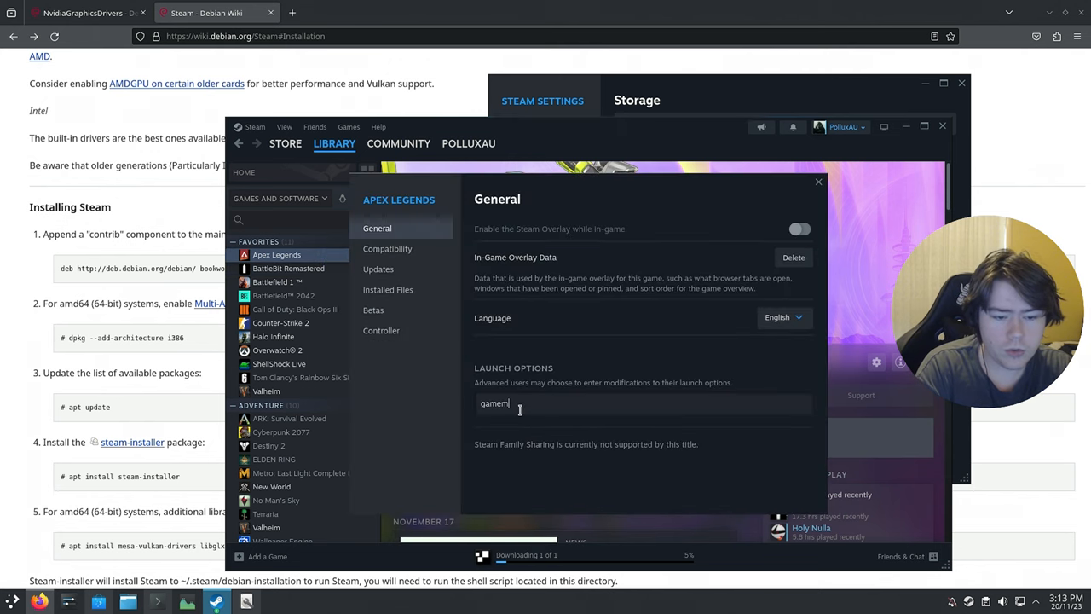
pyautogui.write('oderun %c')
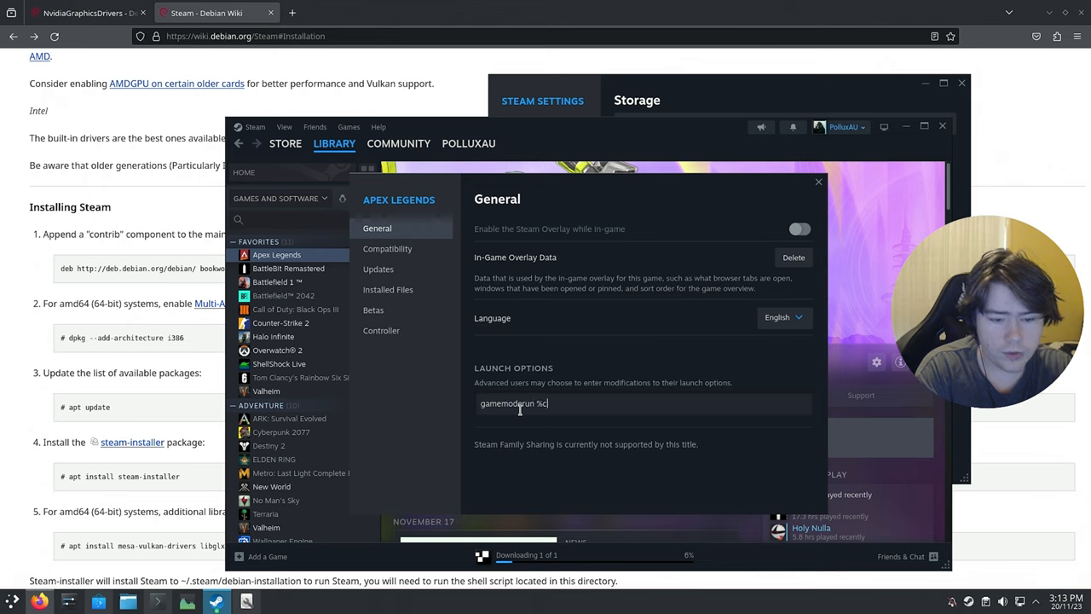
pyautogui.write('ommand%')
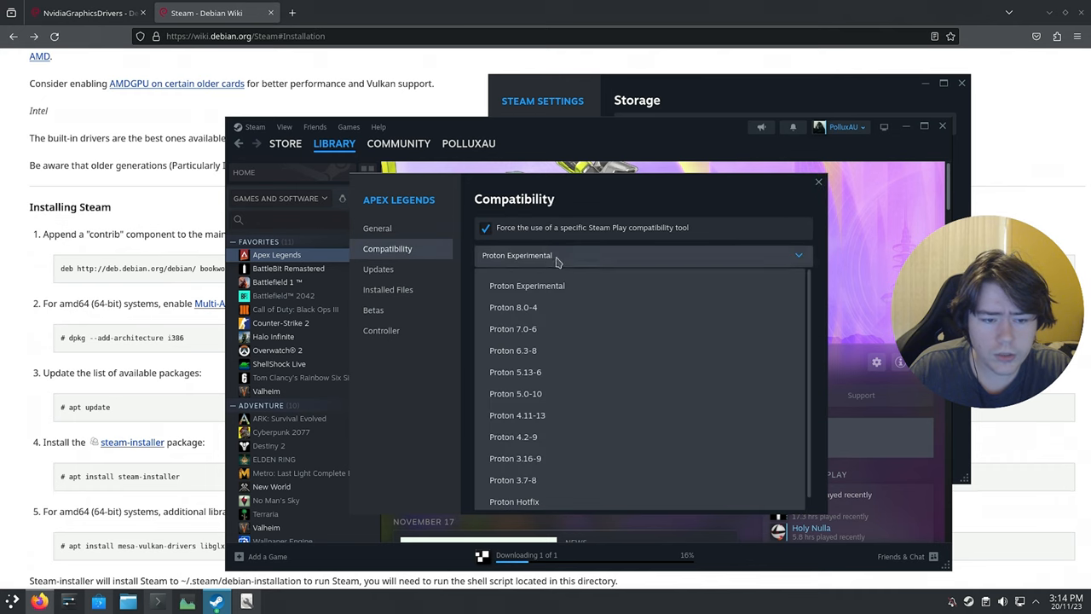
pyautogui.click(485, 227)
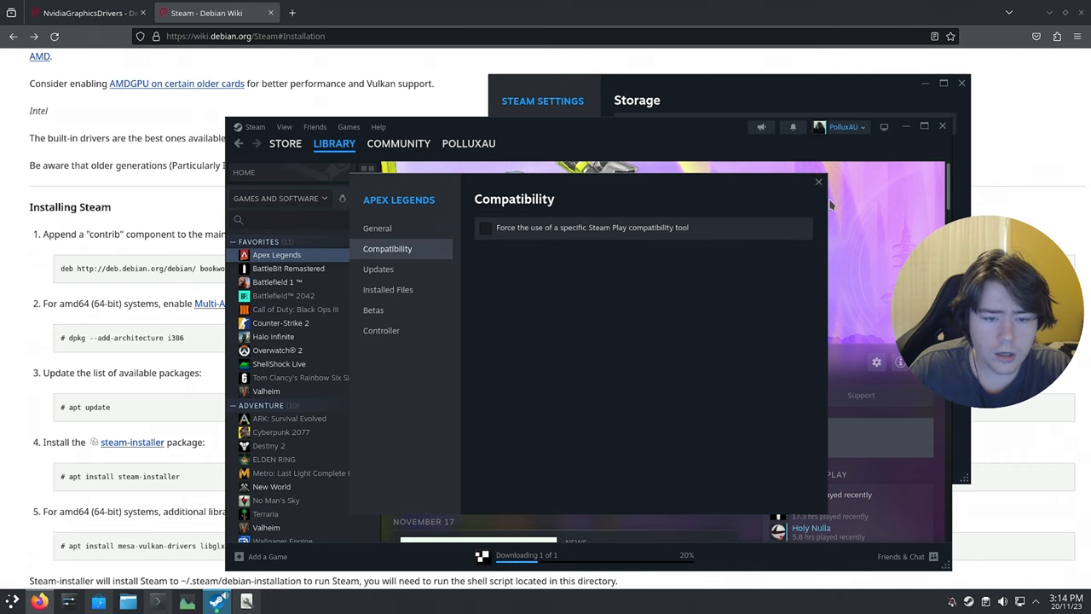
pyautogui.click(818, 182)
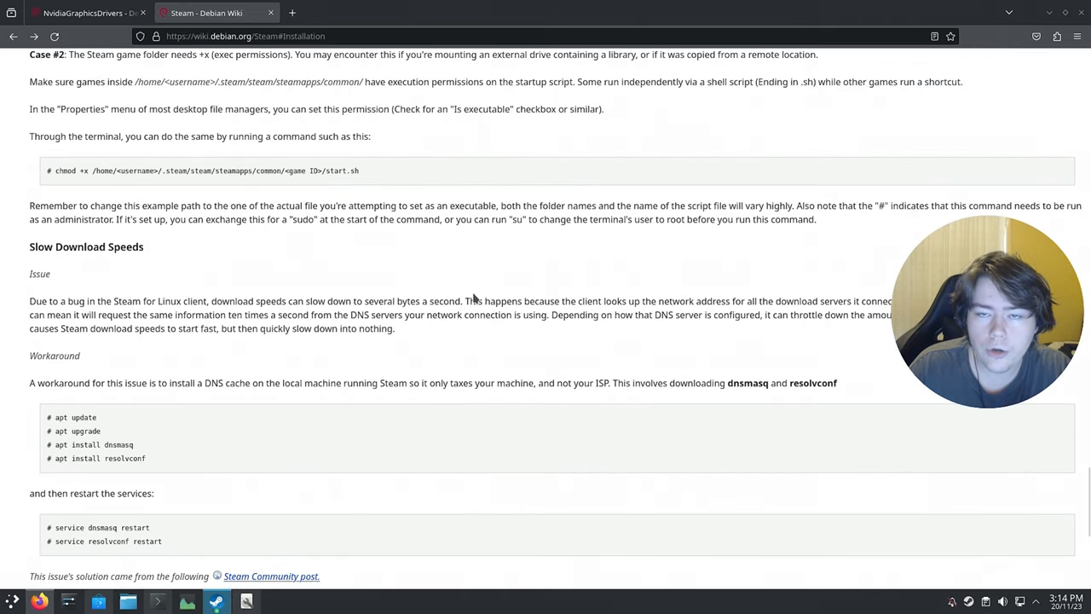
pyautogui.moveTo(467, 298)
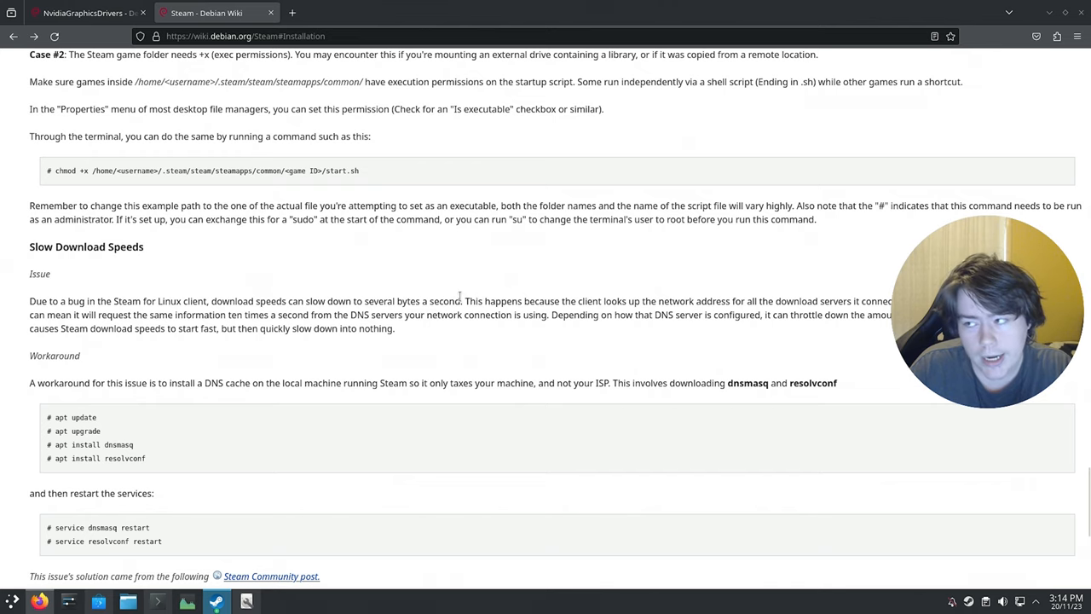
pyautogui.moveTo(449, 297)
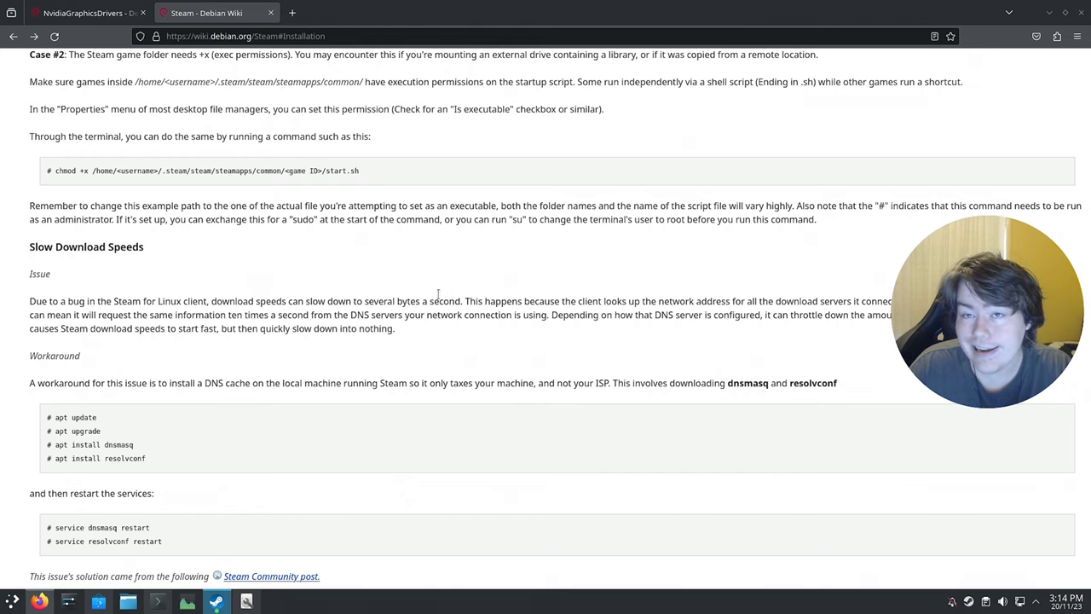
pyautogui.moveTo(154, 458)
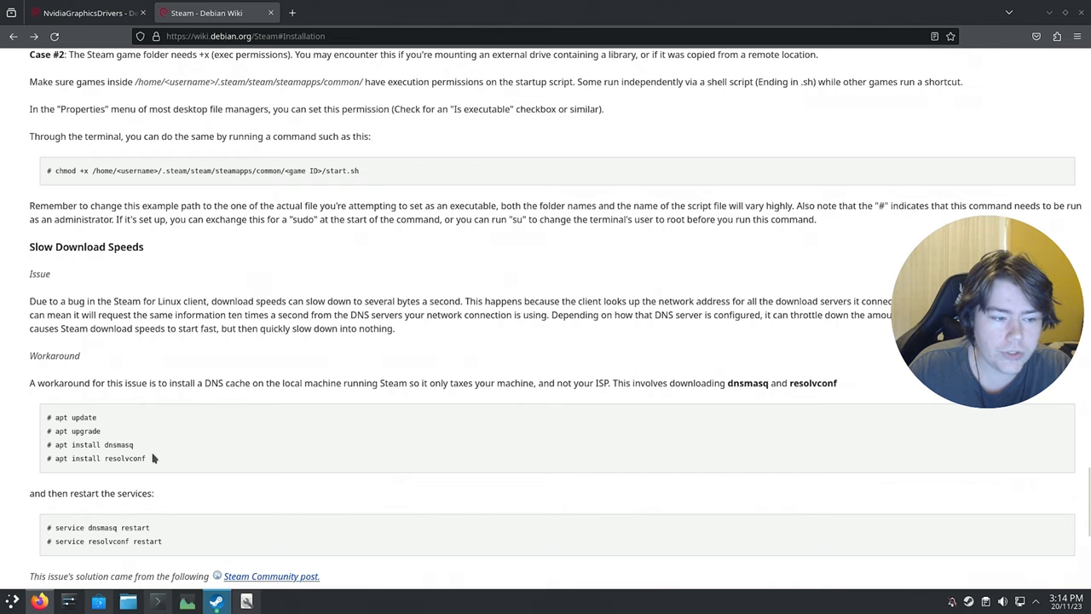
# Select the 'apt update' command in the wiki's Slow Download Speeds section.
pyautogui.doubleClick(117, 444)
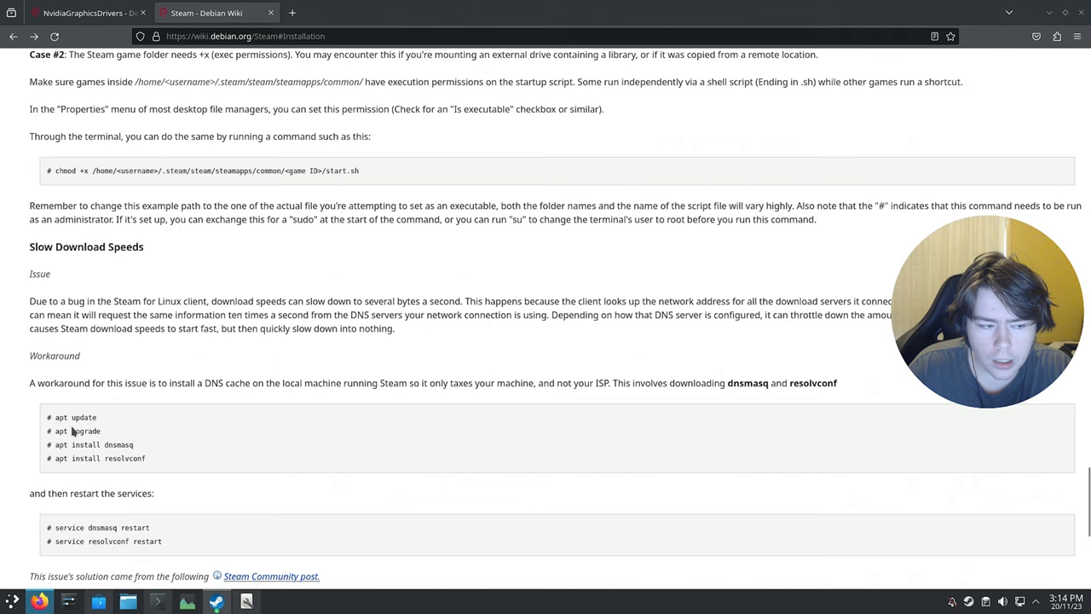
# Copy the wiki's apt update command into Konsole and run it.
pyautogui.rightClick(75, 417)
pyautogui.write('sudo')
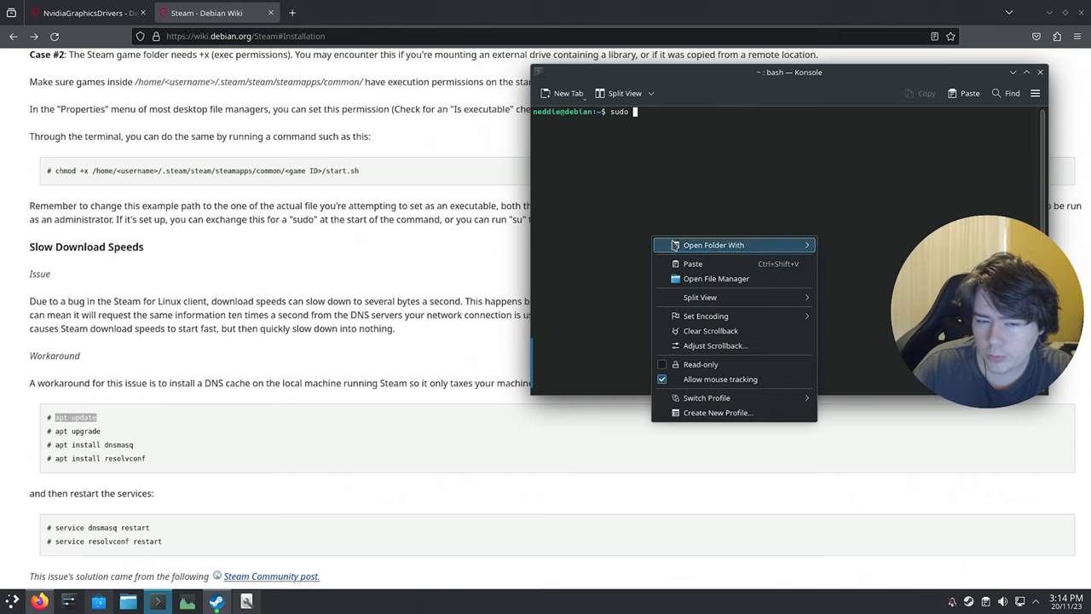
pyautogui.click(693, 263)
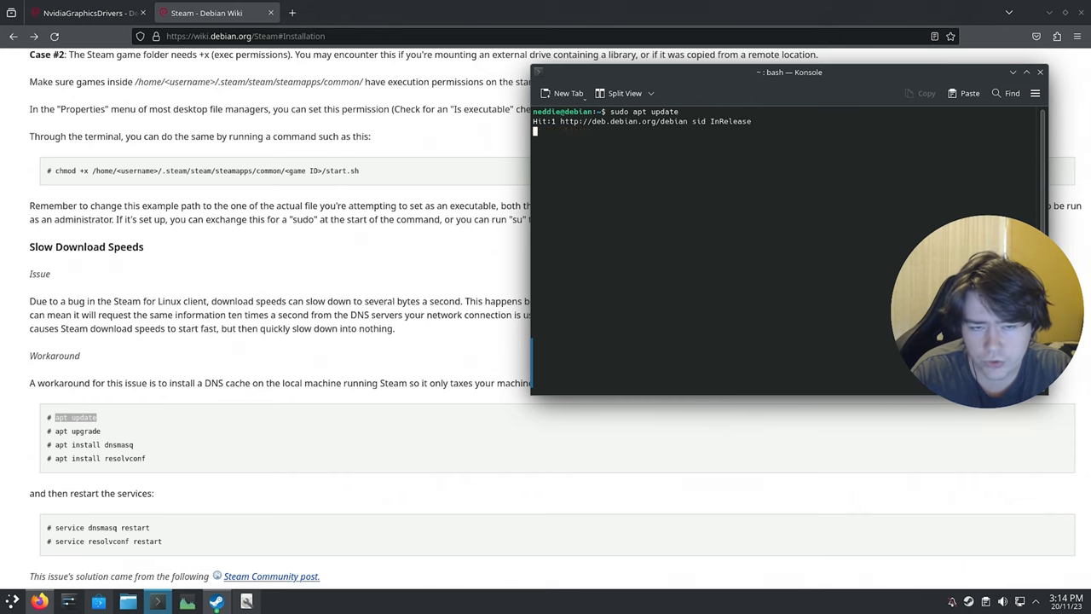
pyautogui.press('Return')
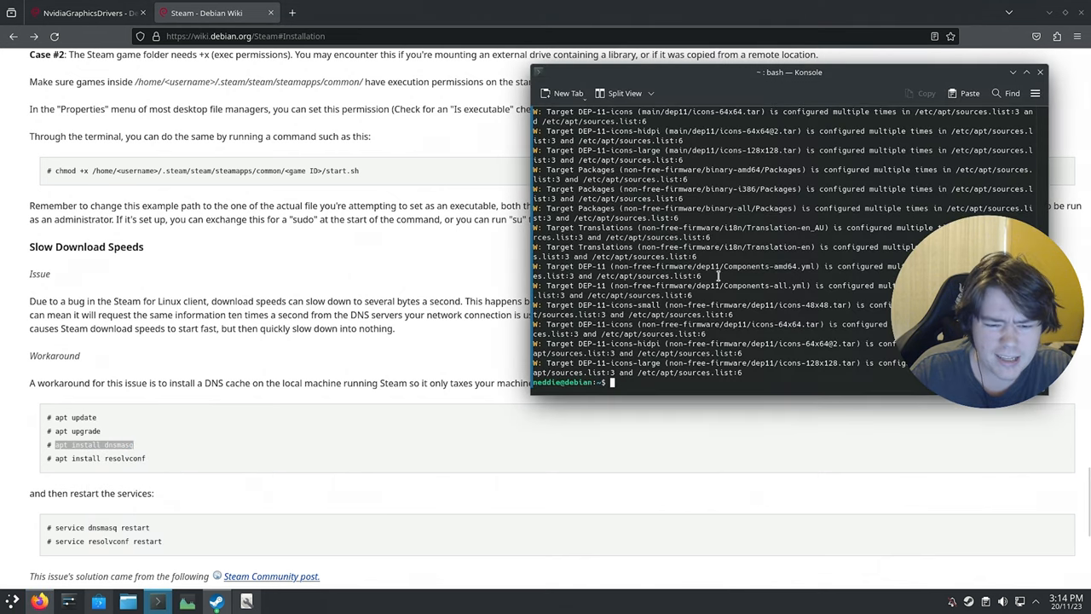
# Install dnsmasq and resolvconf with sudo apt, then paste the service restart command.
pyautogui.write('sudo')
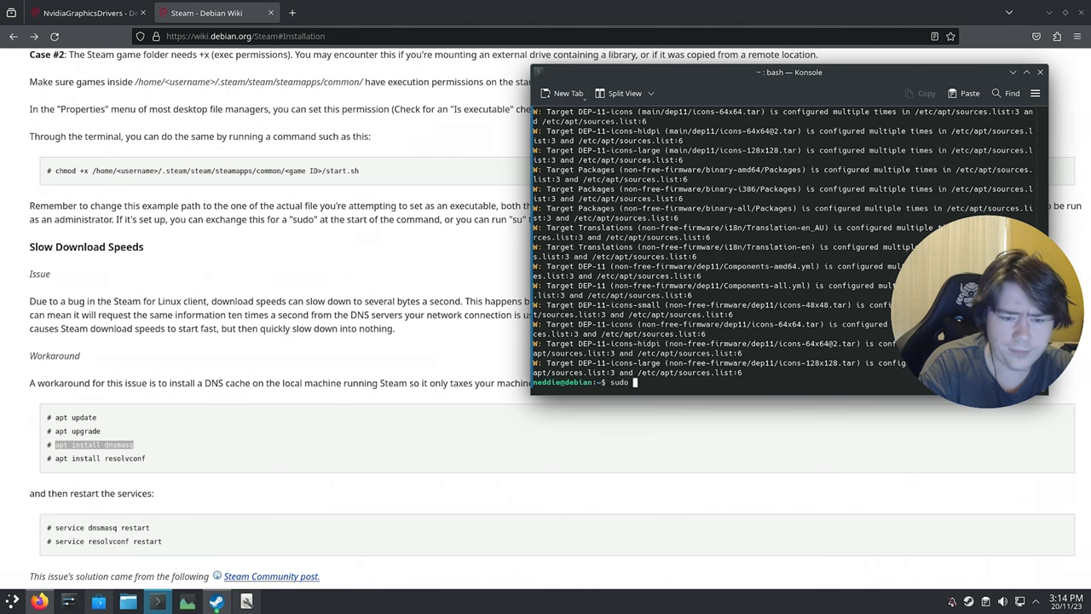
pyautogui.press('Return')
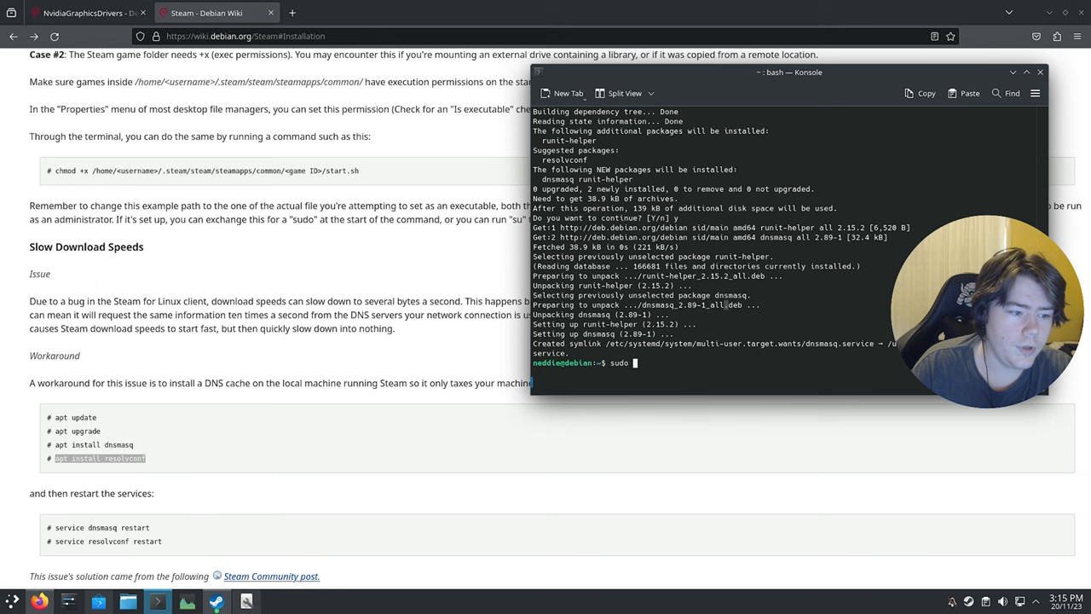
pyautogui.write('apt install resolvconf')
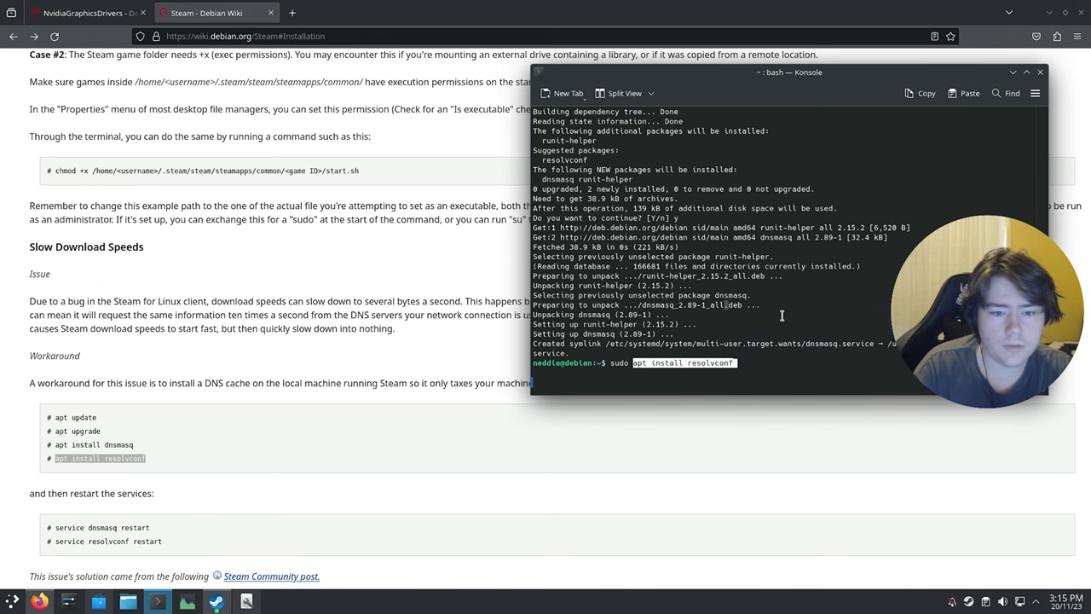
pyautogui.press('Return')
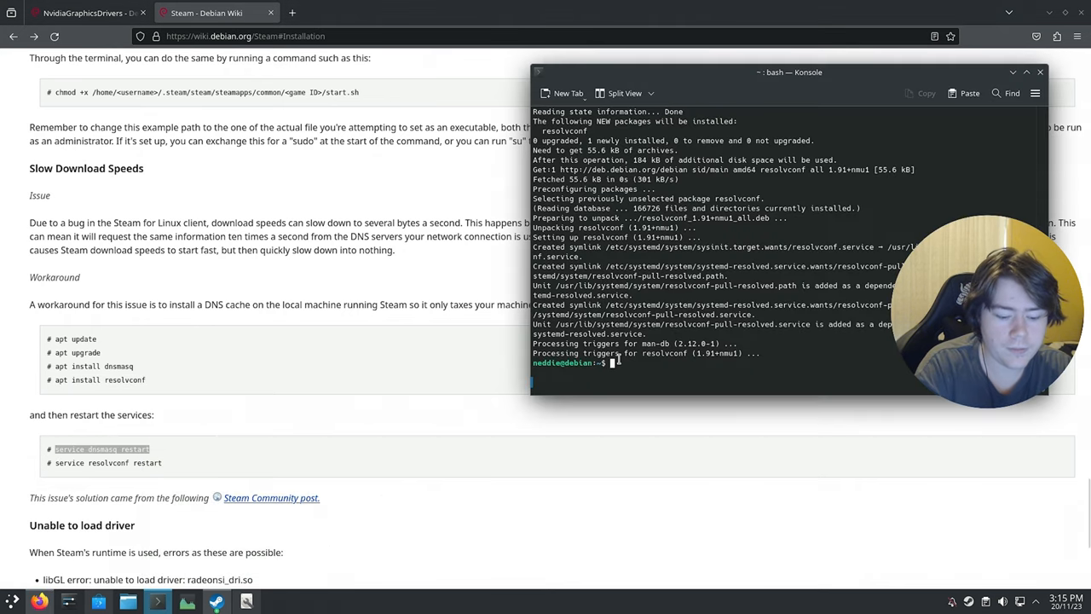
pyautogui.rightClick(691, 349)
pyautogui.write('sudo')
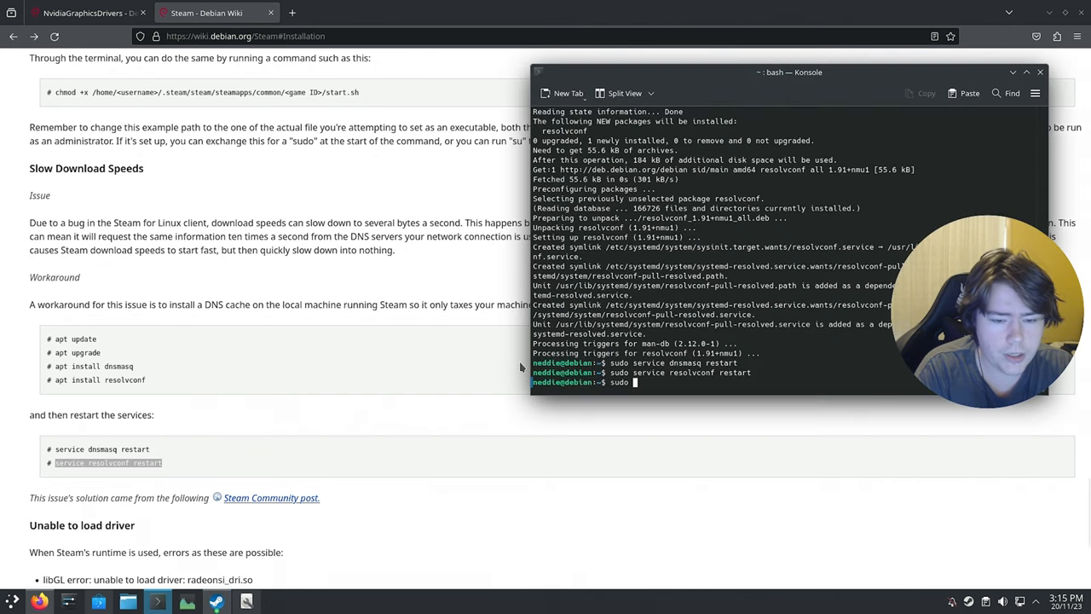
# Run 'sudo apt install gamemode' and confirm the installation with Y.
pyautogui.write('apt install ga')
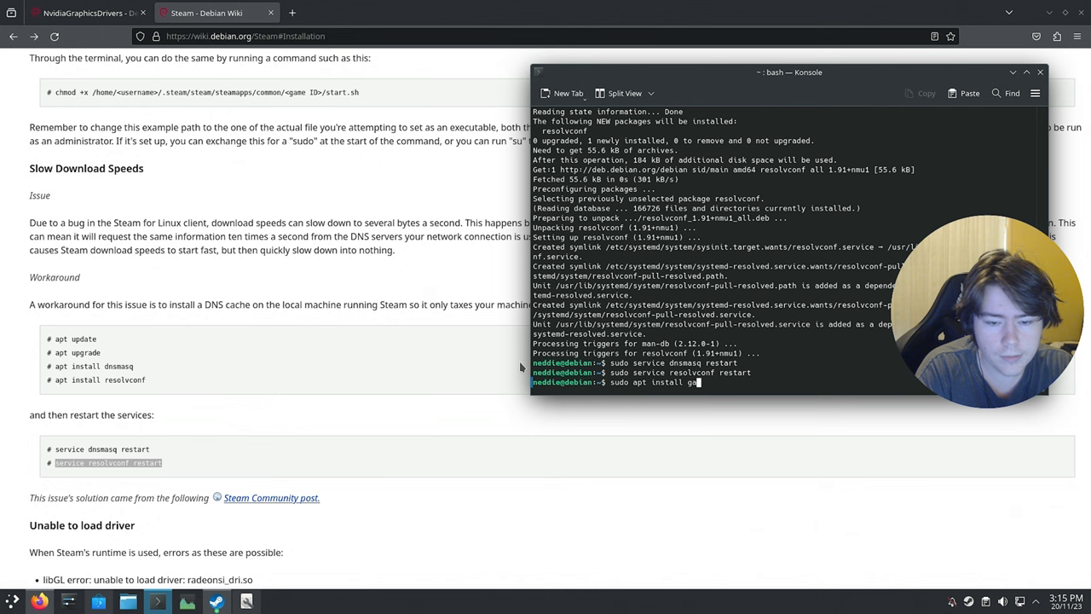
pyautogui.press('Return')
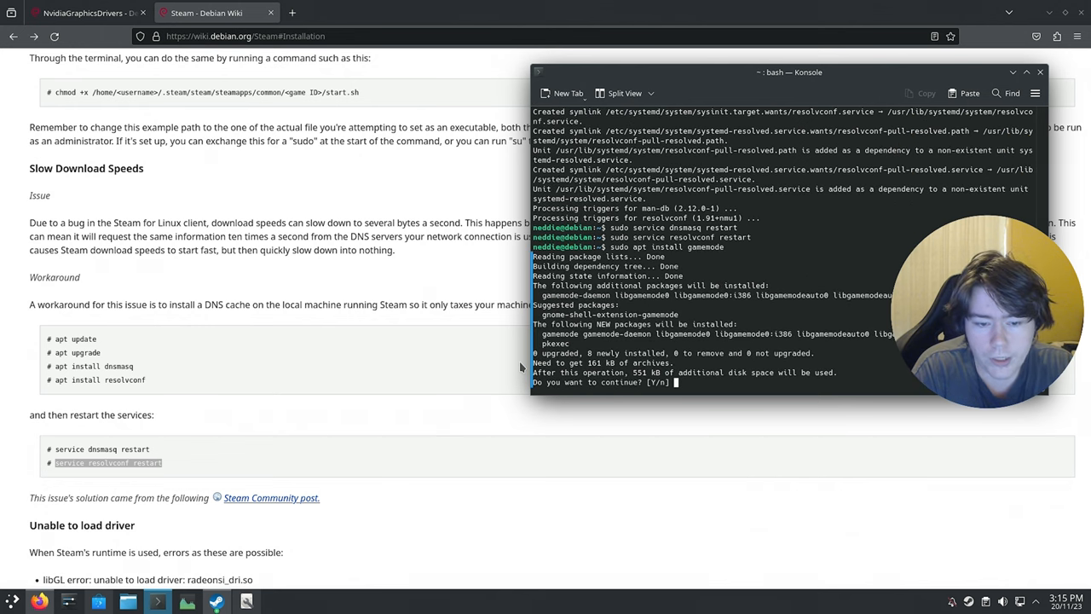
pyautogui.write('Y')
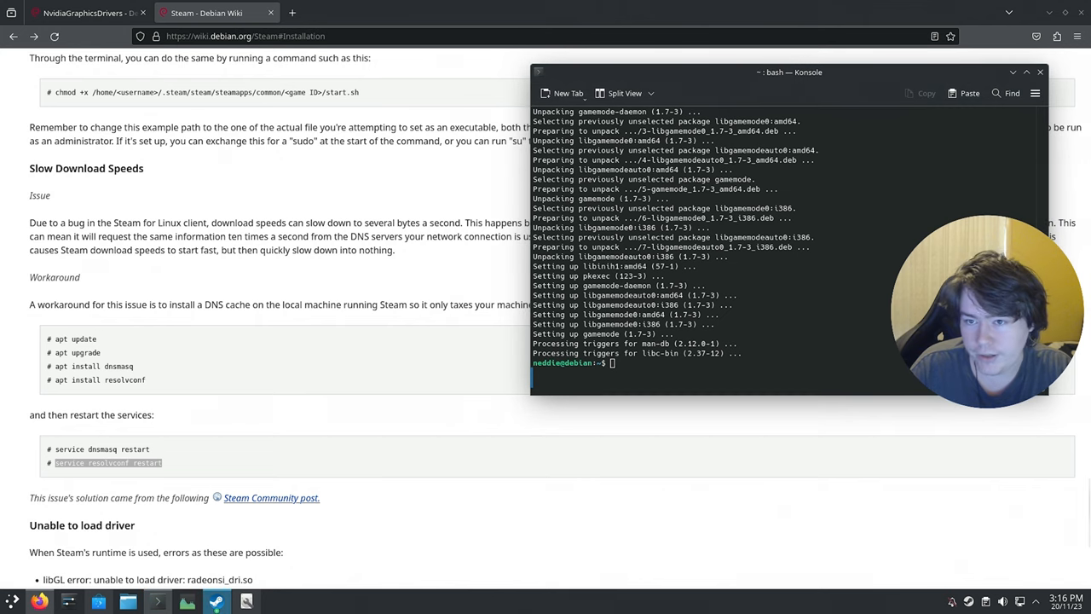
pyautogui.click(1040, 72)
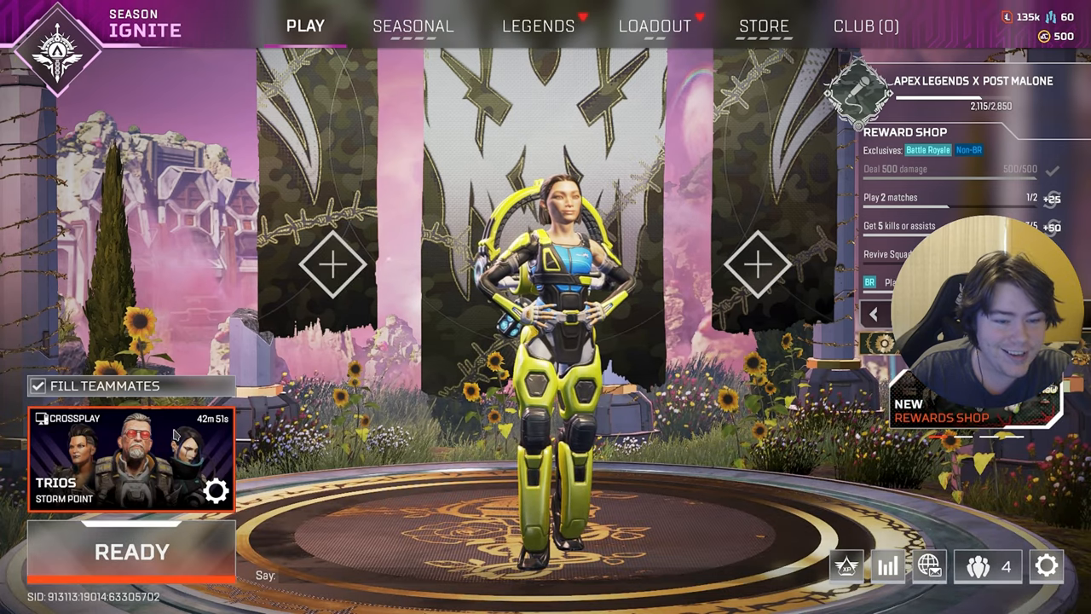
# Start a Firing Range session from the Apex lobby, then exit the game.
pyautogui.click(131, 551)
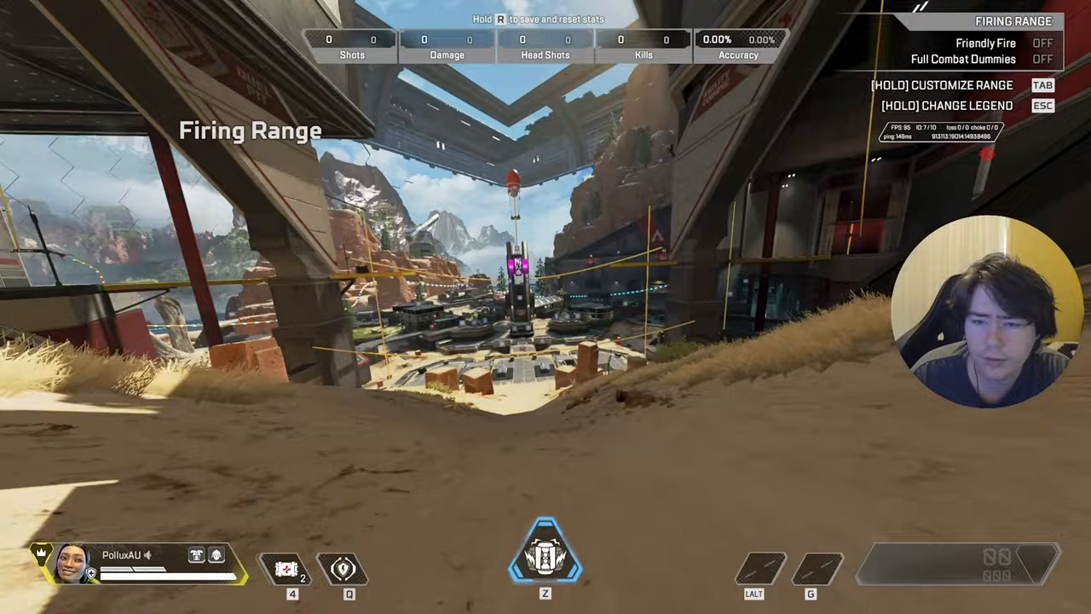
pyautogui.moveTo(545, 307)
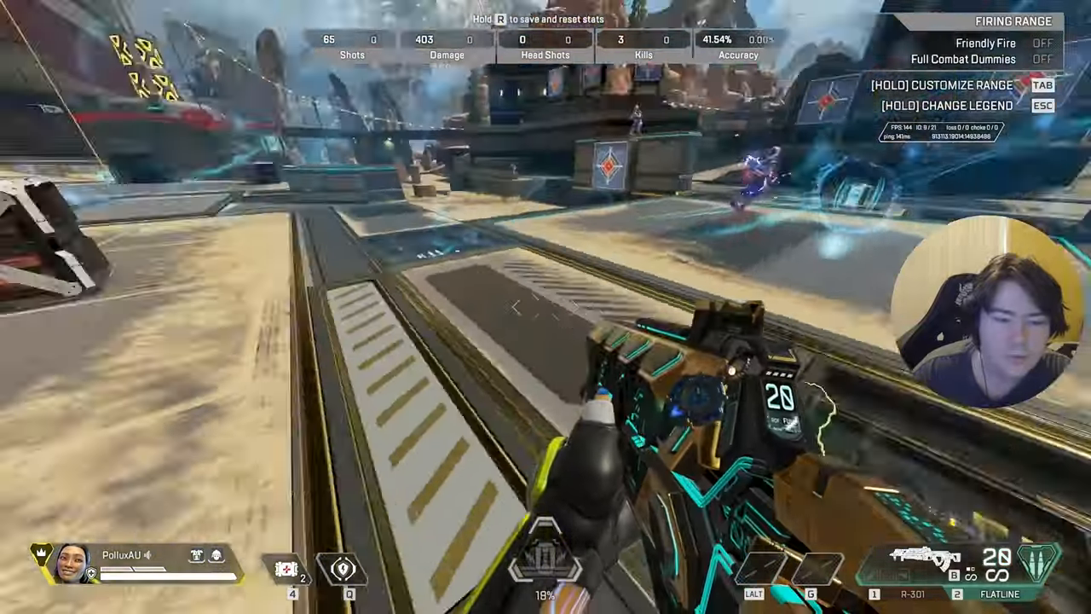
pyautogui.press('Escape')
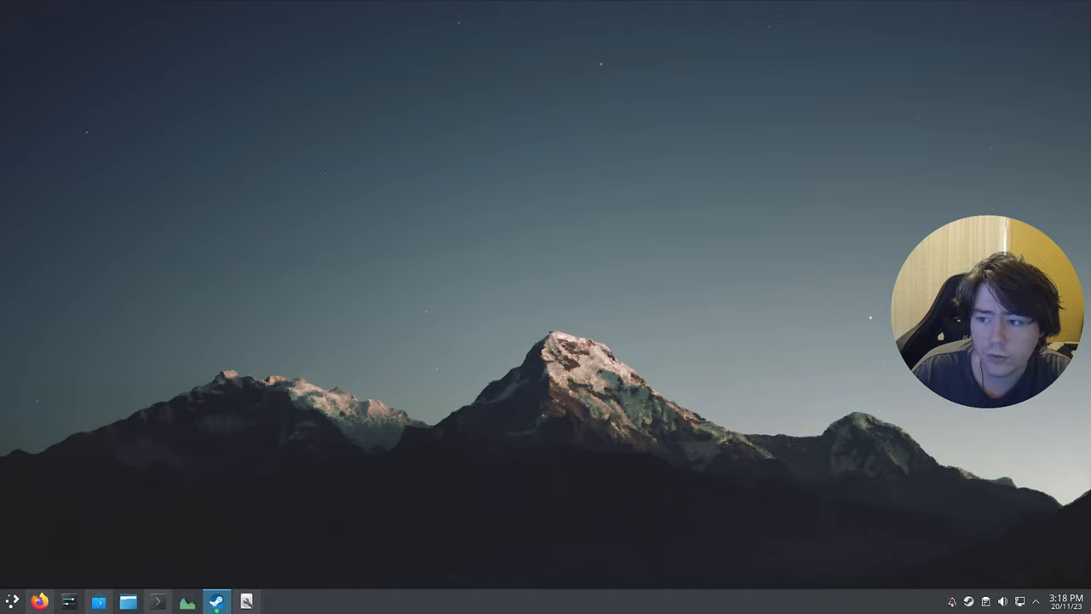
pyautogui.moveTo(585, 331)
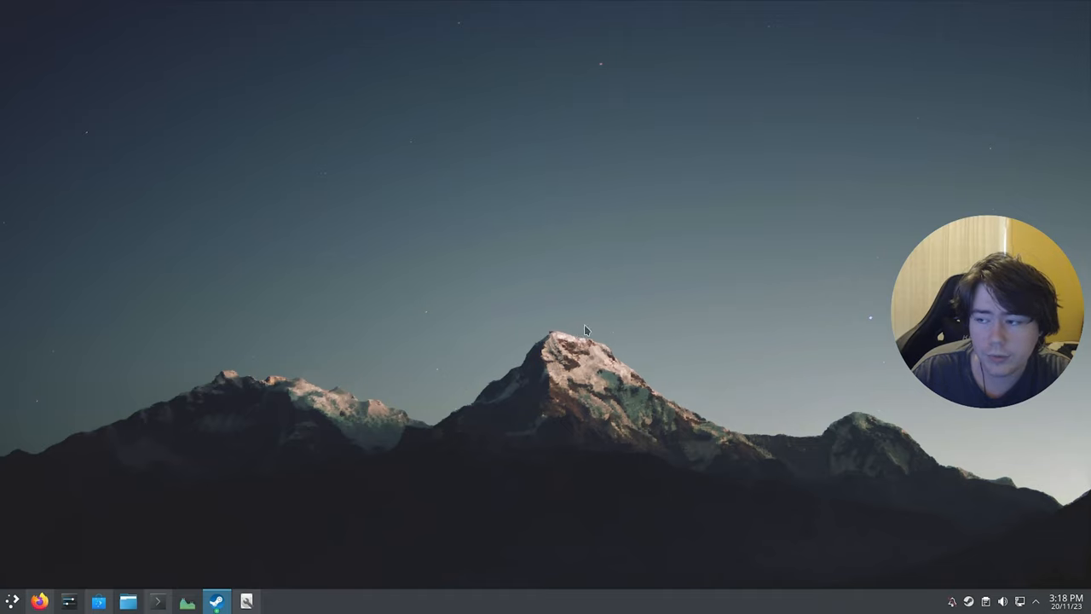
# Search Discover for 'goverlay' and authorize the GOverlay installation.
pyautogui.click(98, 601)
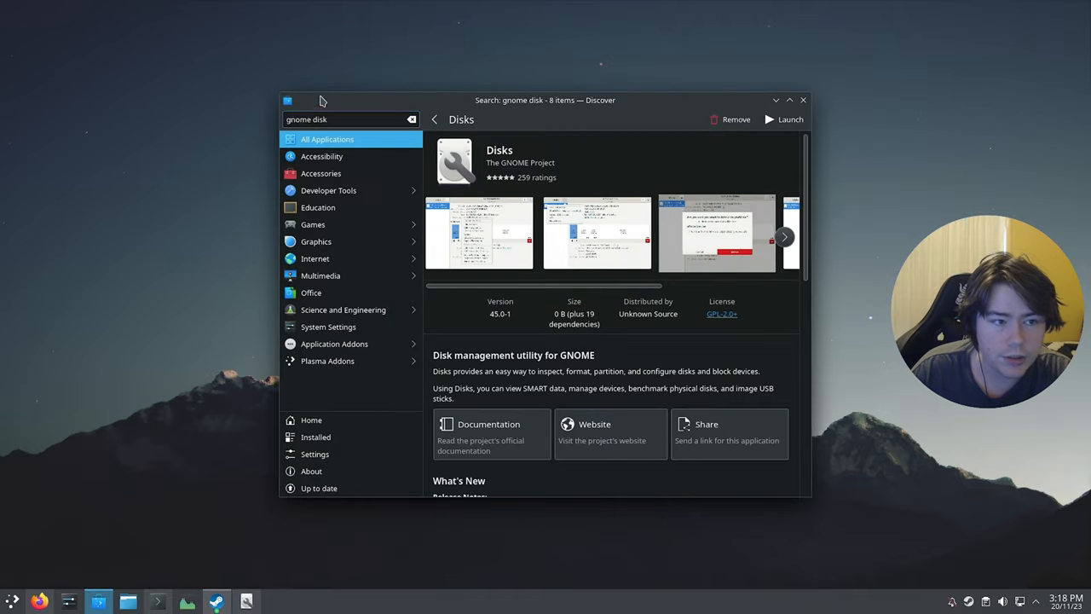
pyautogui.write('goverlay')
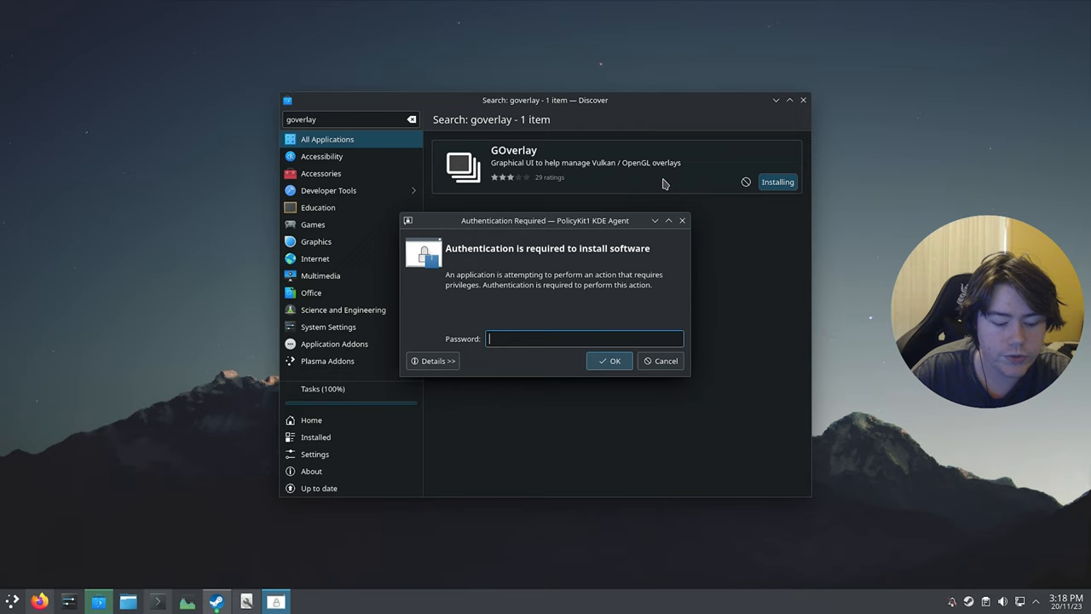
pyautogui.click(609, 360)
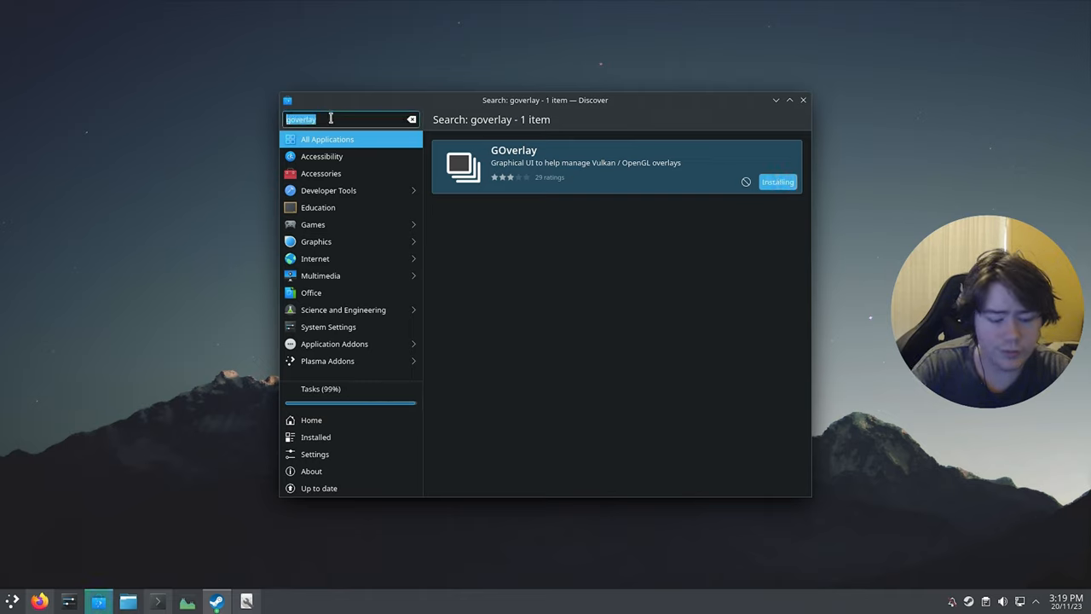
# Search and start installing Bottles and Discord, then minimize Discover.
pyautogui.write('bottles')
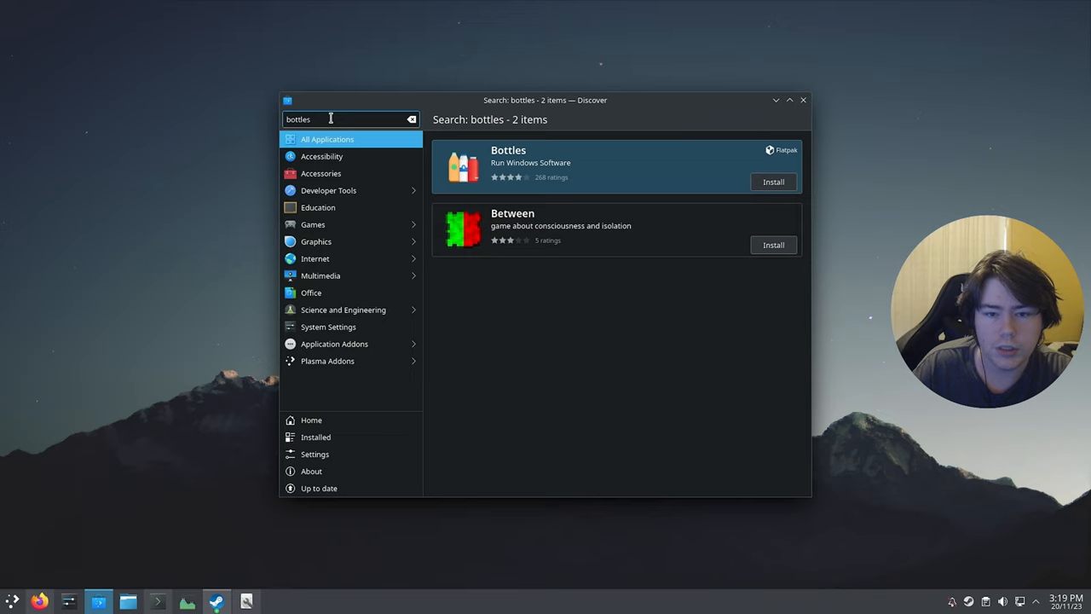
pyautogui.click(772, 182)
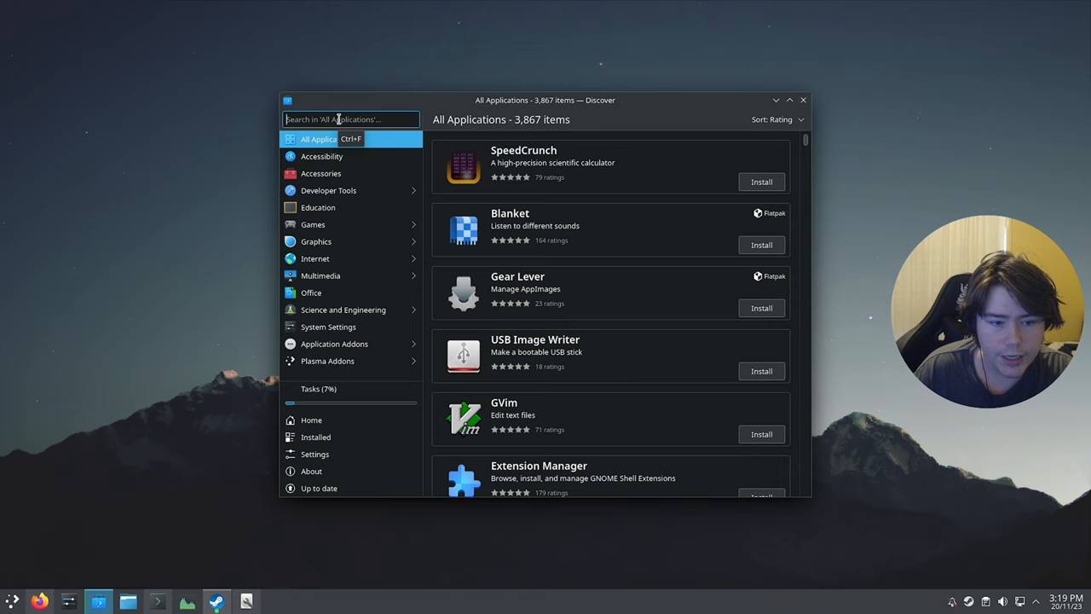
pyautogui.write('d')
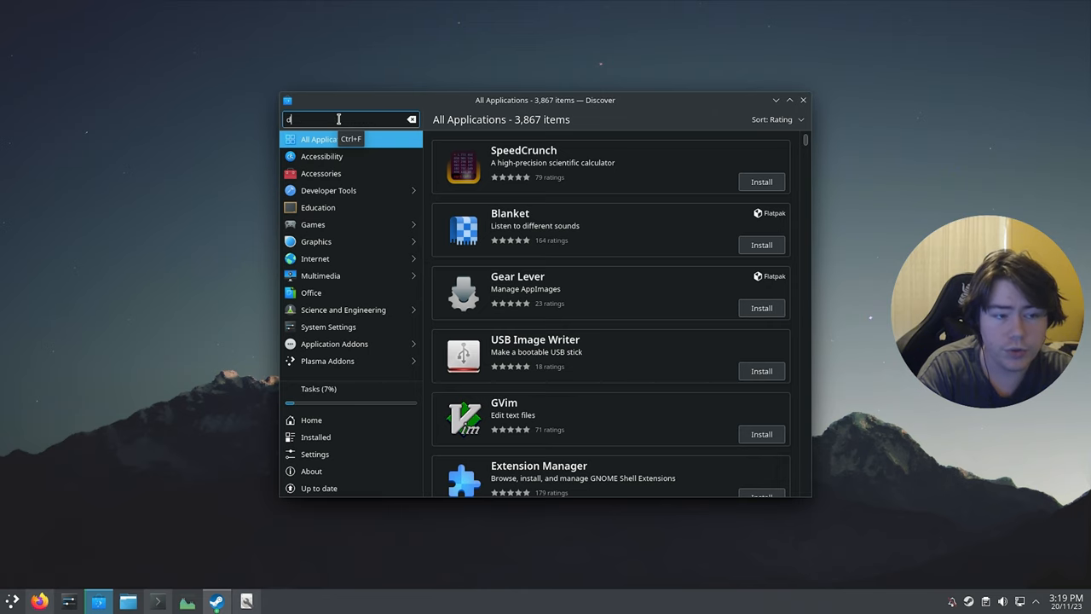
pyautogui.write('iscord')
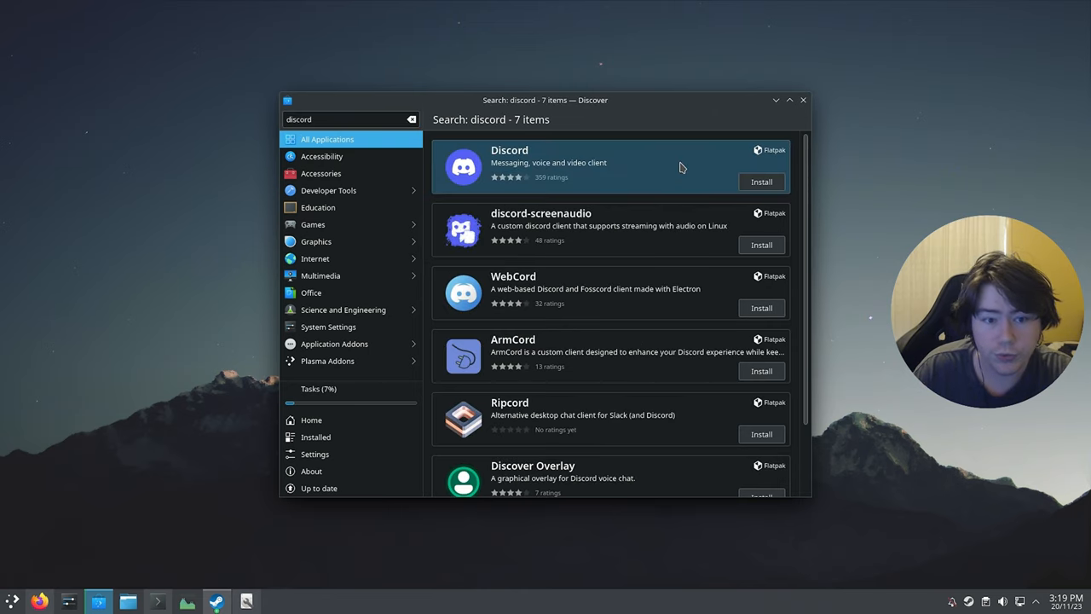
pyautogui.click(597, 166)
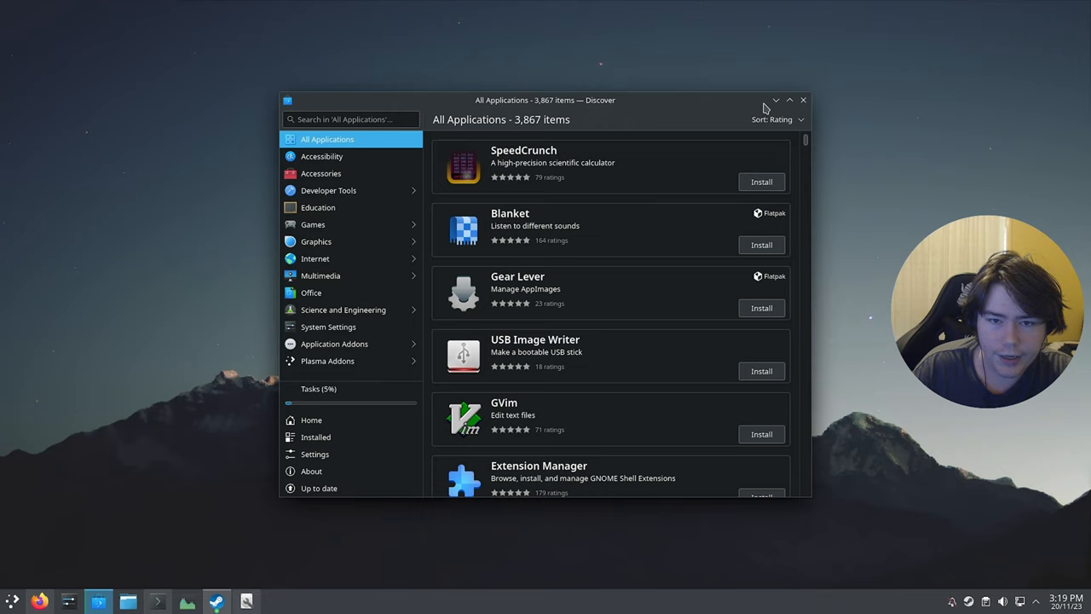
pyautogui.click(802, 100)
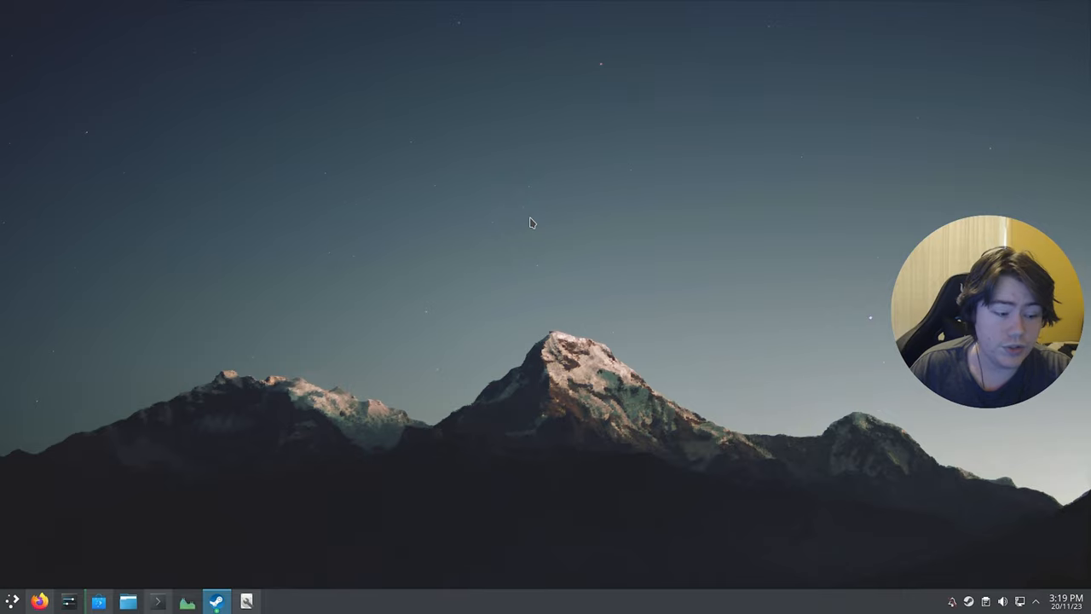
# Search 'obs' and start installing OBS Studio, then clear the search and minimize Discover.
pyautogui.click(98, 601)
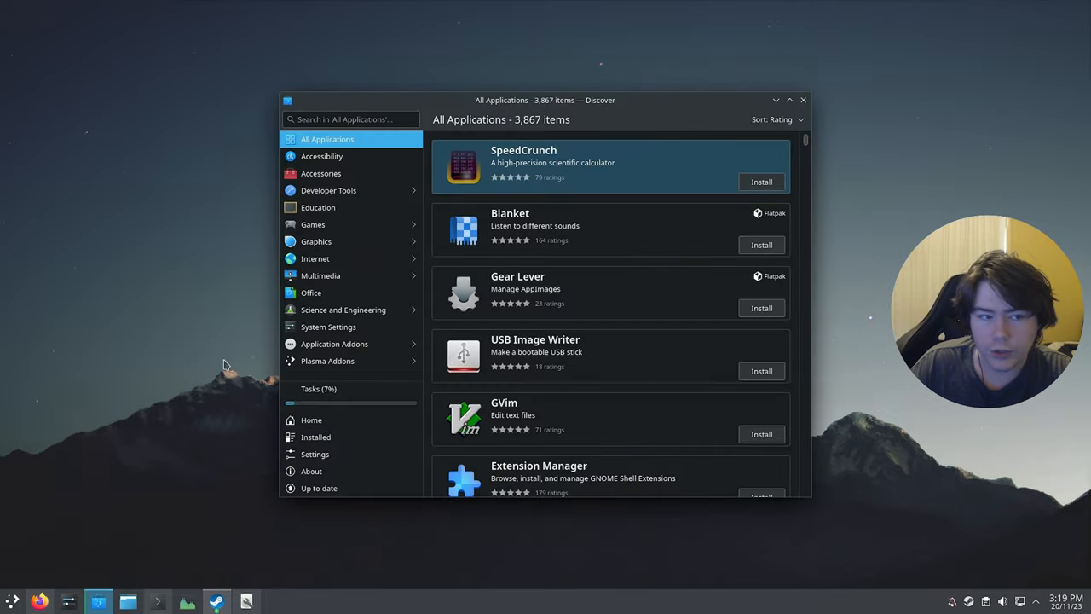
pyautogui.write('opt')
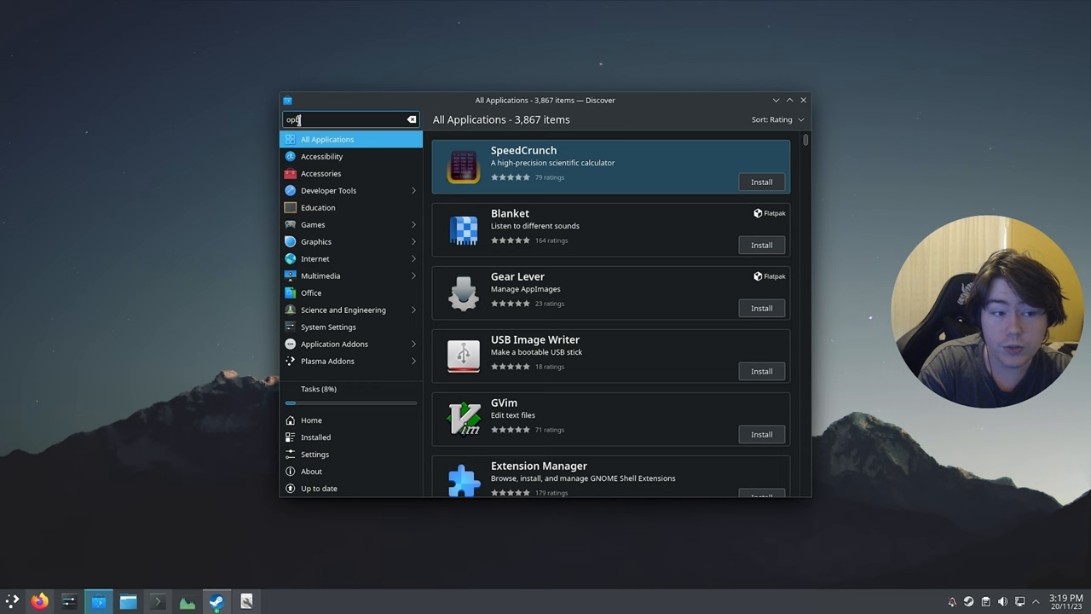
pyautogui.write('obs')
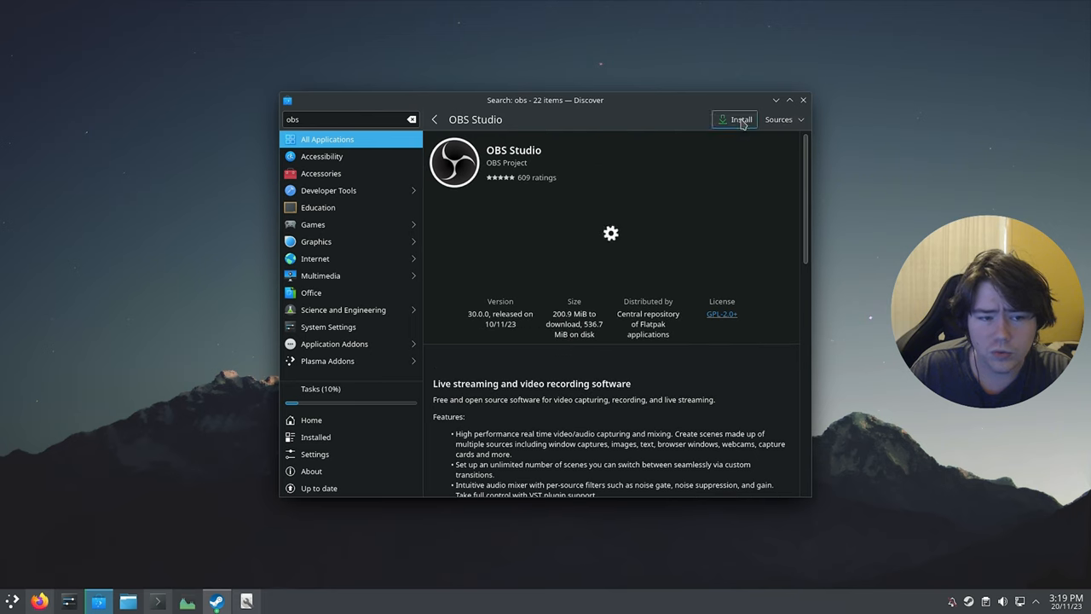
pyautogui.click(736, 119)
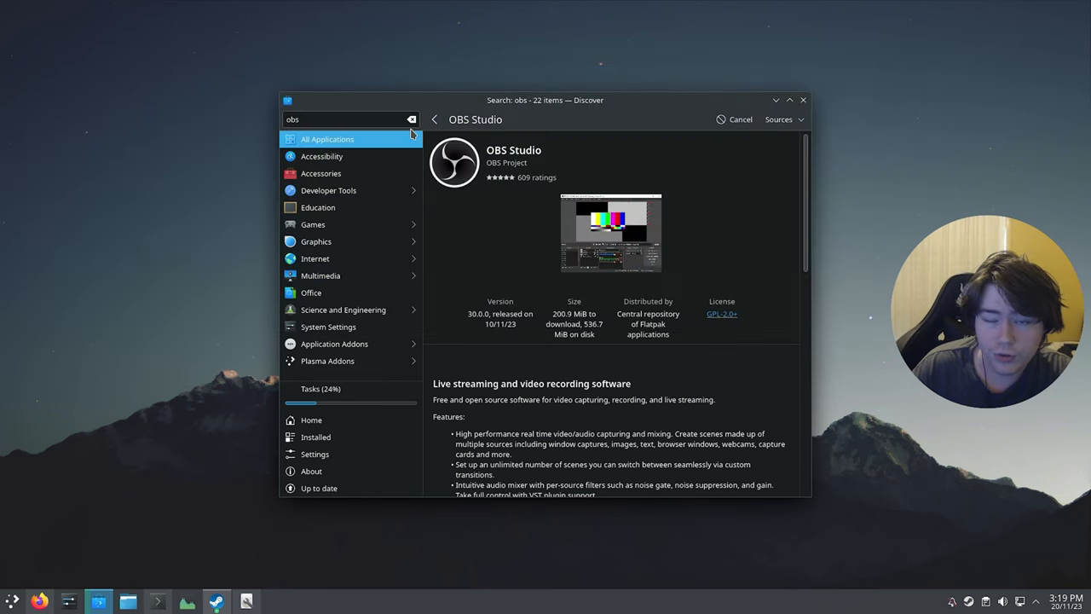
pyautogui.click(412, 120)
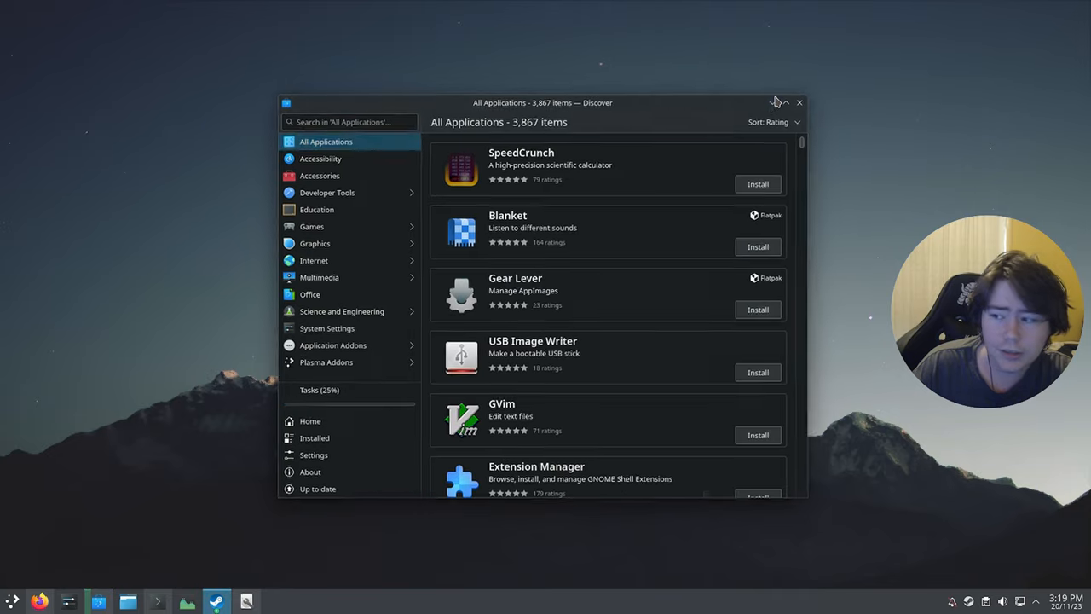
pyautogui.click(799, 102)
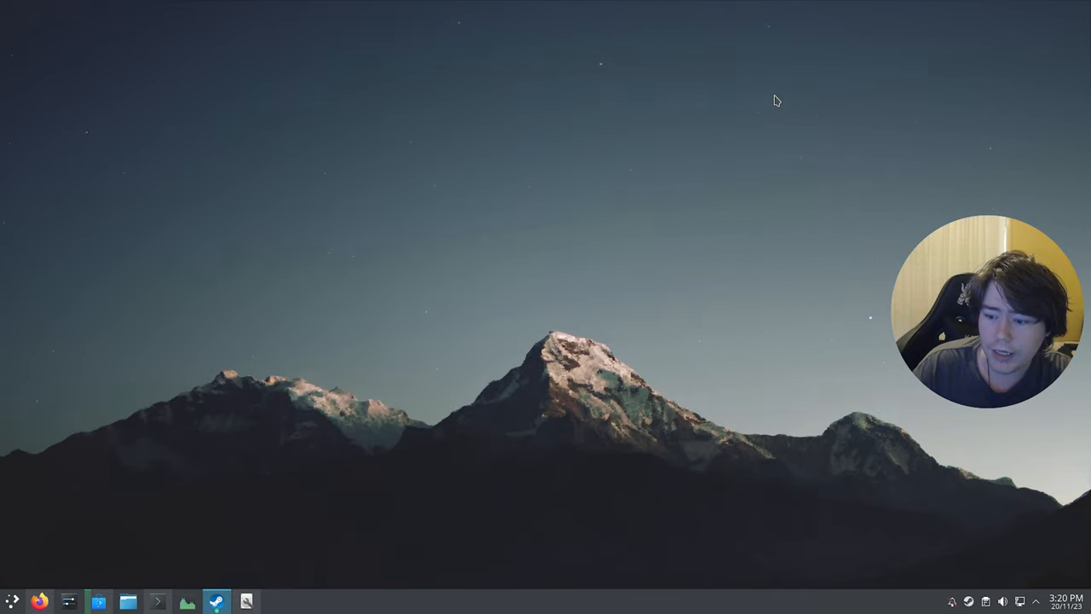